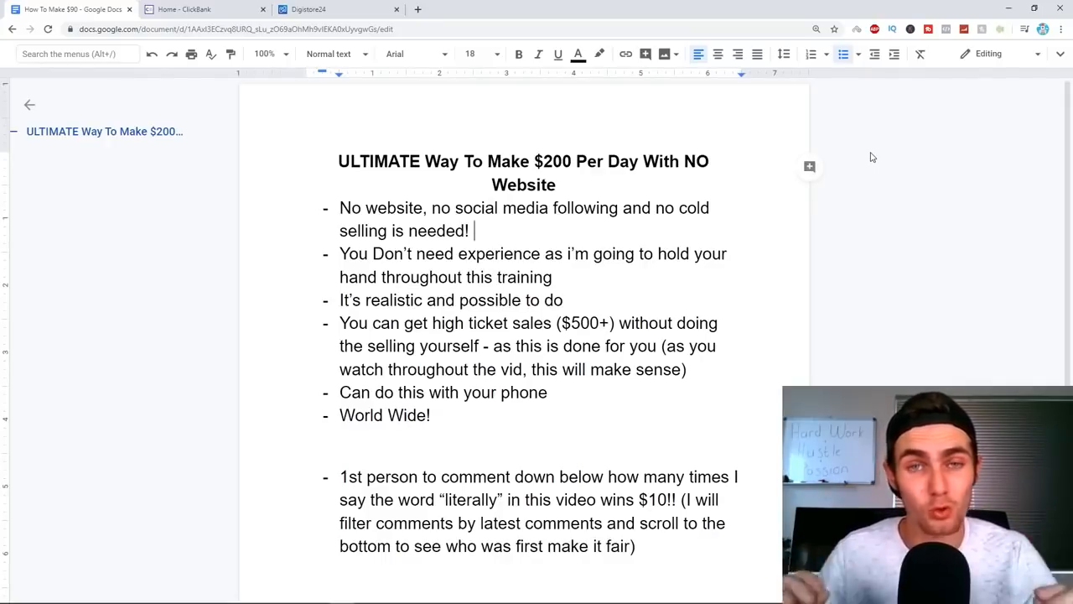
Switch between the ClickBank and Digistore24 tabs, ending on the ClickBank home page
scroll("down", 3)
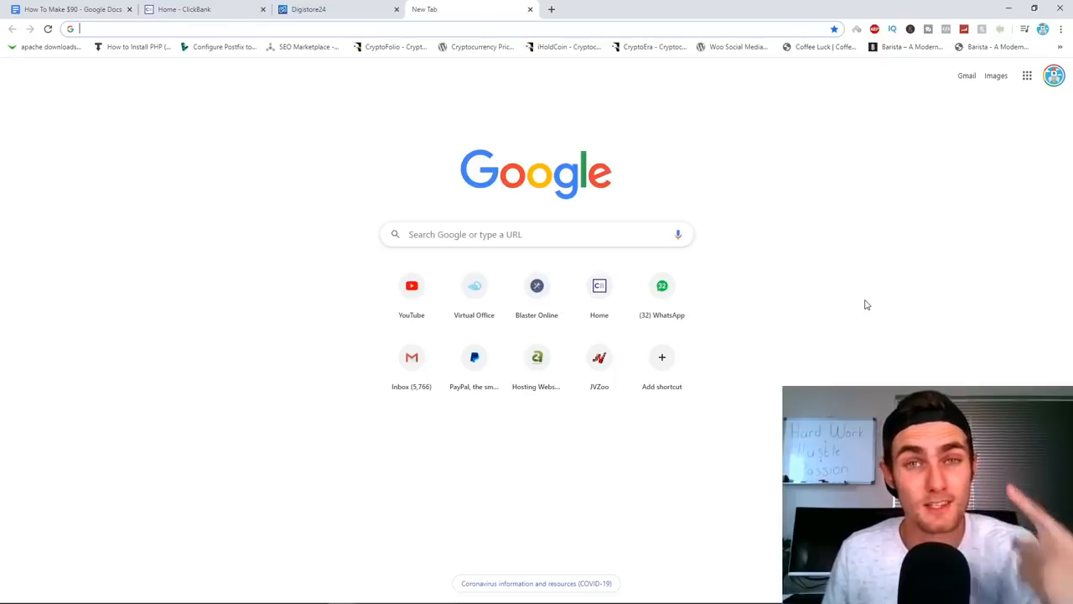
mouse_move(876, 192)
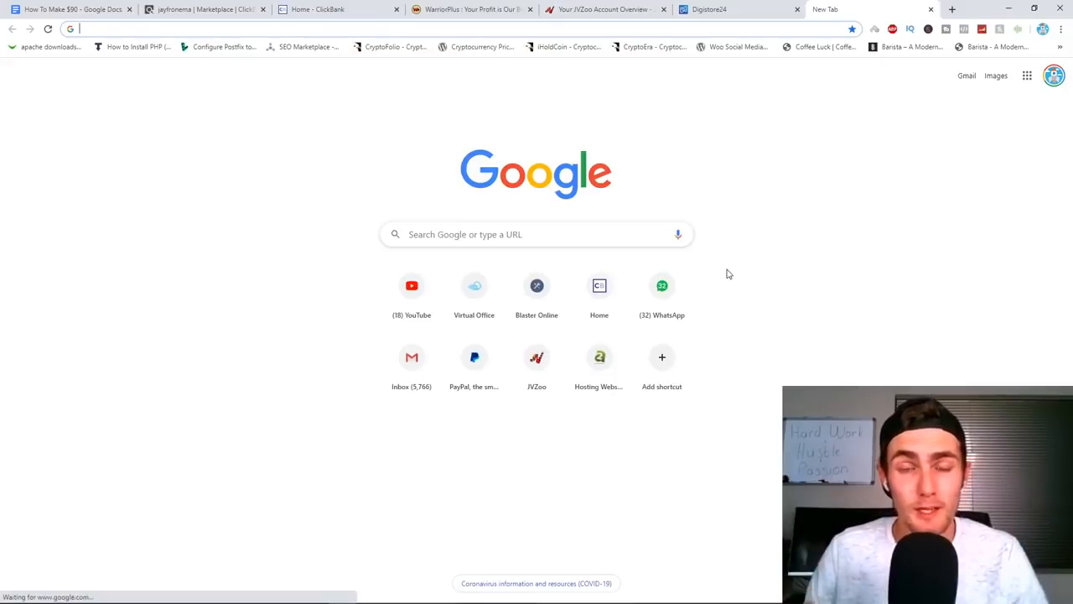
mouse_move(707, 239)
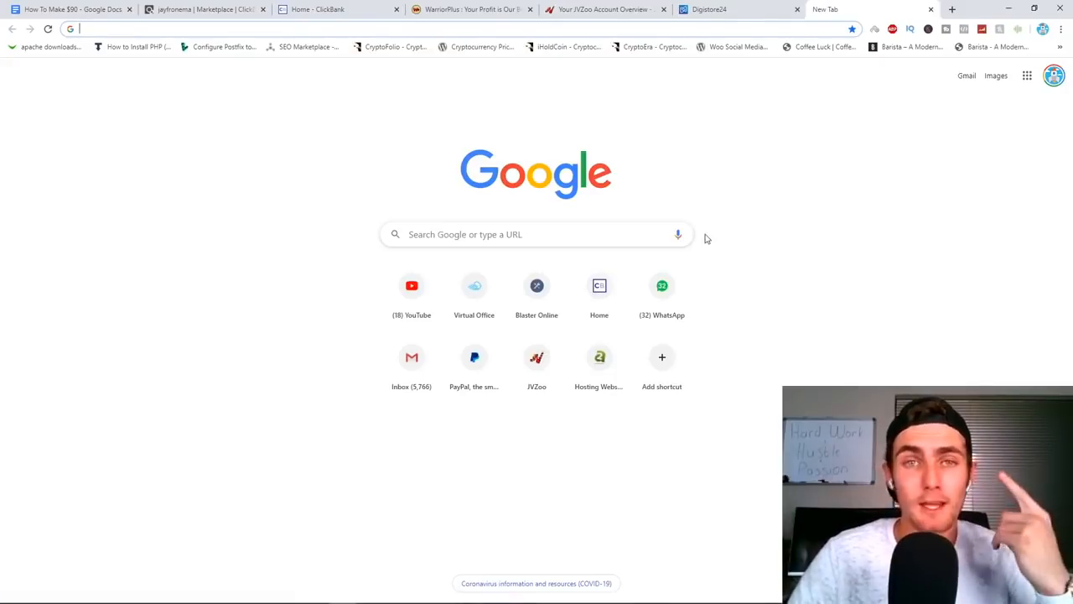
left_click(336, 9)
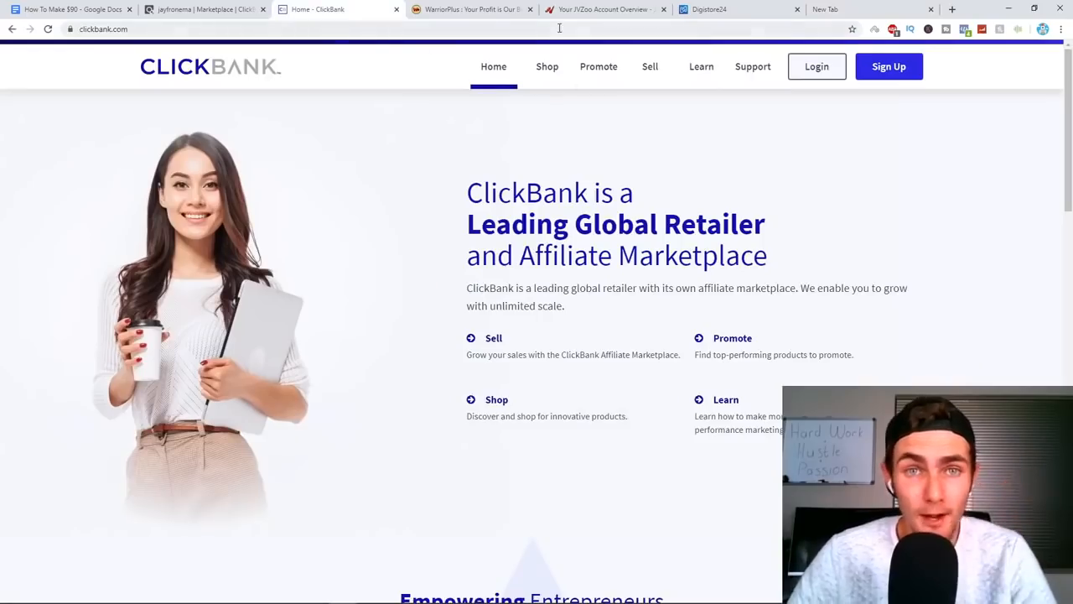
left_click(738, 10)
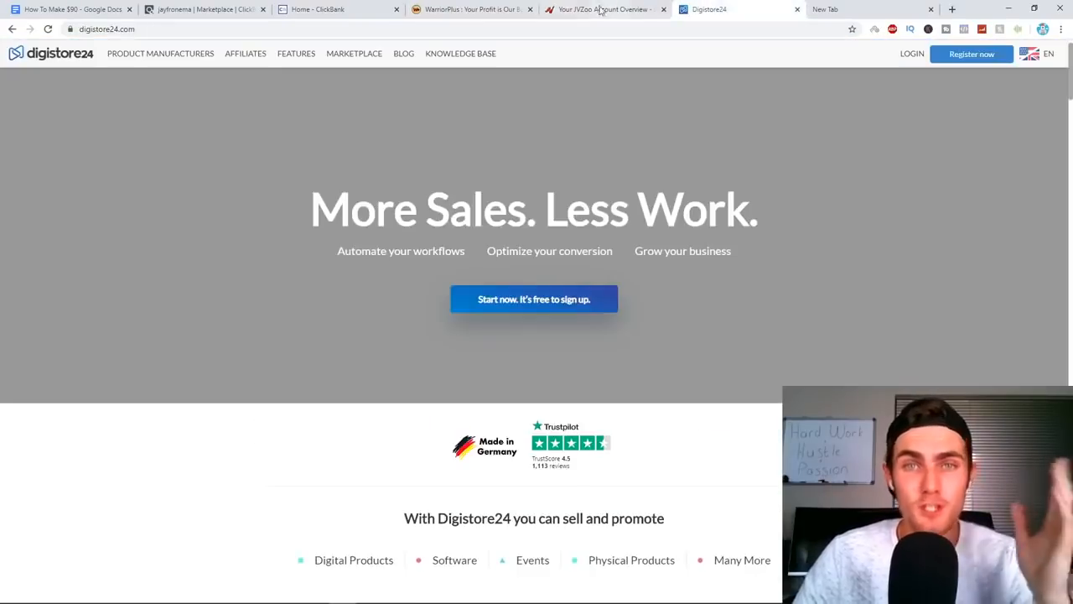
left_click(335, 9)
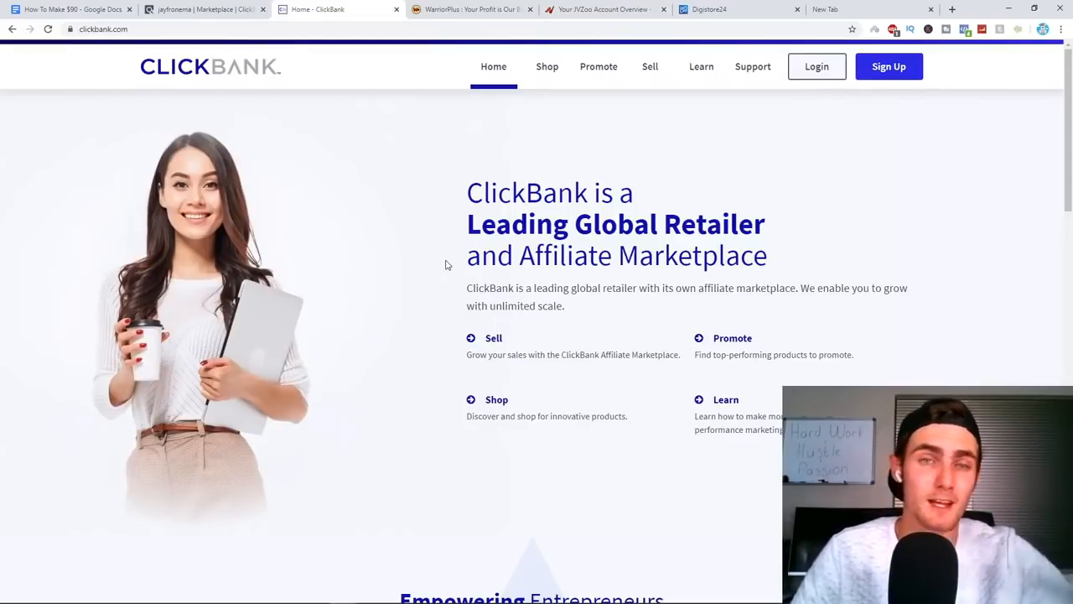
mouse_move(444, 241)
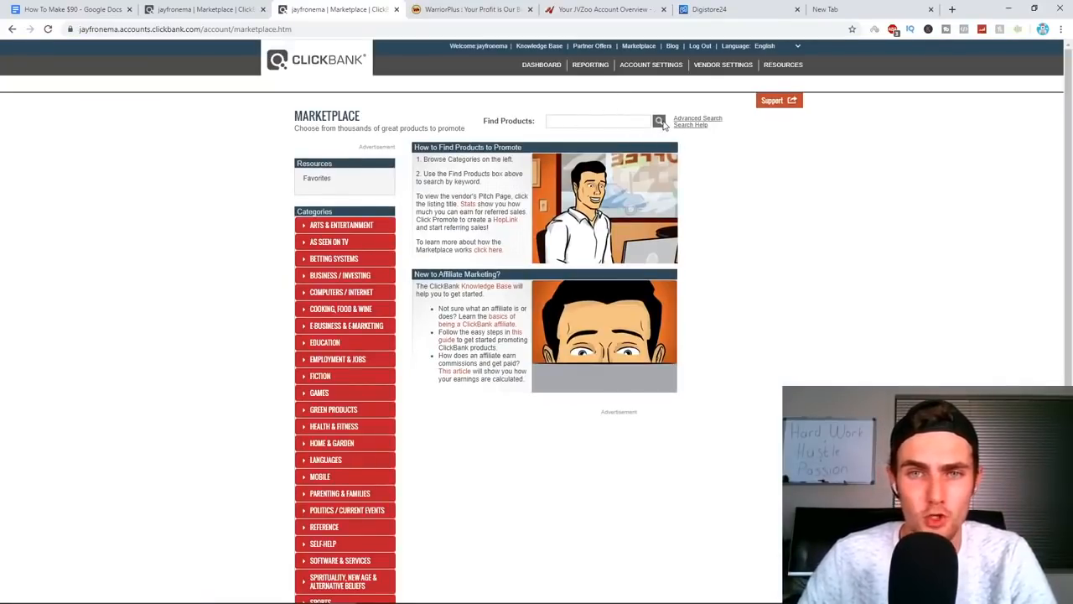
Run the ClickBank Marketplace search and scroll results to the Super Affiliate System listing
left_click(659, 120)
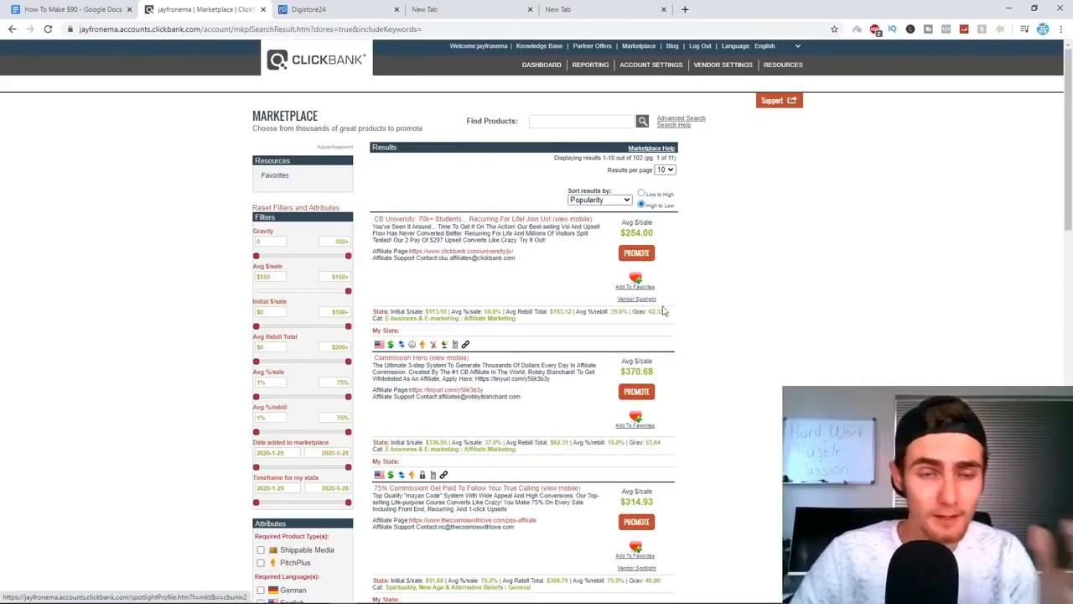
mouse_move(394, 308)
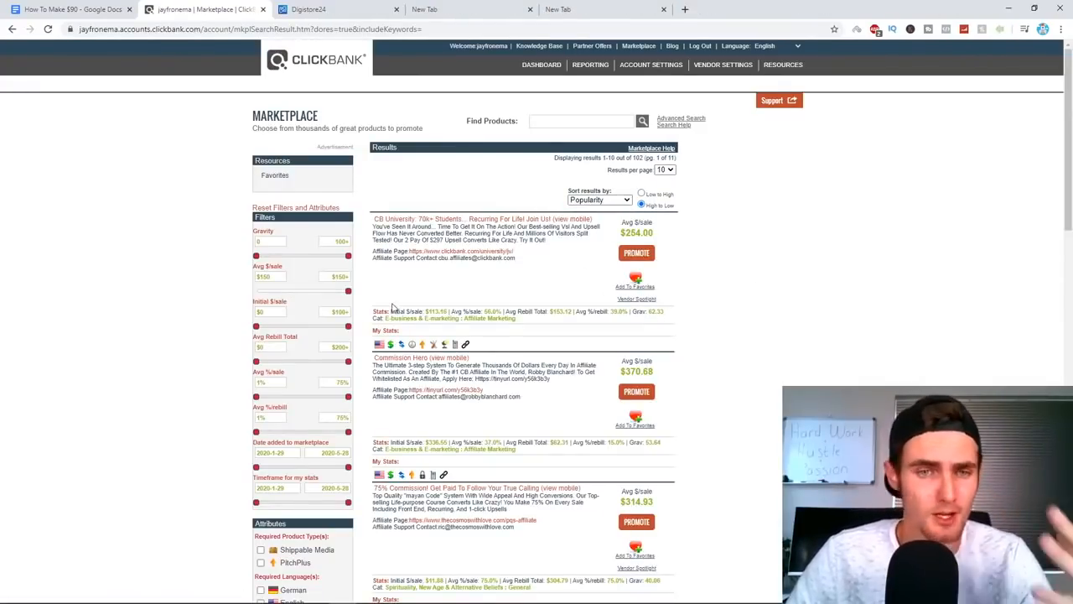
scroll("down", 3)
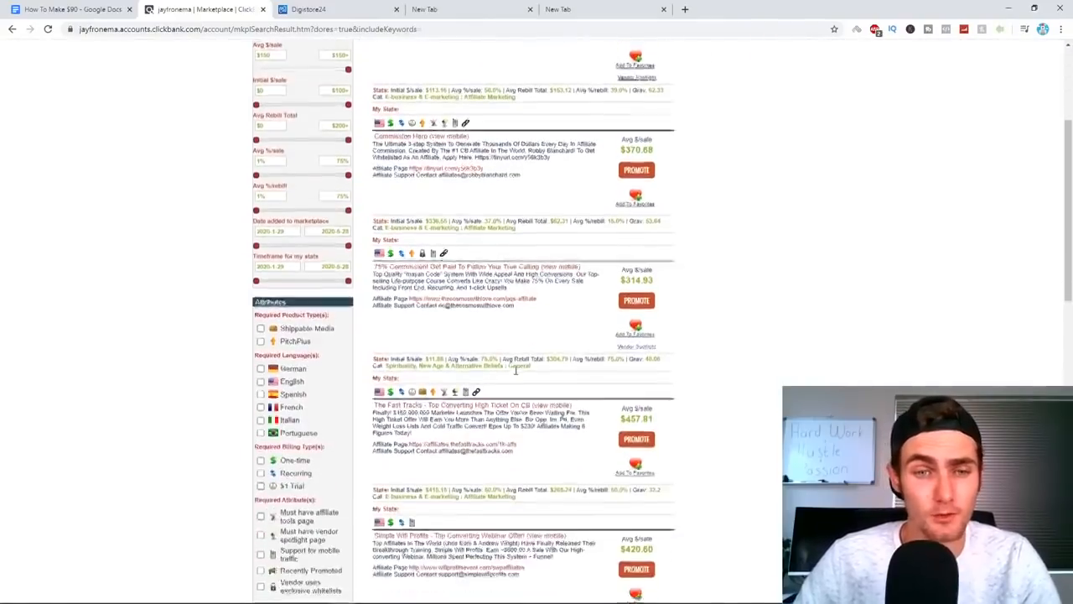
scroll("down", 3)
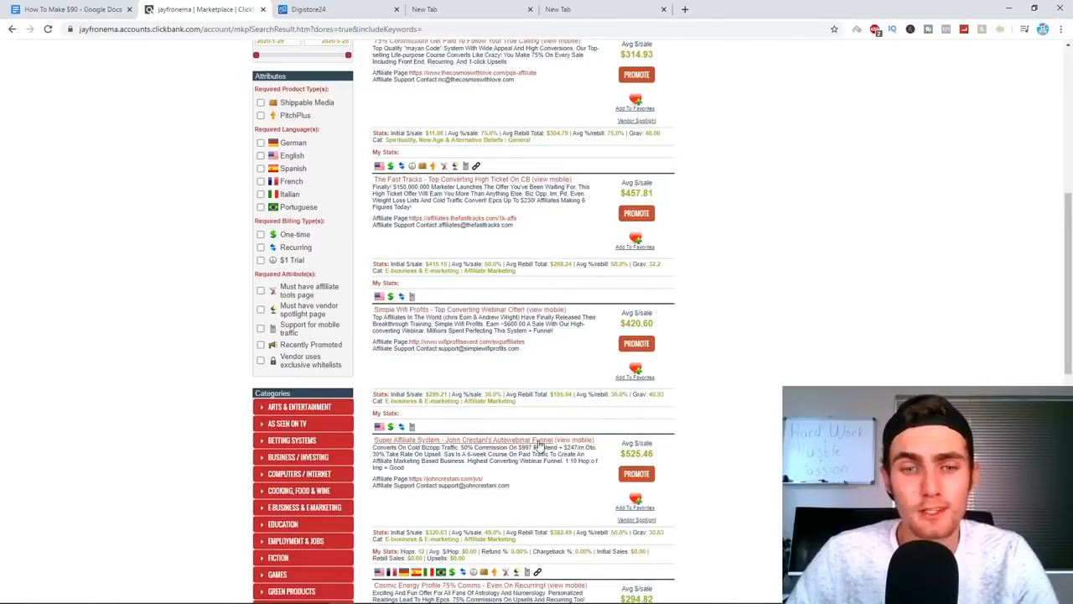
mouse_move(576, 437)
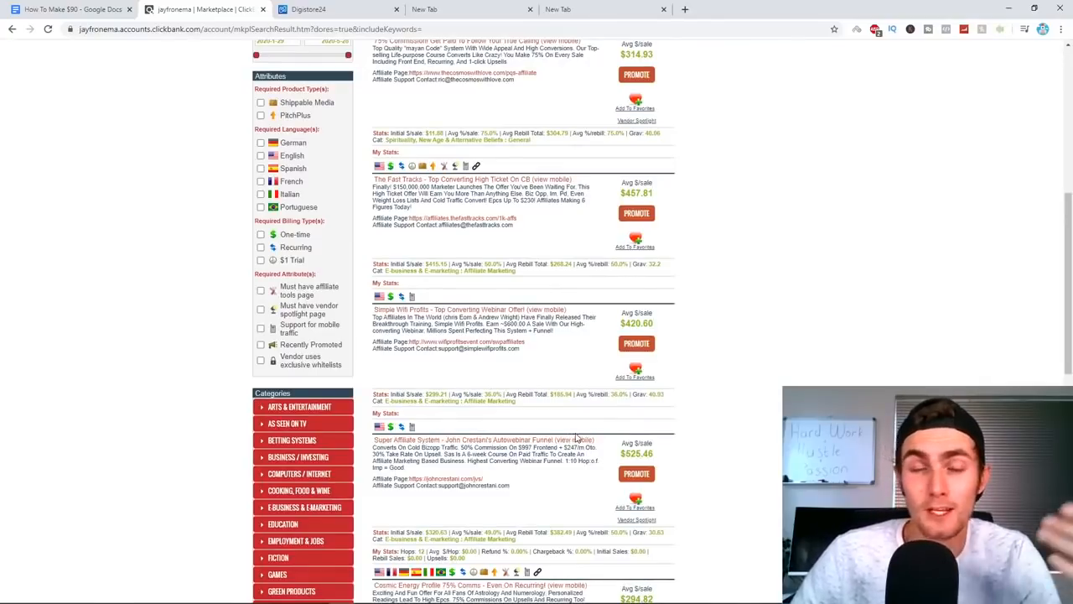
mouse_move(582, 414)
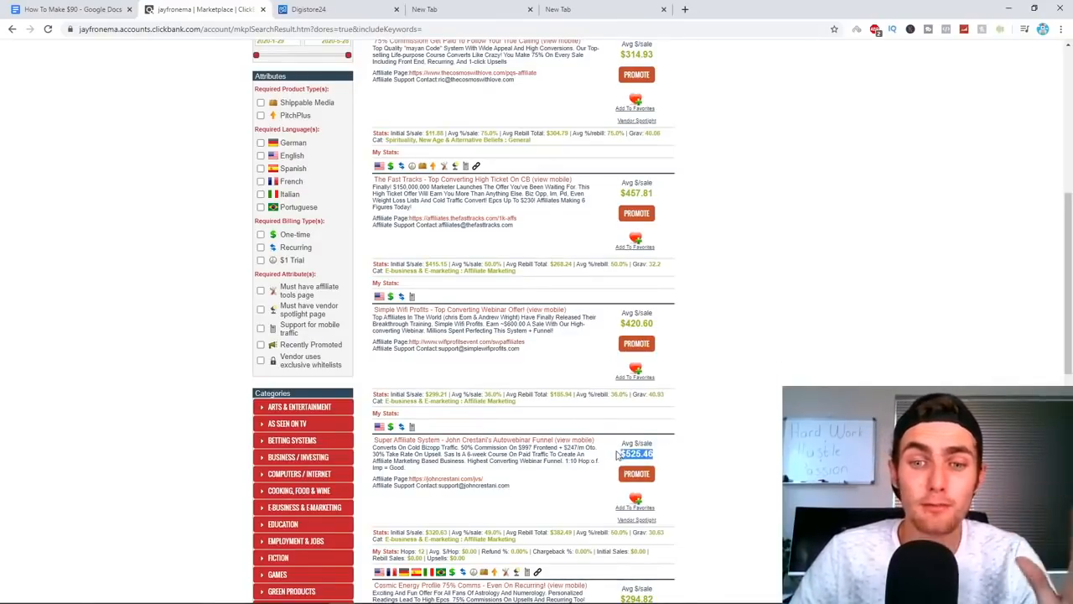
scroll("up", 3)
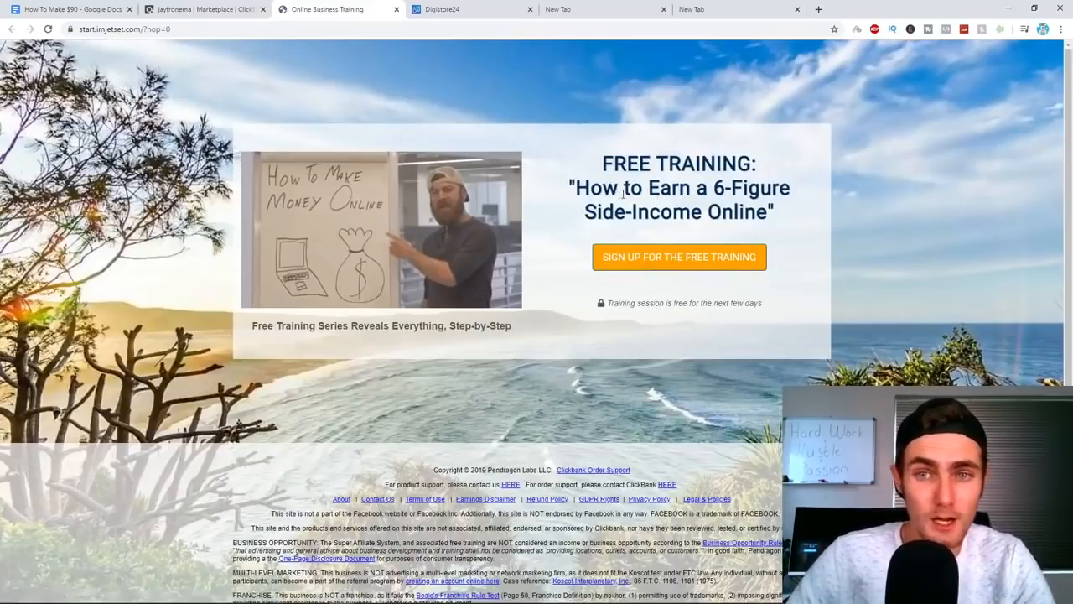
mouse_move(836, 154)
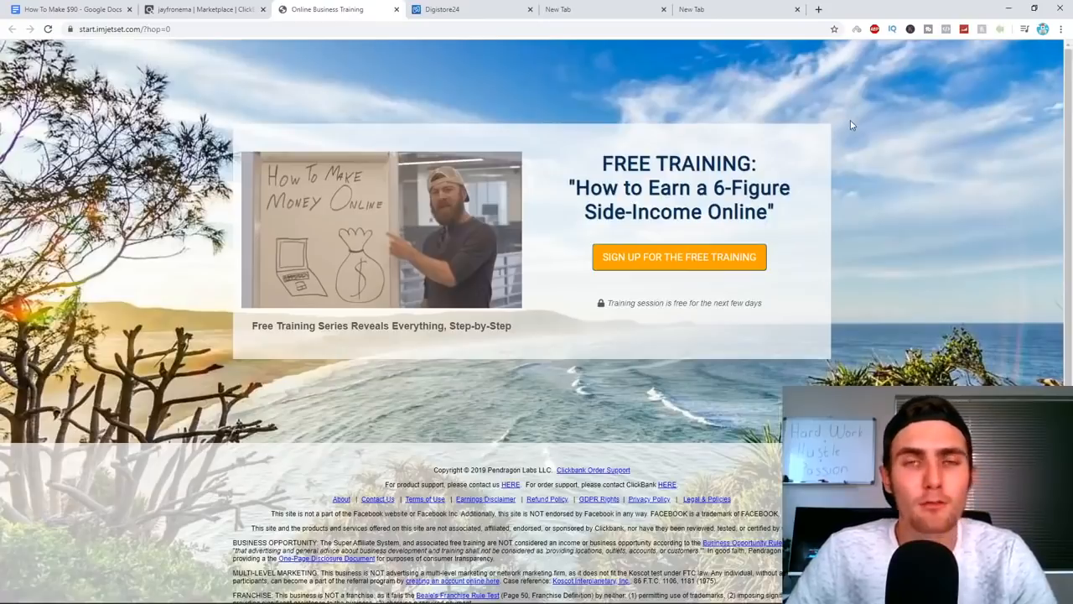
mouse_move(704, 152)
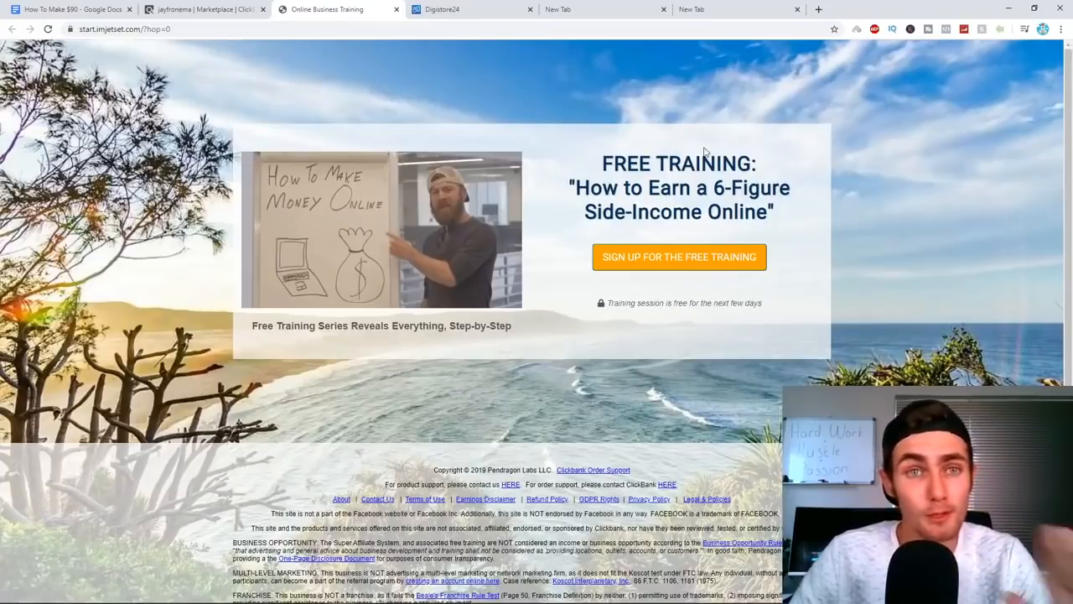
Return to the ClickBank results and open the $1K A Day Webinar sales page
left_click(202, 9)
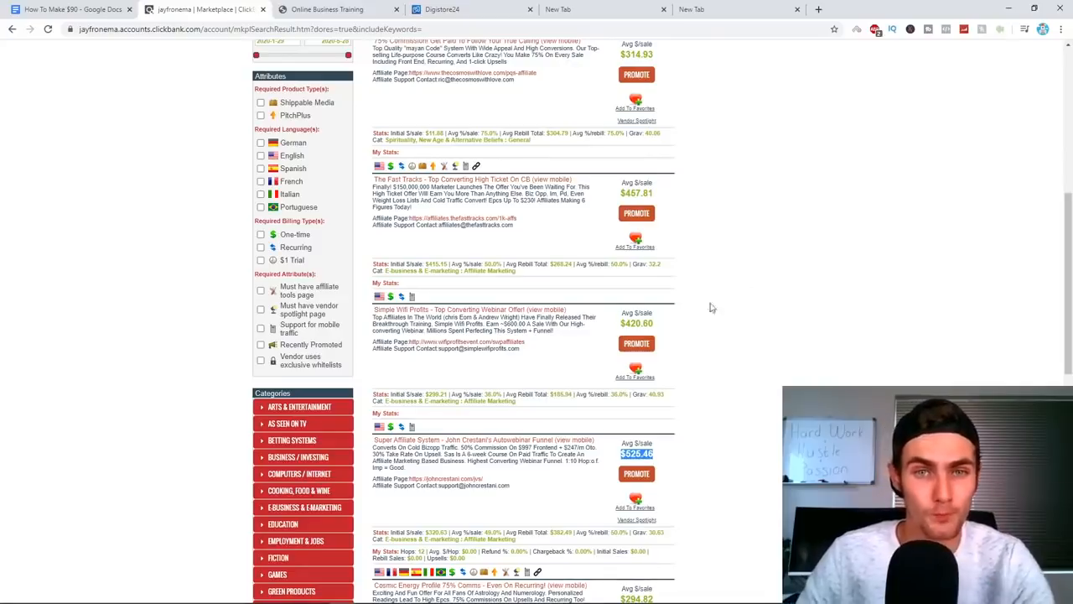
mouse_move(457, 179)
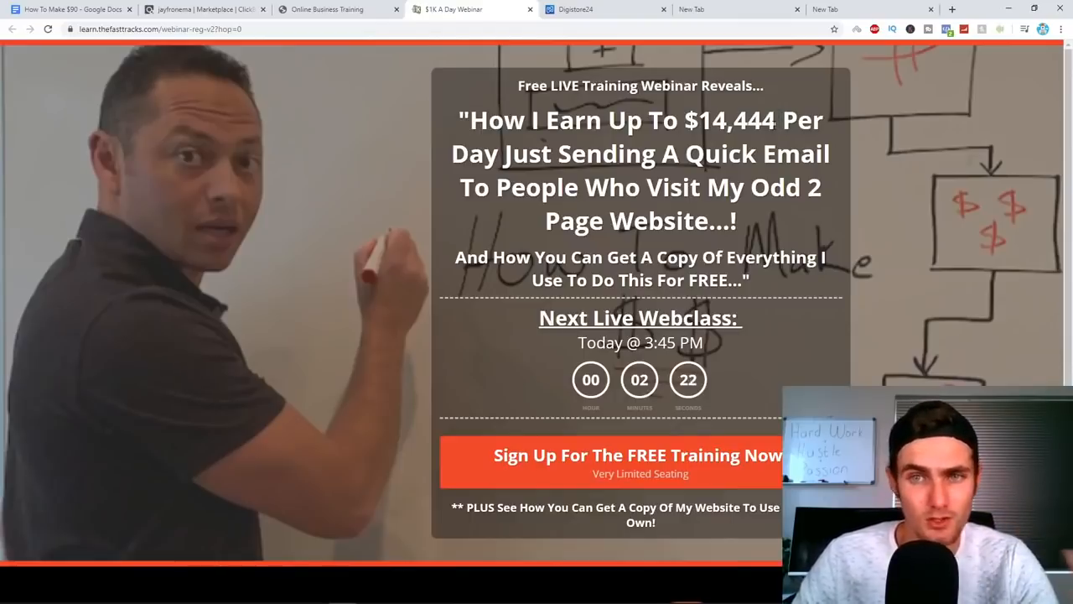
double_click(734, 120)
type("amazon fba web")
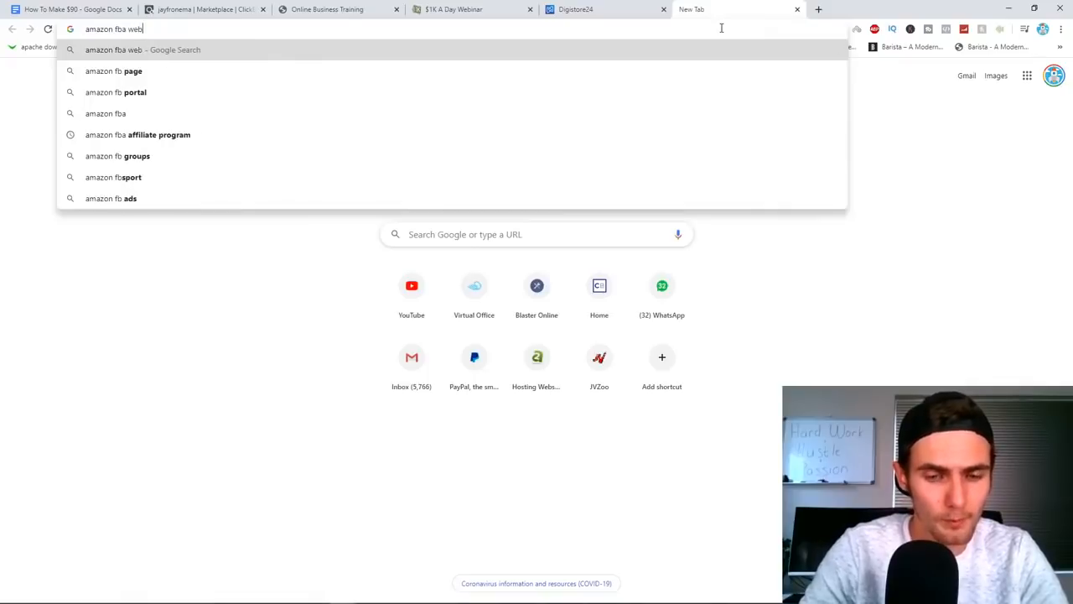
Search Google for 'amazon fba webinar' and scroll through the results
key("Return")
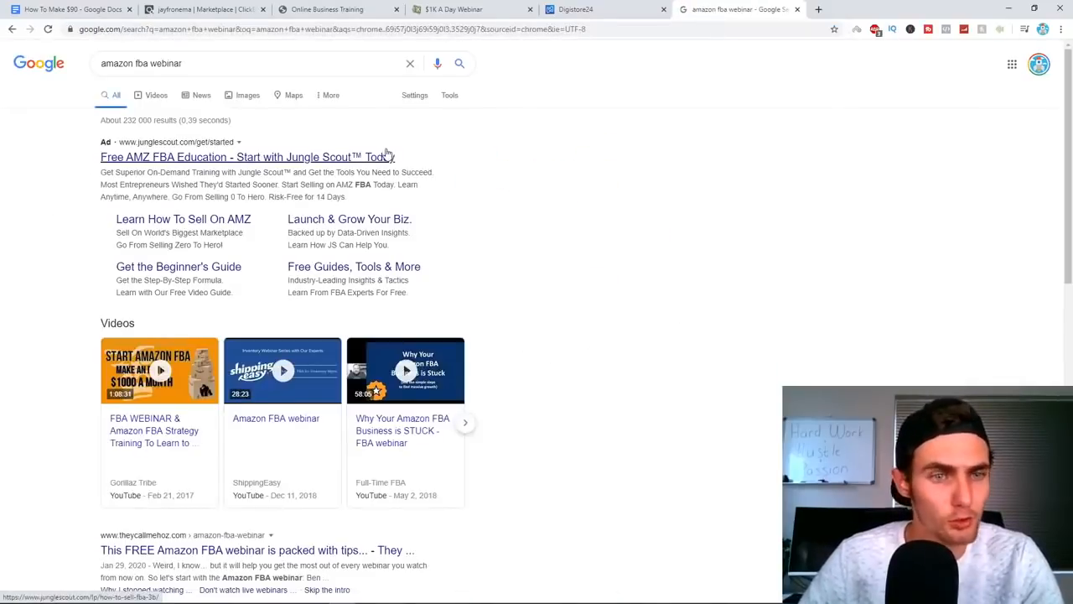
scroll("down", 3)
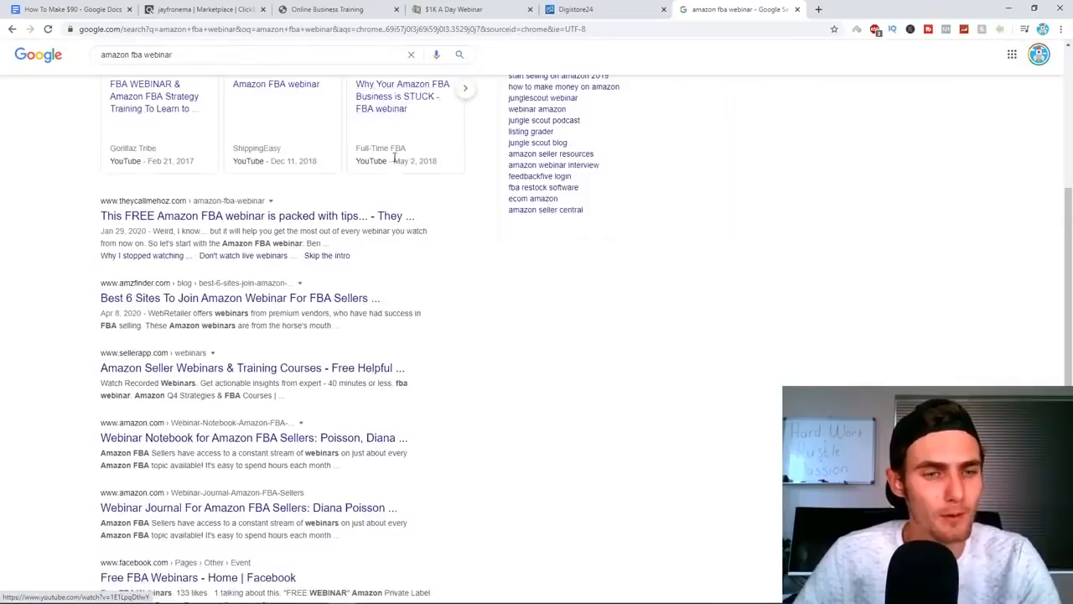
scroll("down", 3)
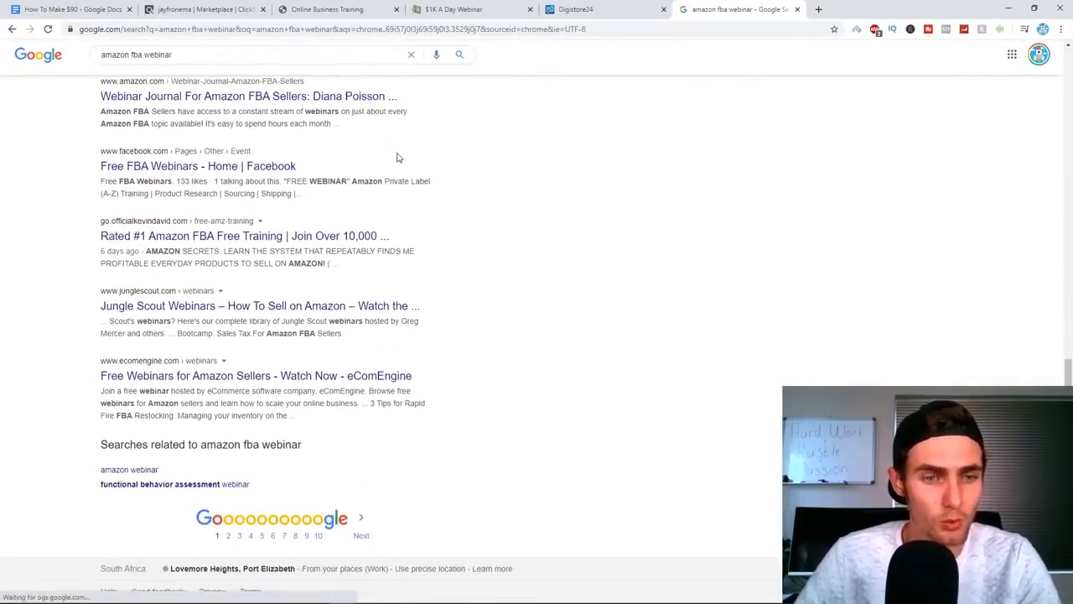
scroll("up", 3)
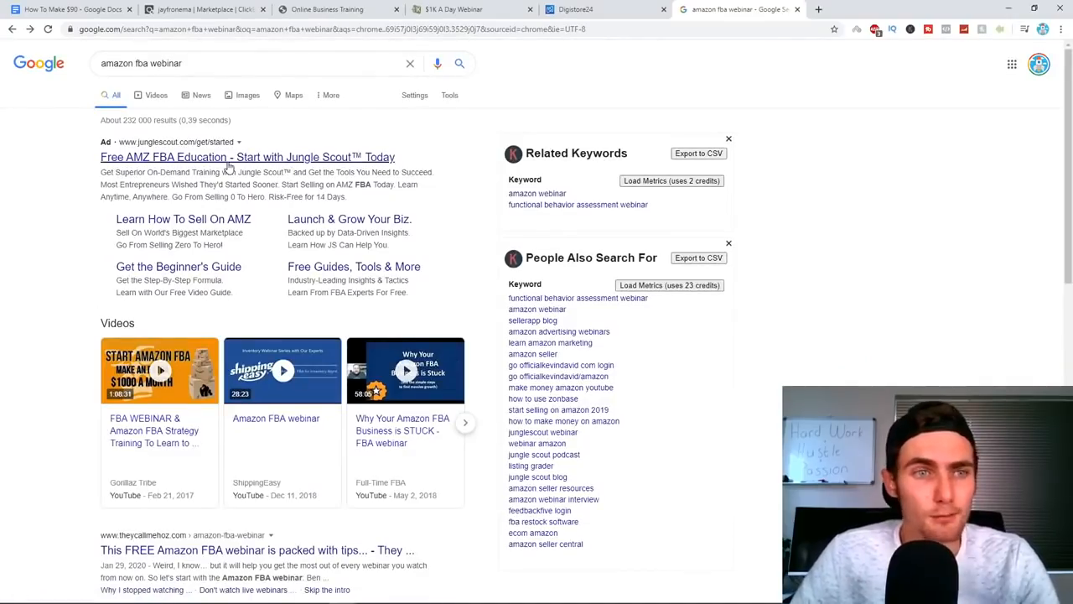
scroll("down", 3)
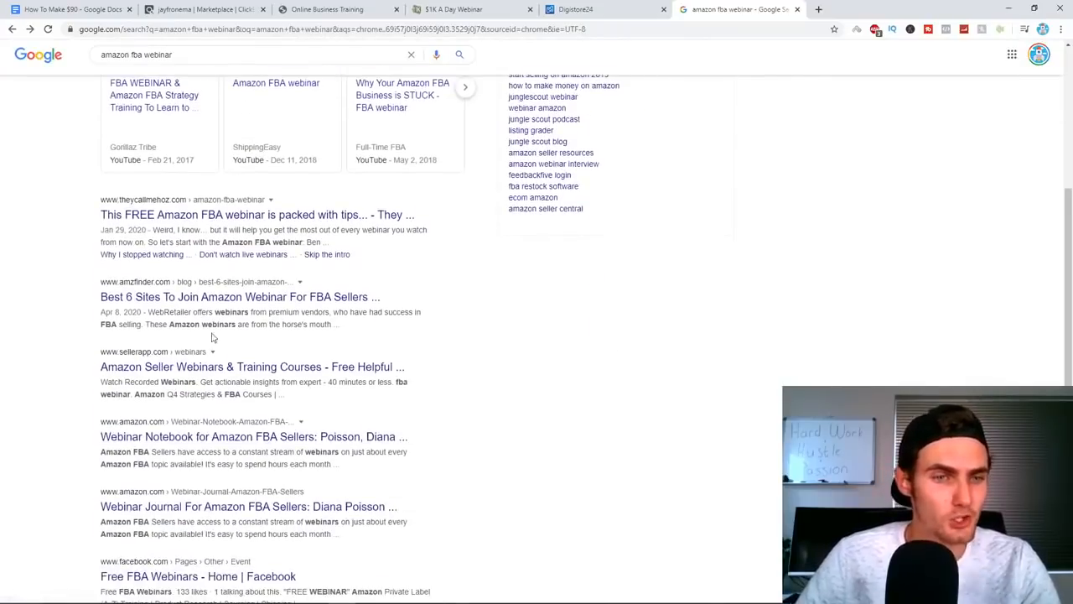
Refine the search for Kevin David and open the officialkevindavid free training result
left_click(252, 63)
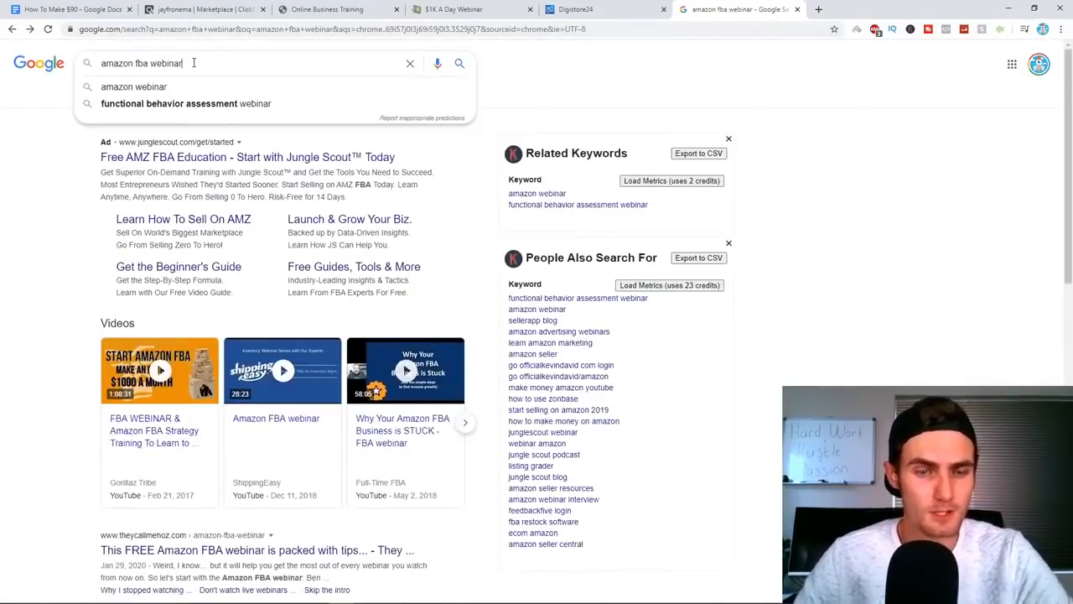
type("kevin davids")
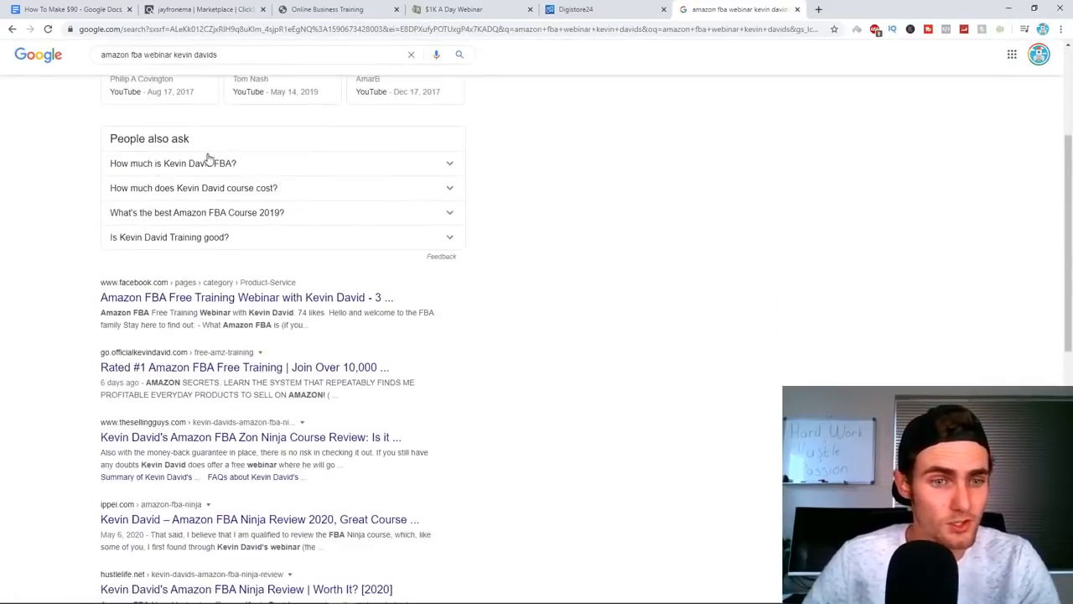
scroll("down", 3)
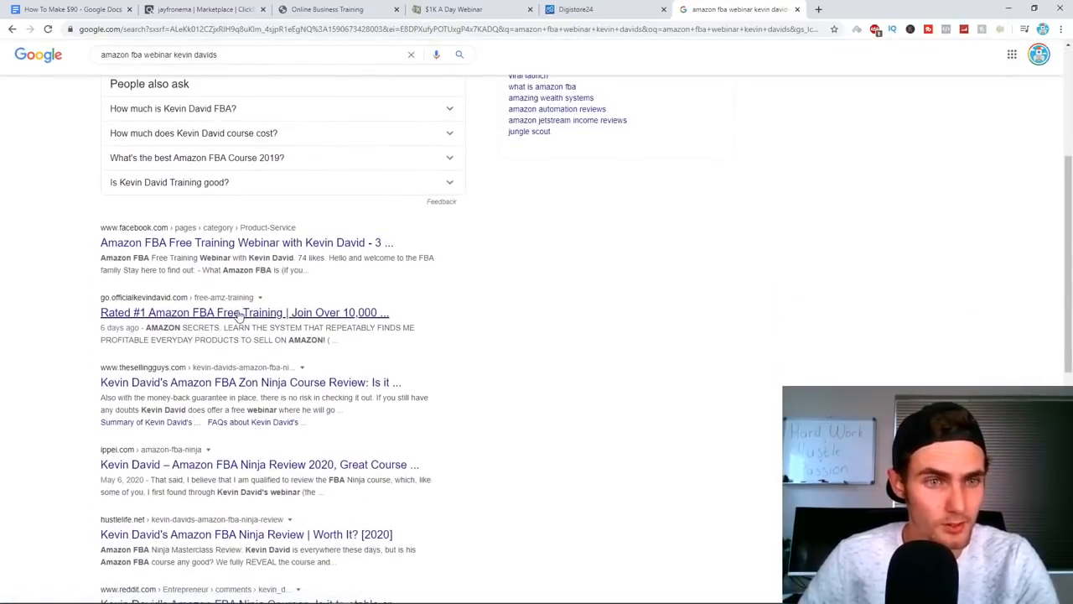
left_click(244, 312)
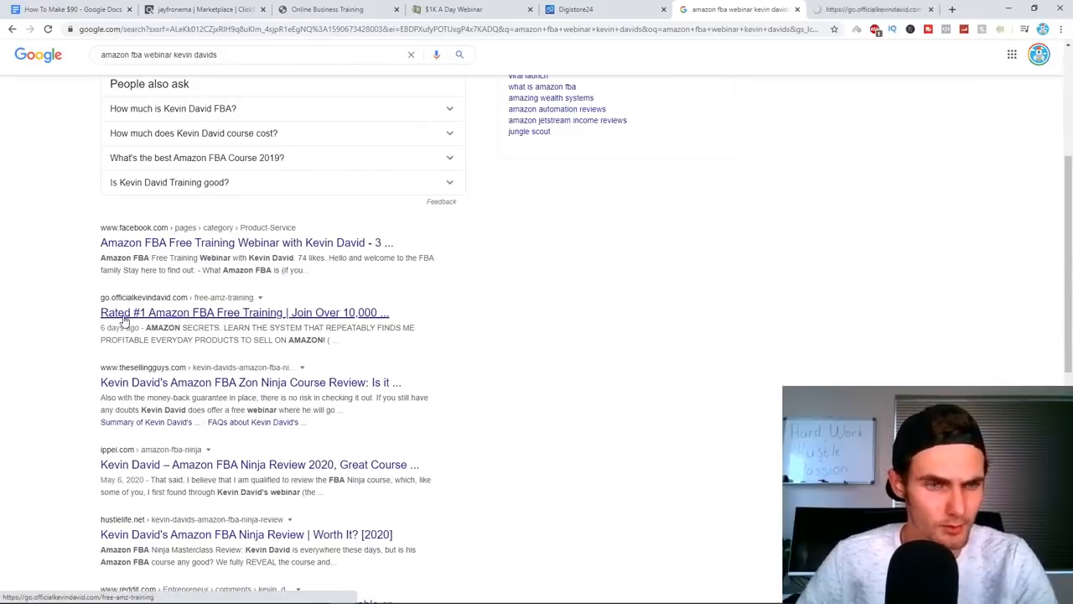
left_click(244, 312)
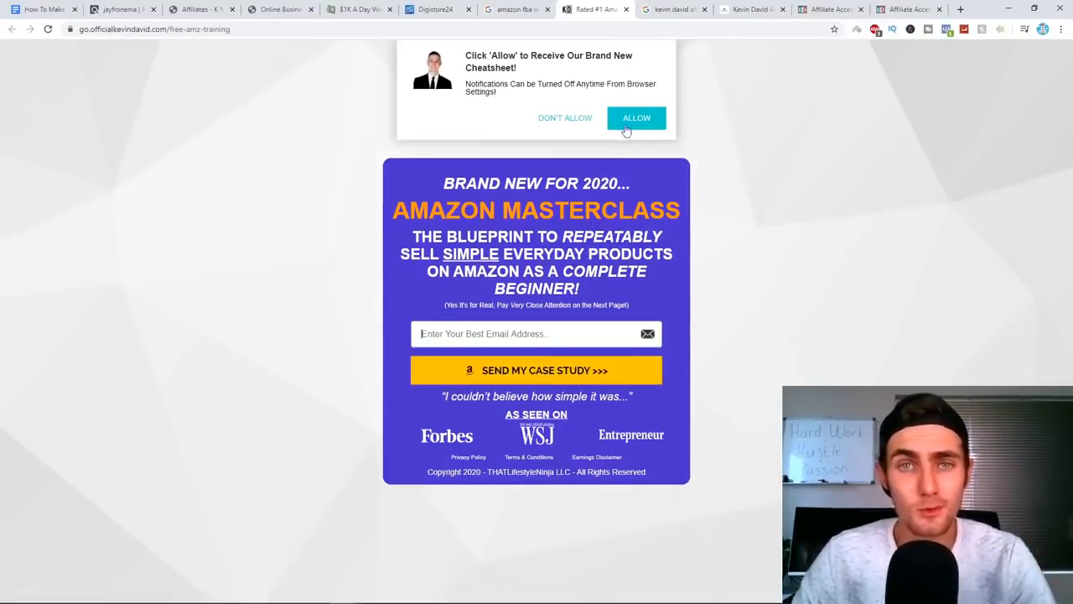
mouse_move(612, 99)
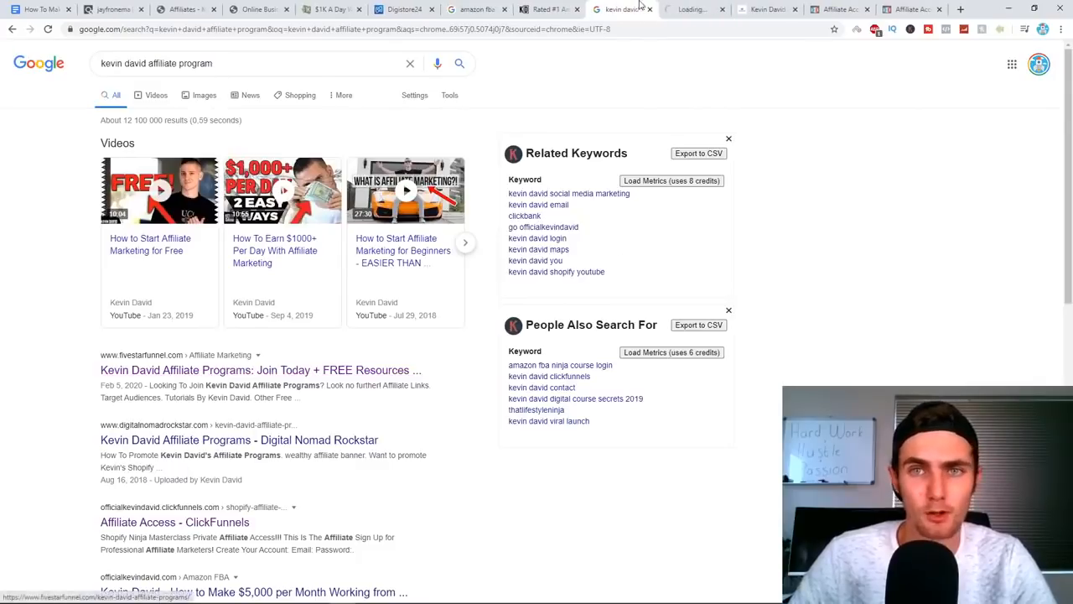
Open the Kevin David affiliate programs article and go to the affiliate dashboard
left_click(260, 370)
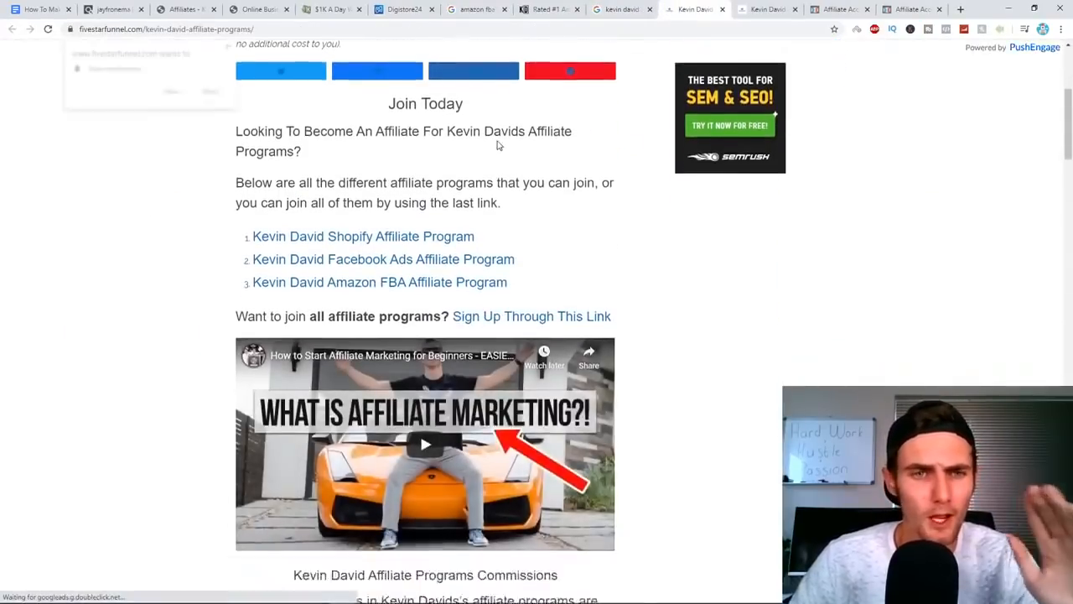
scroll("up", 3)
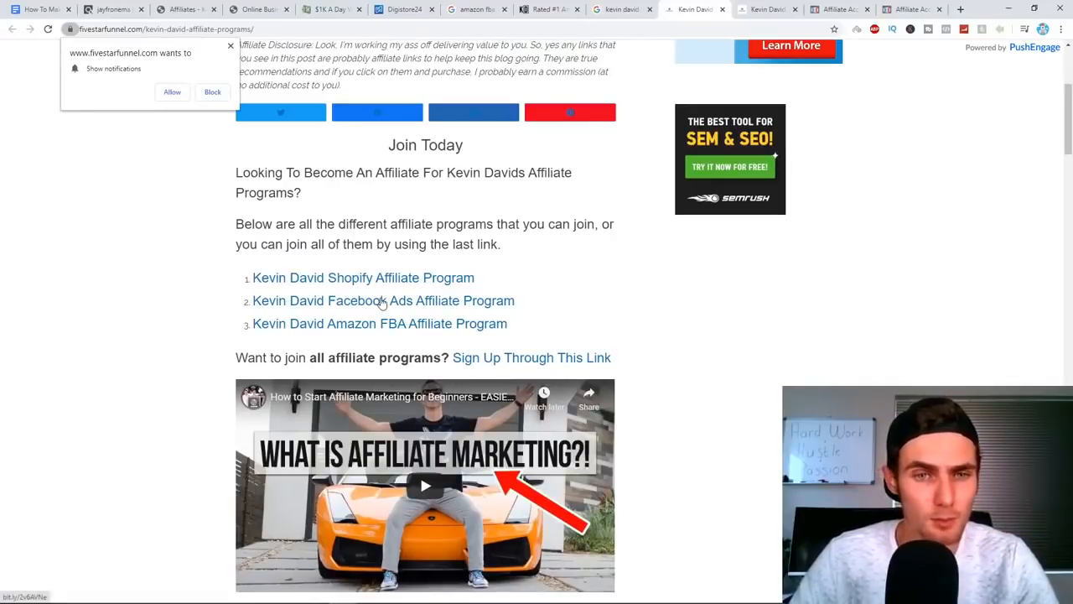
mouse_move(452, 335)
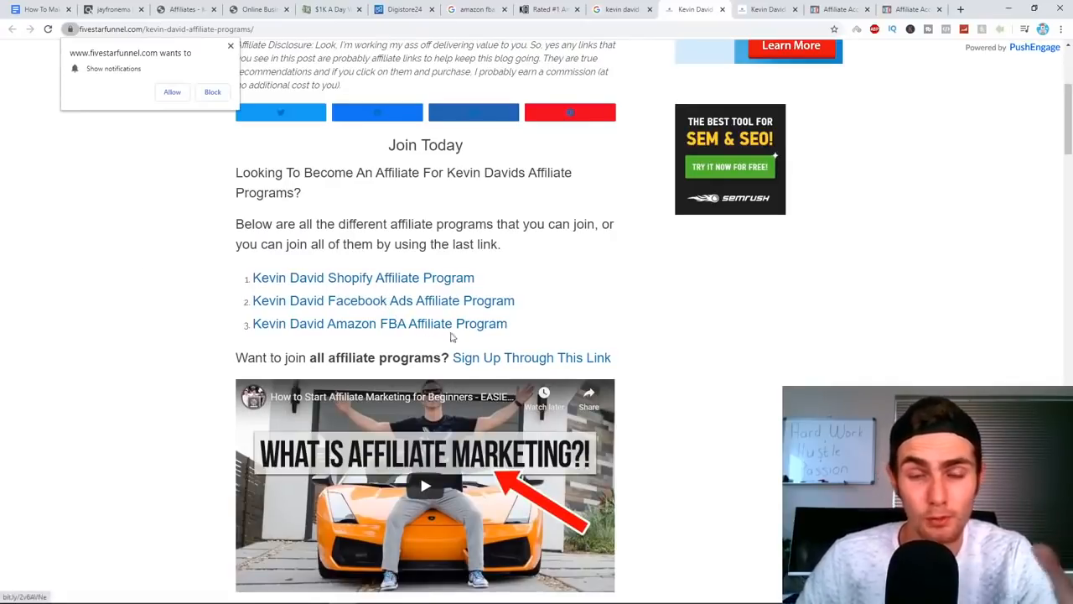
scroll("up", 3)
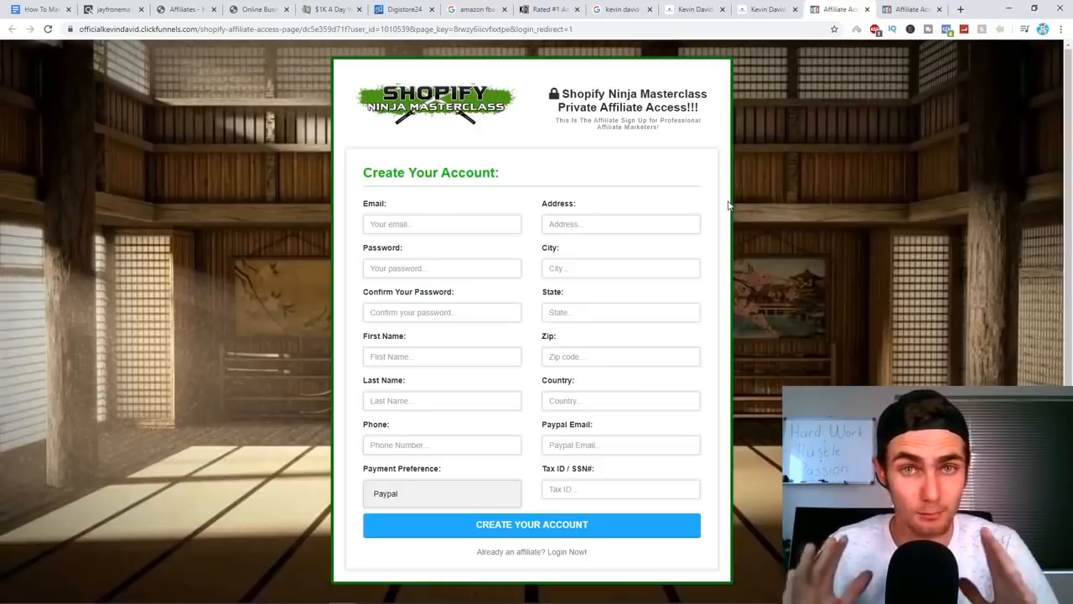
left_click(442, 224)
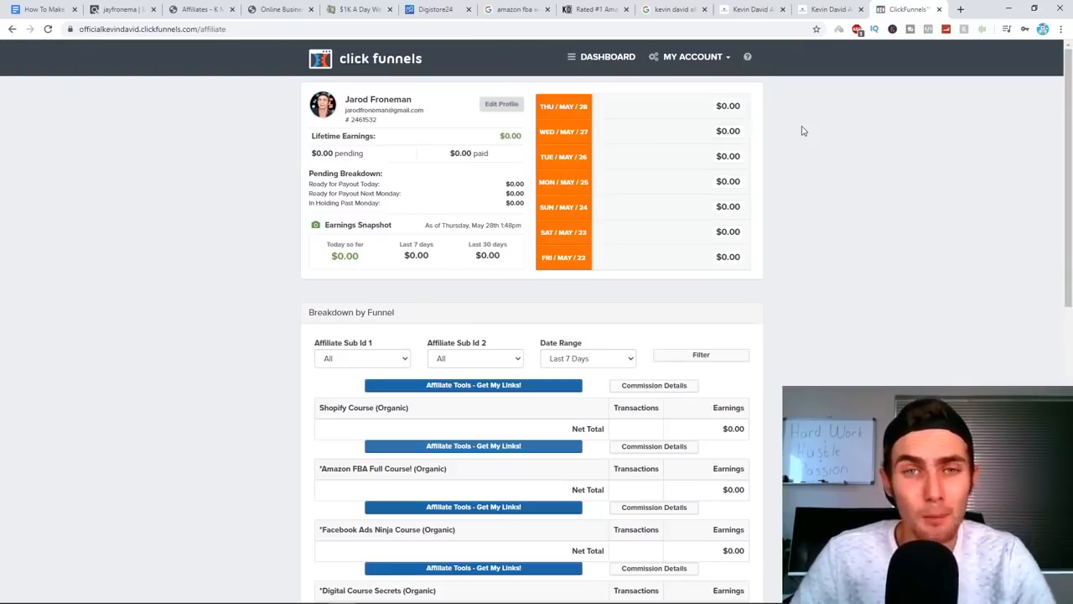
mouse_move(509, 148)
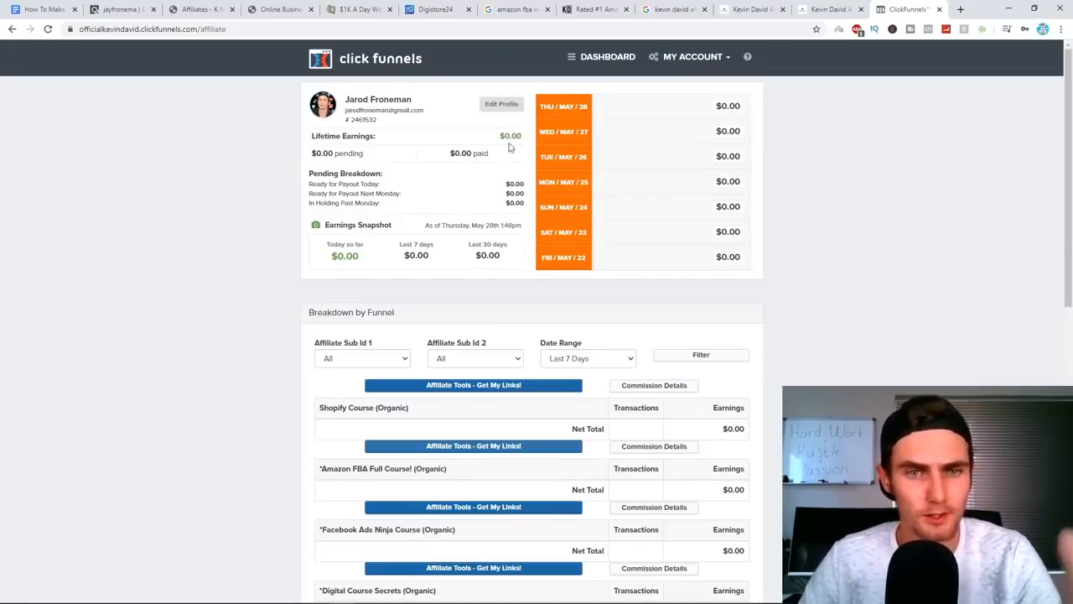
mouse_move(458, 183)
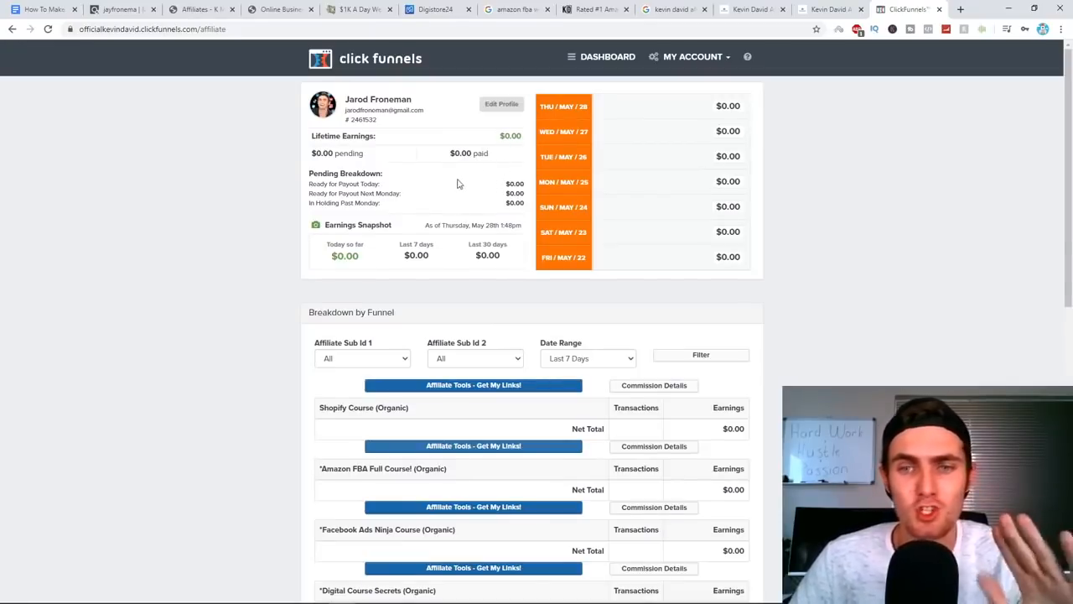
Choose the 'Webinar: Amazon FBA Ninja' link and enter ad1 as Sub ID 2
scroll("down", 3)
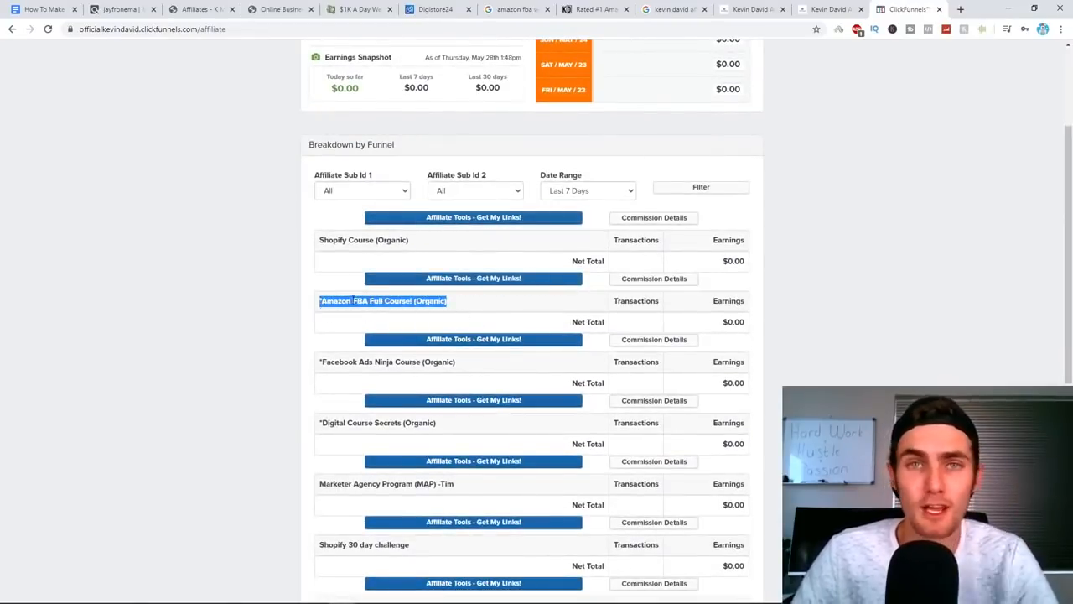
scroll("down", 3)
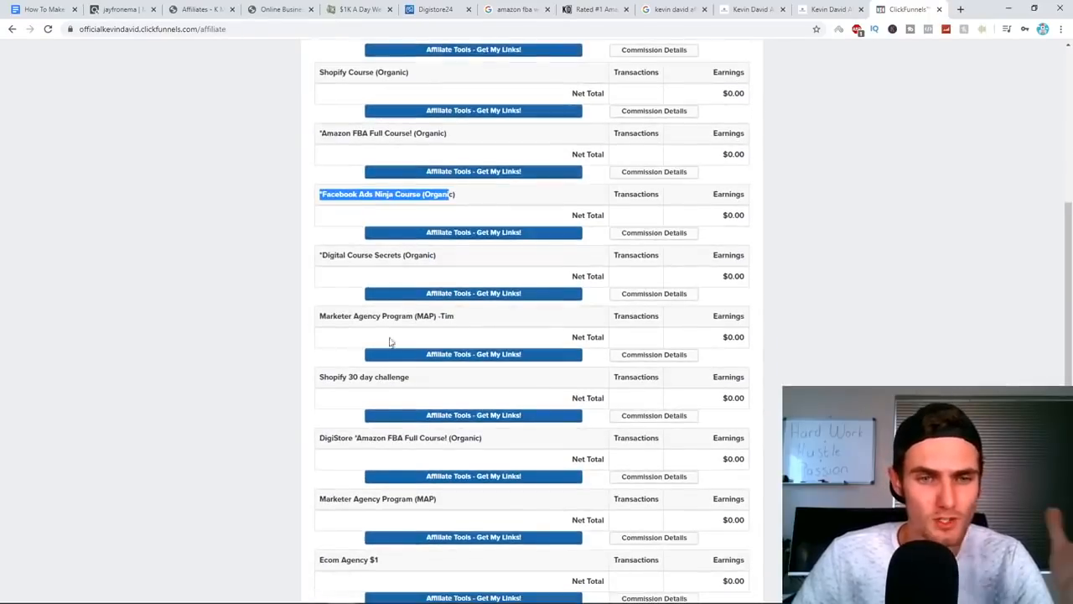
scroll("down", 3)
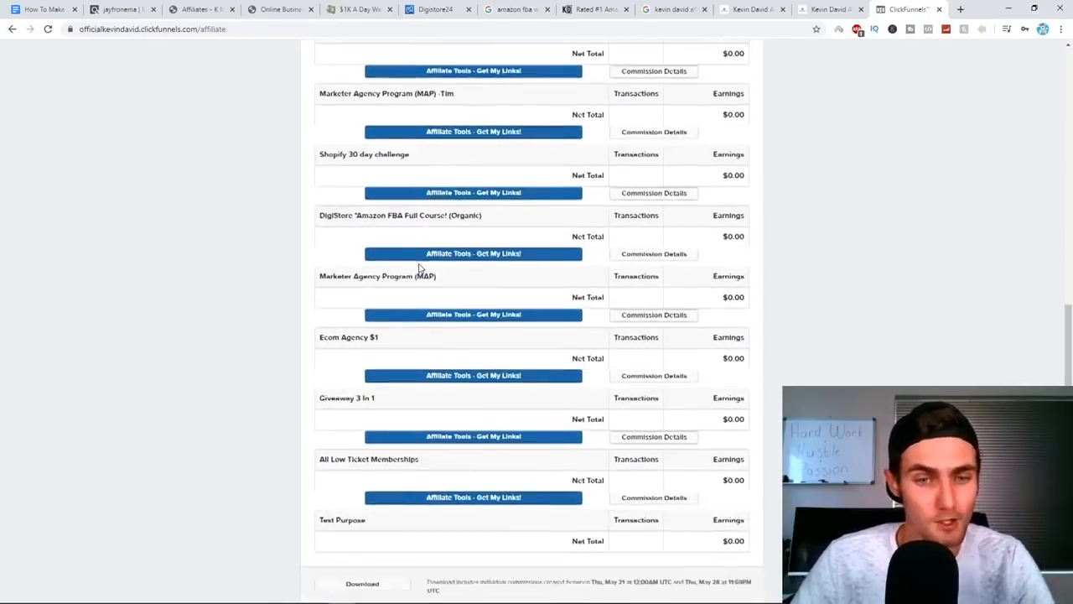
scroll("up", 3)
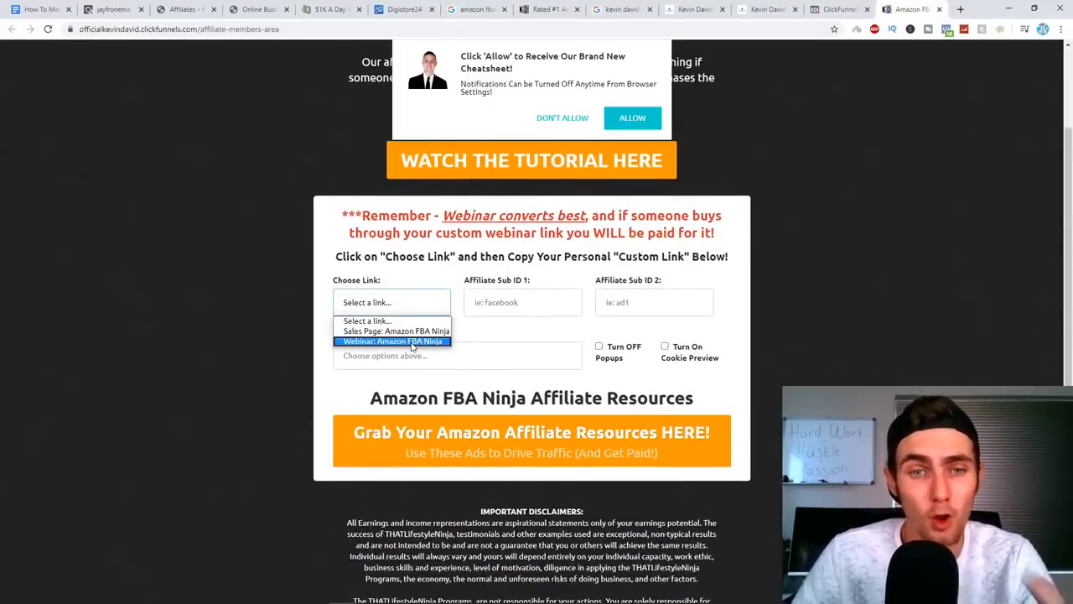
mouse_move(393, 331)
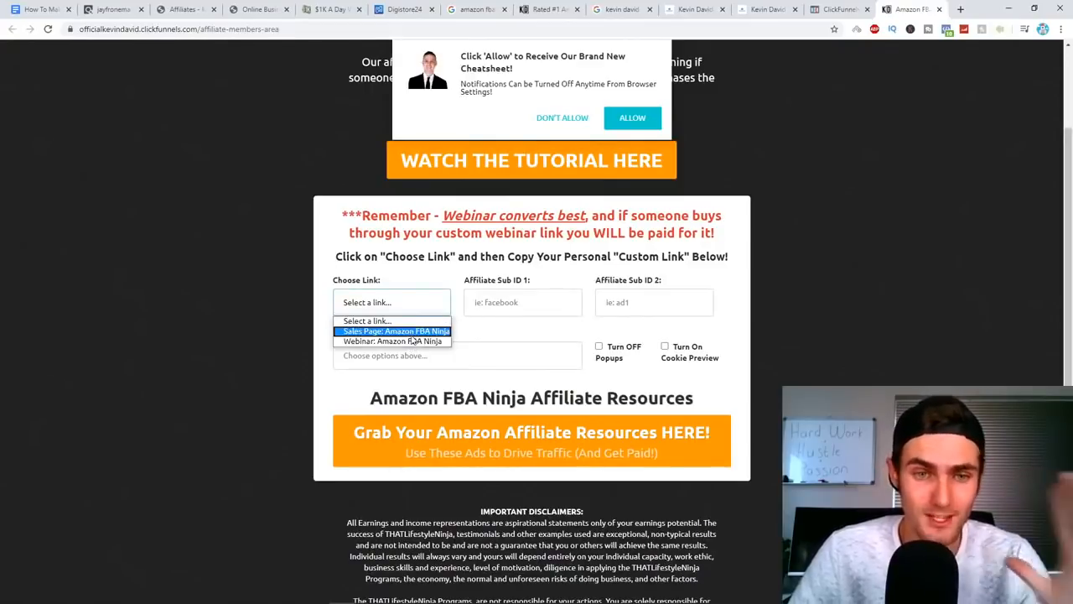
left_click(392, 342)
type("f")
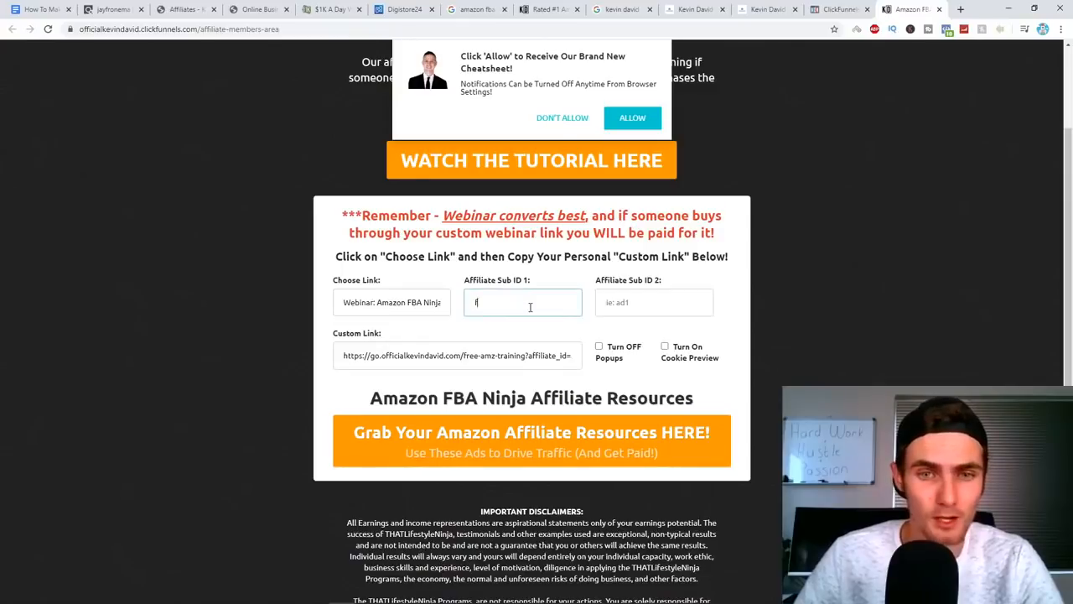
left_click(654, 302)
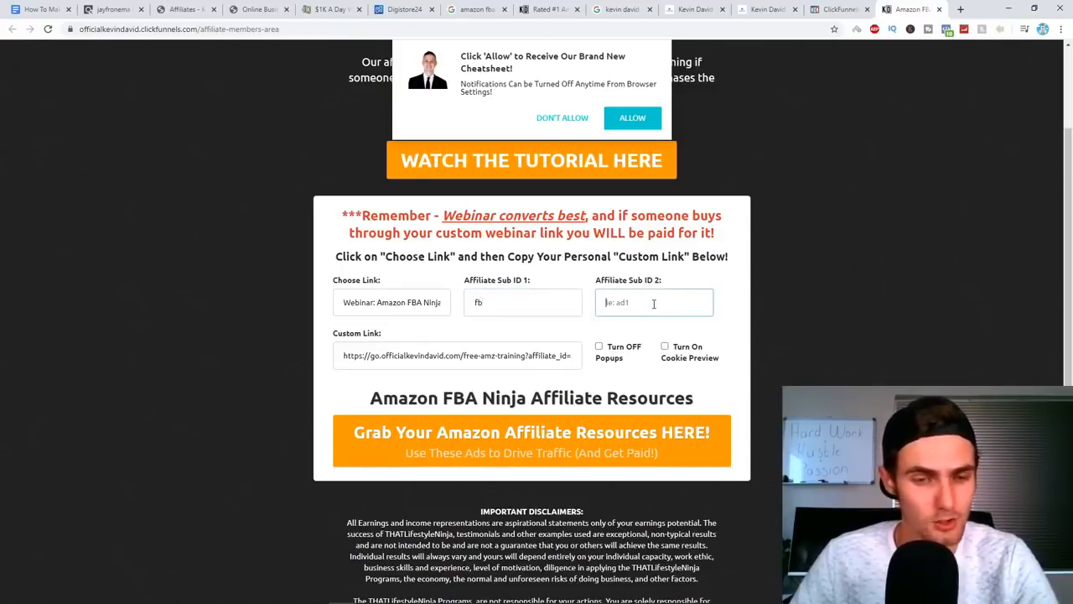
type("ad1")
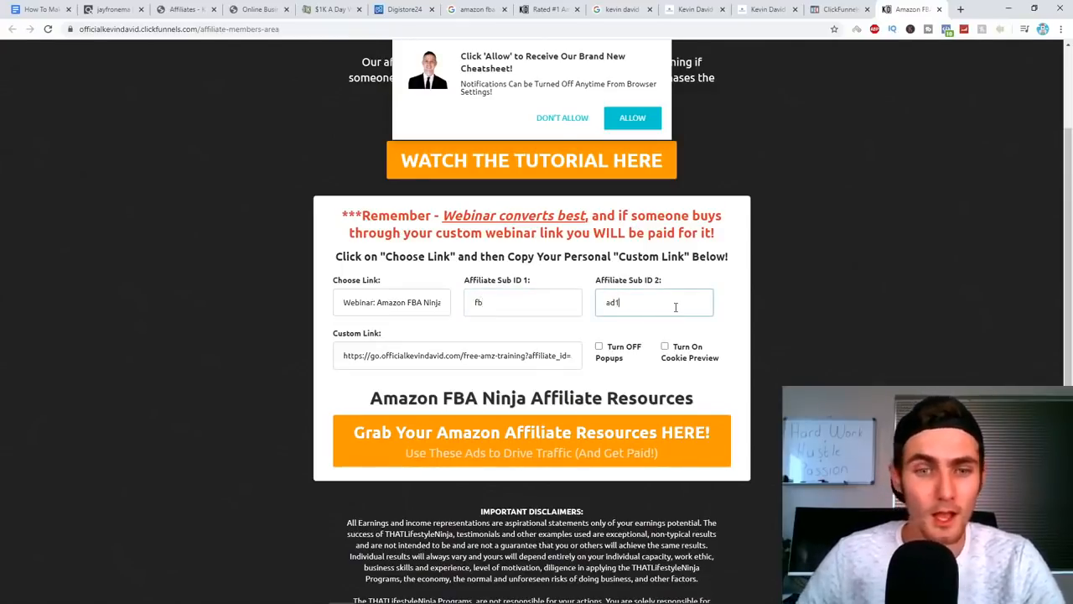
mouse_move(539, 451)
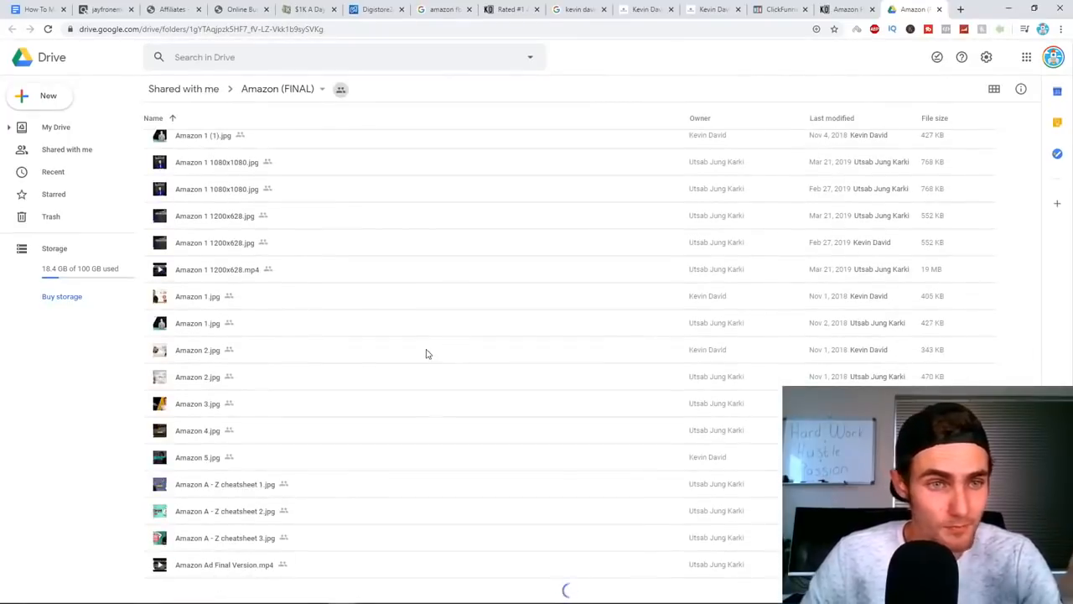
Scroll through the Amazon (FINAL) folder's ad images and videos
scroll("up", 3)
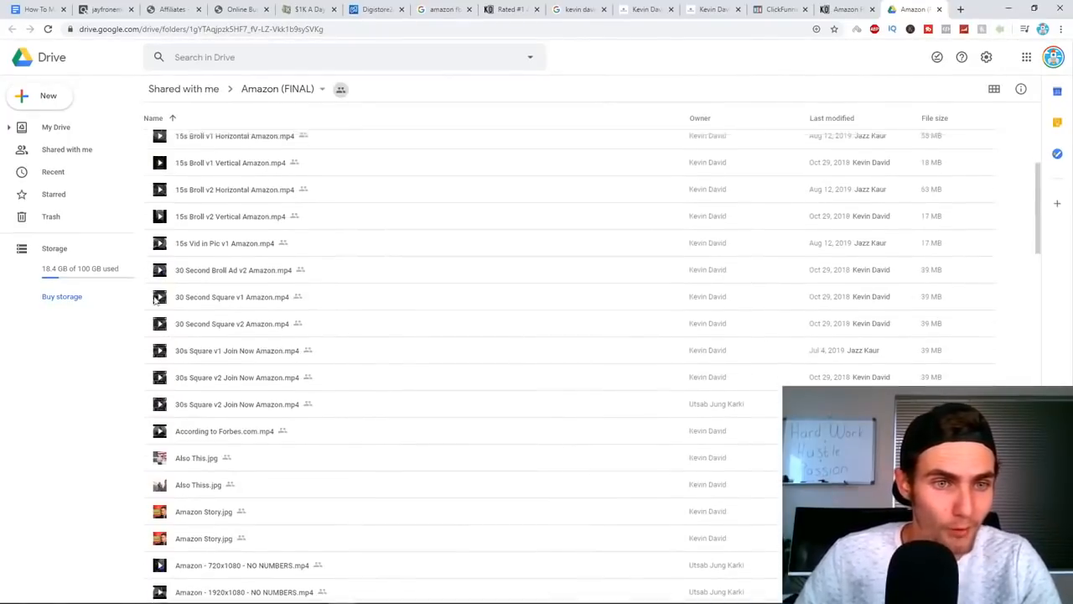
scroll("up", 3)
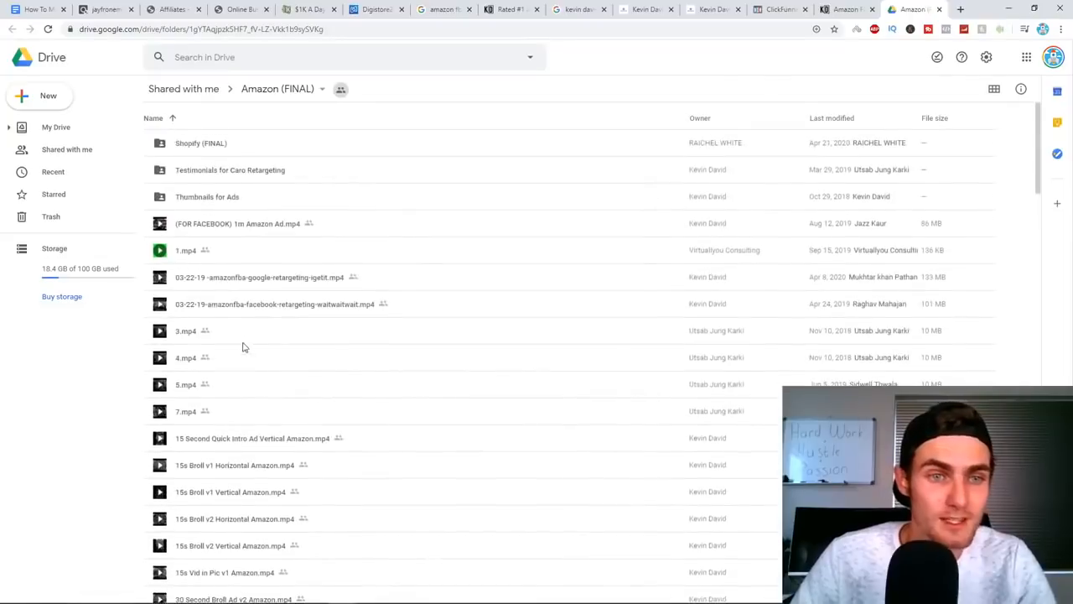
scroll("down", 3)
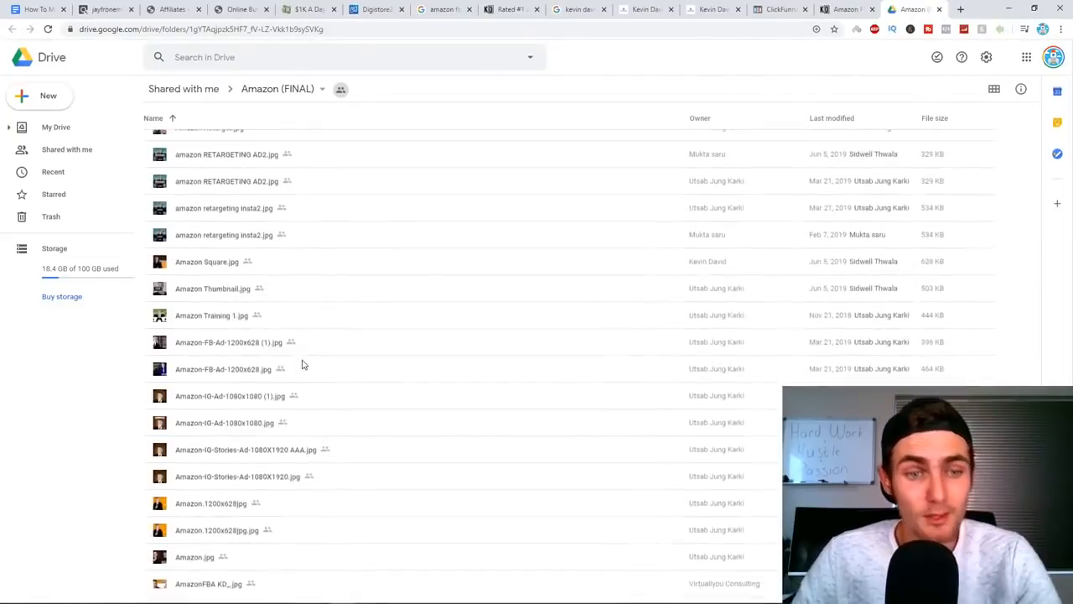
scroll("down", 3)
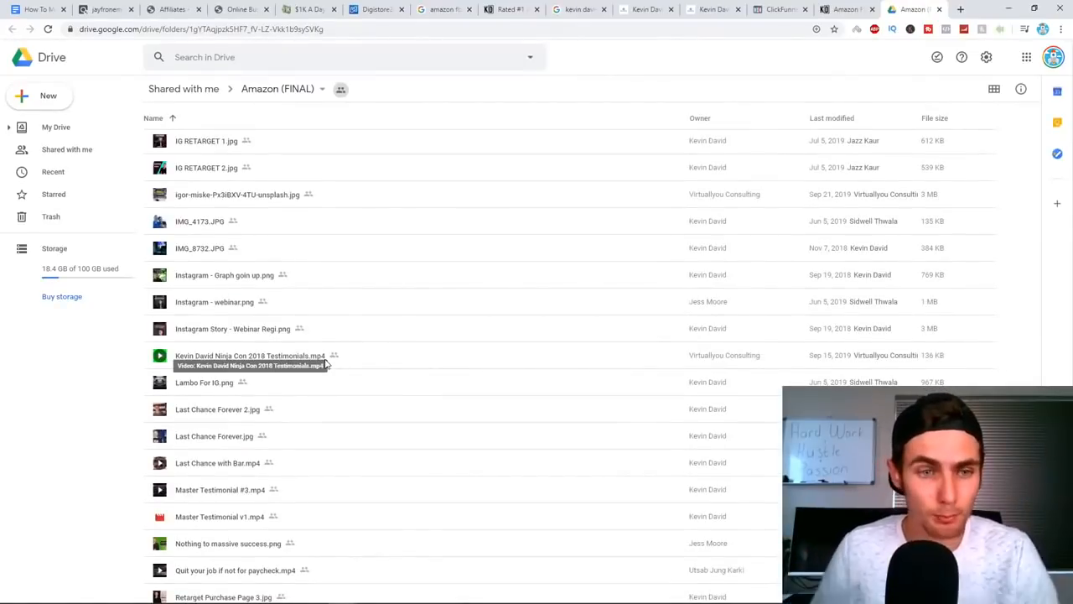
mouse_move(432, 309)
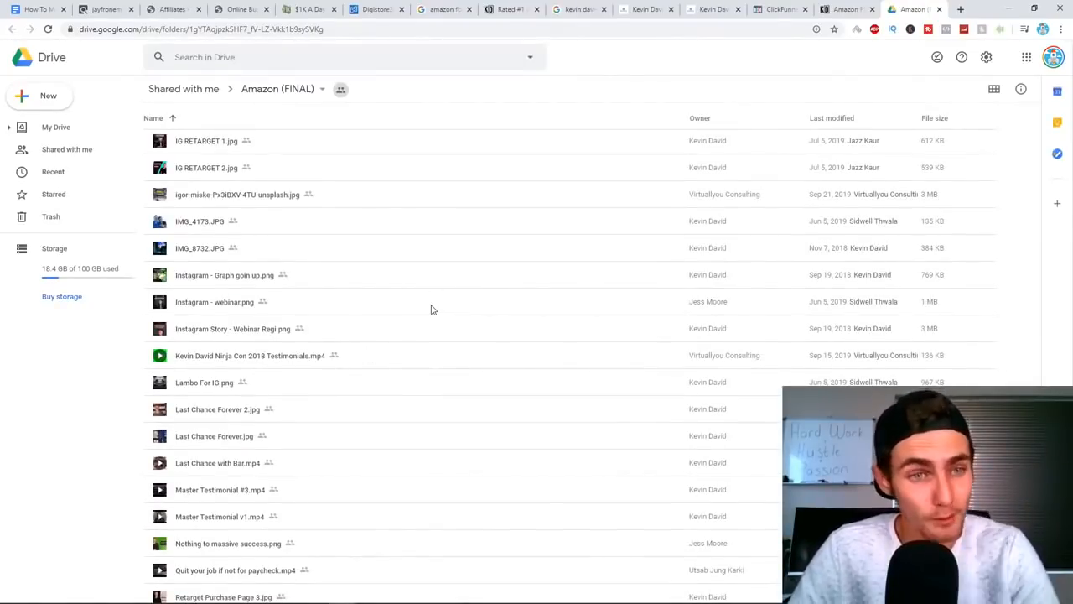
mouse_move(461, 348)
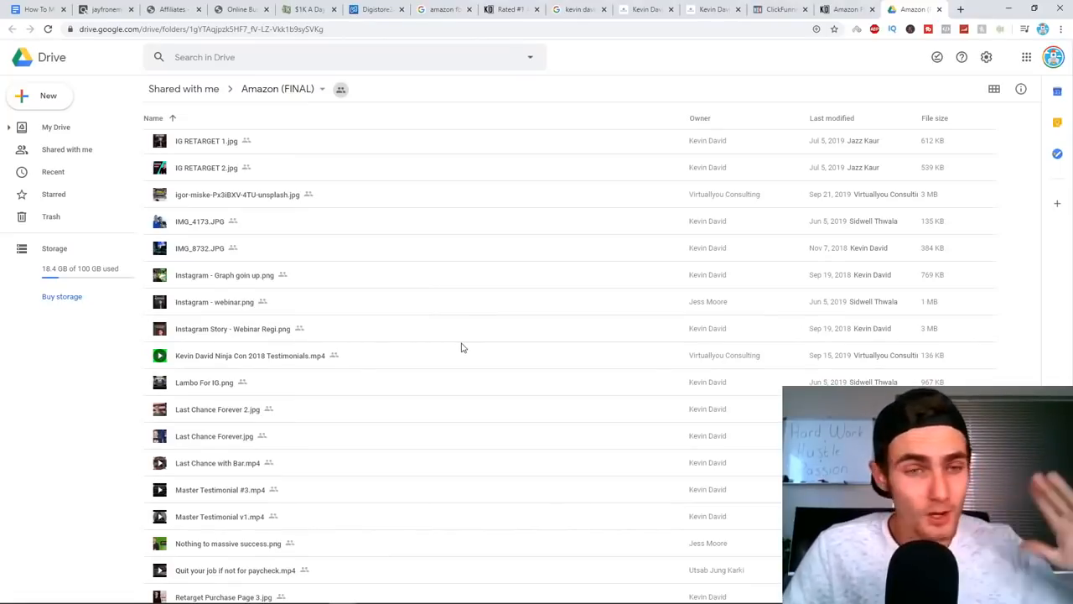
mouse_move(429, 374)
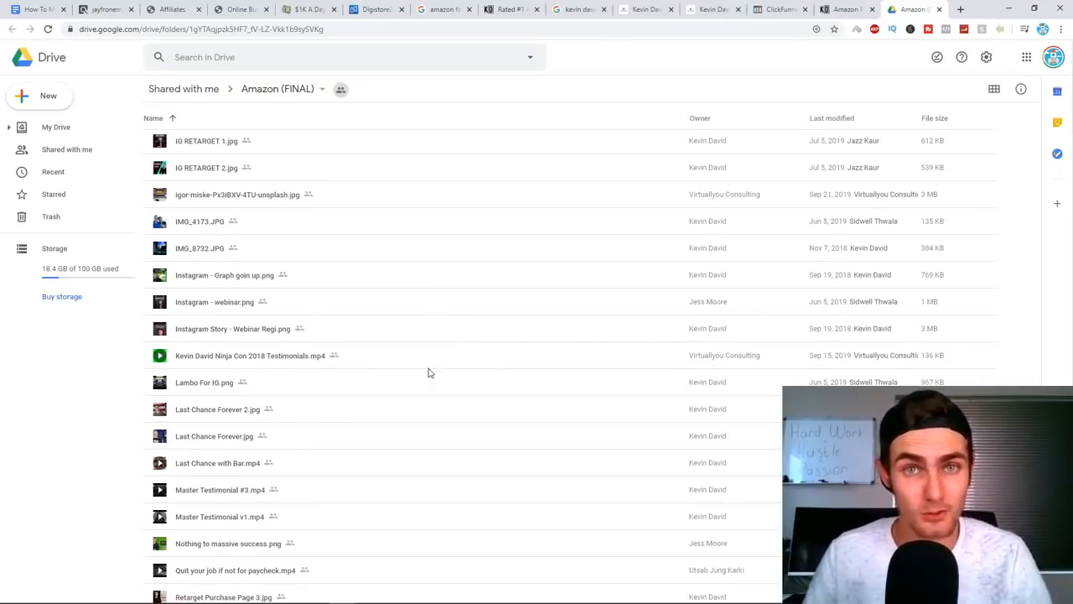
left_click(994, 88)
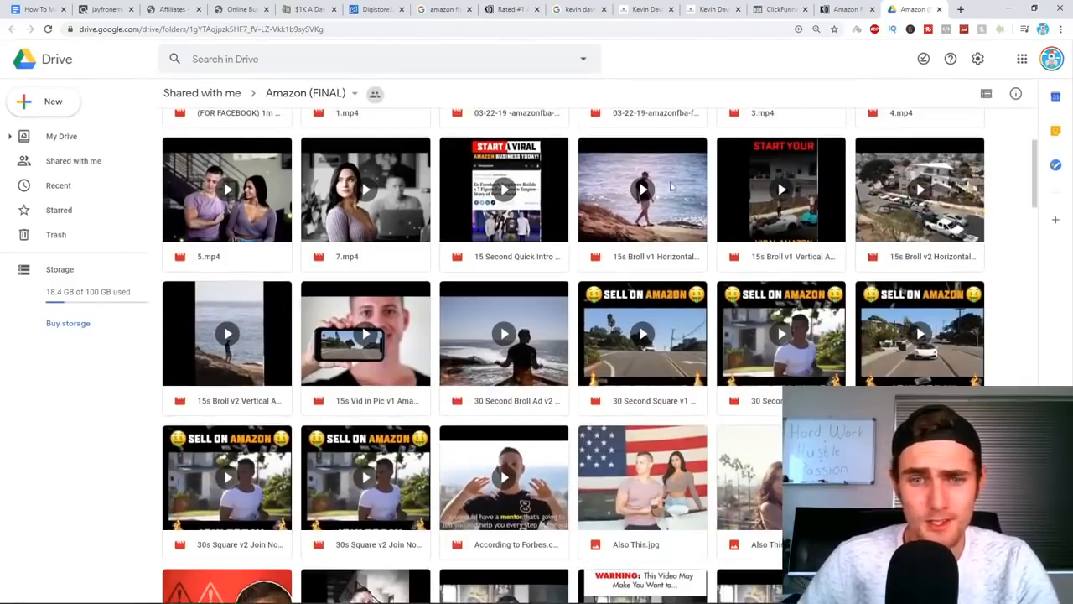
scroll("down", 3)
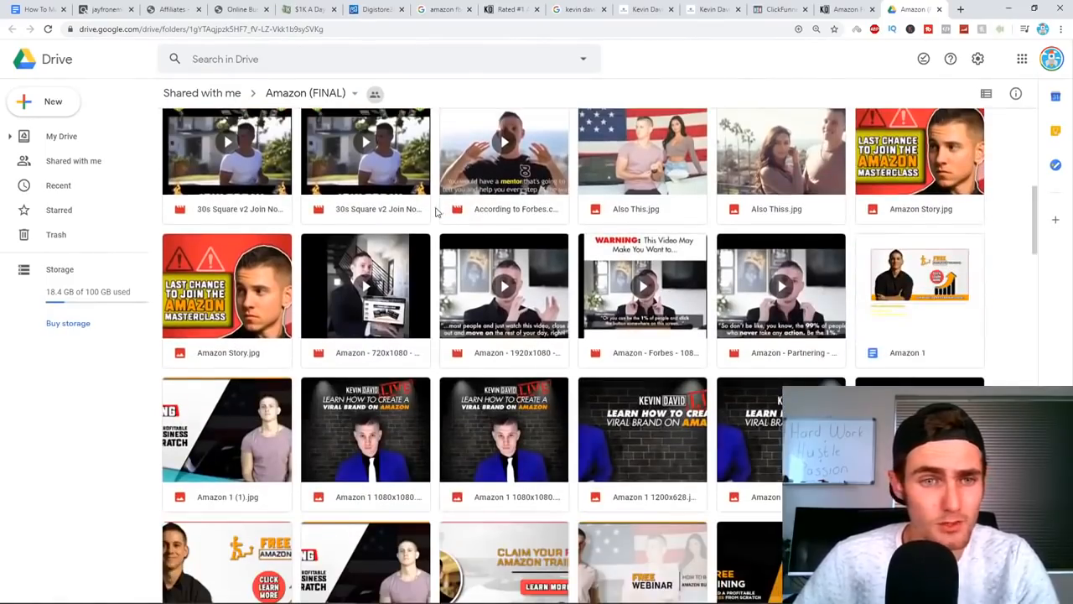
scroll("down", 3)
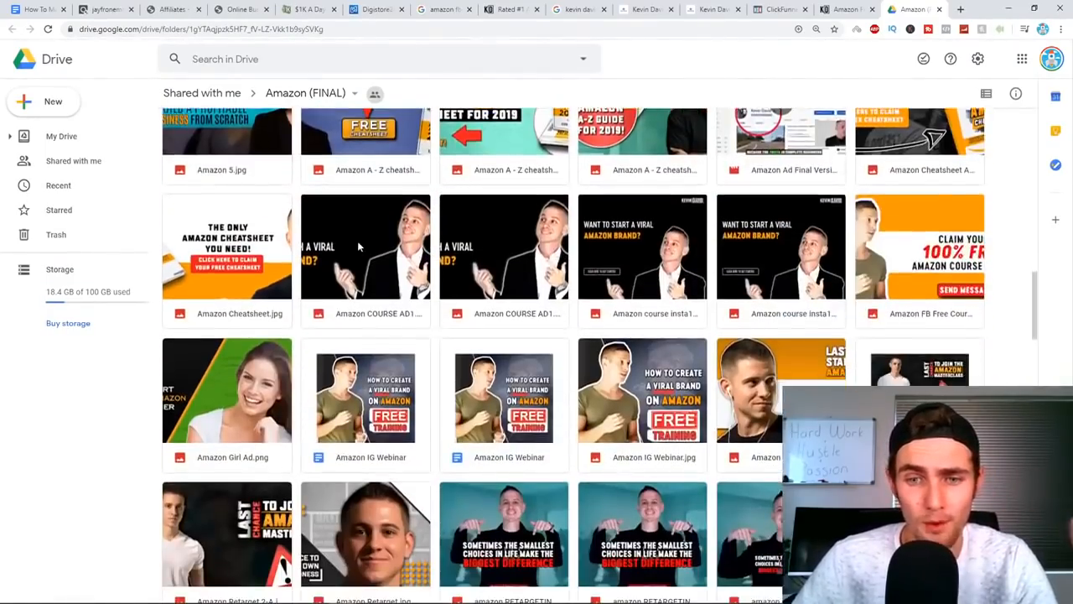
scroll("down", 3)
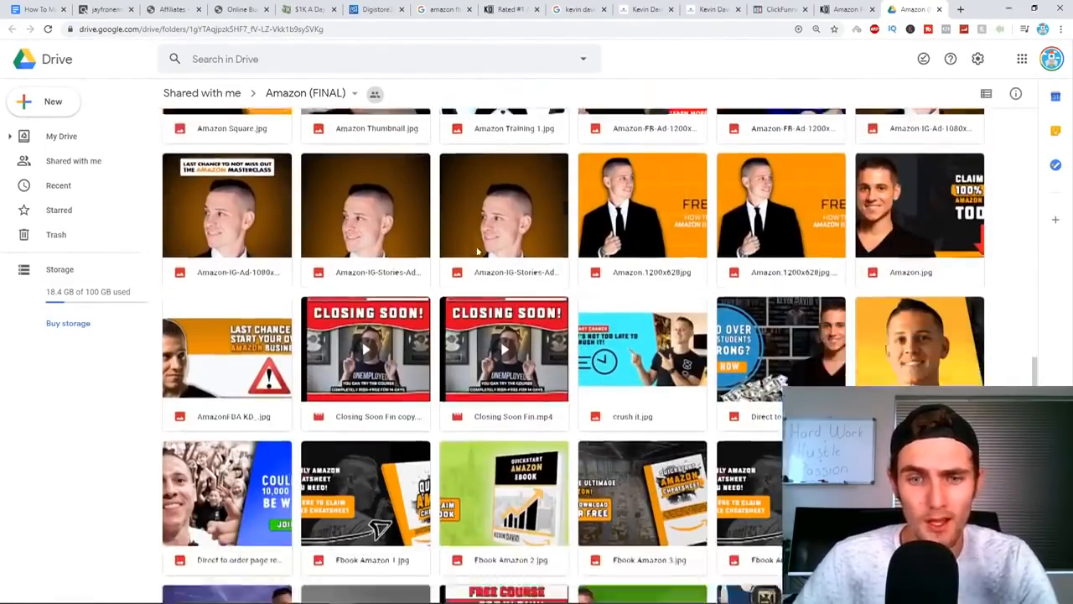
scroll("down", 3)
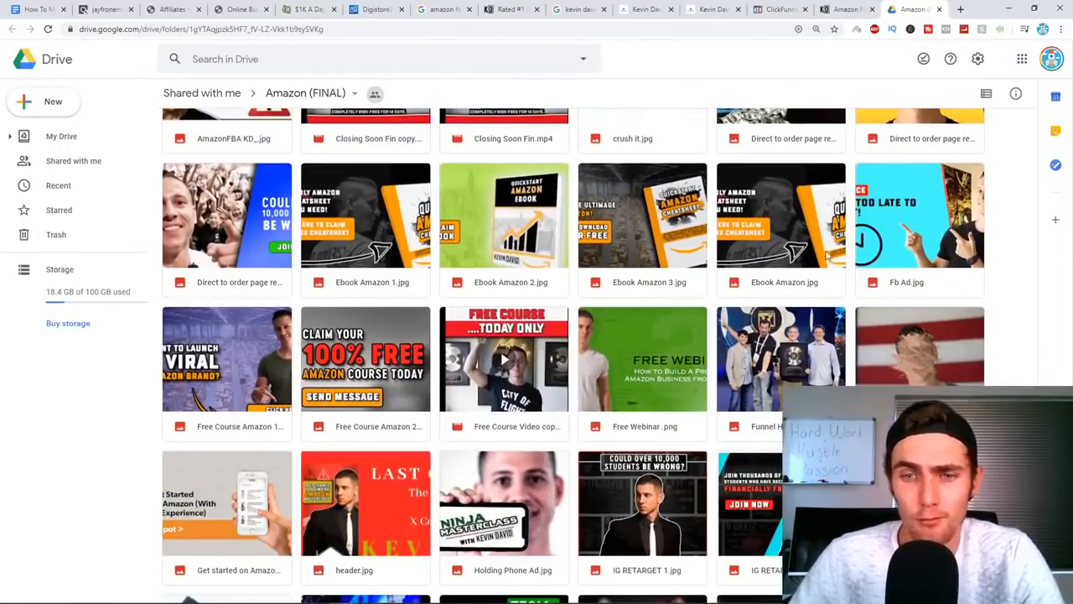
scroll("down", 3)
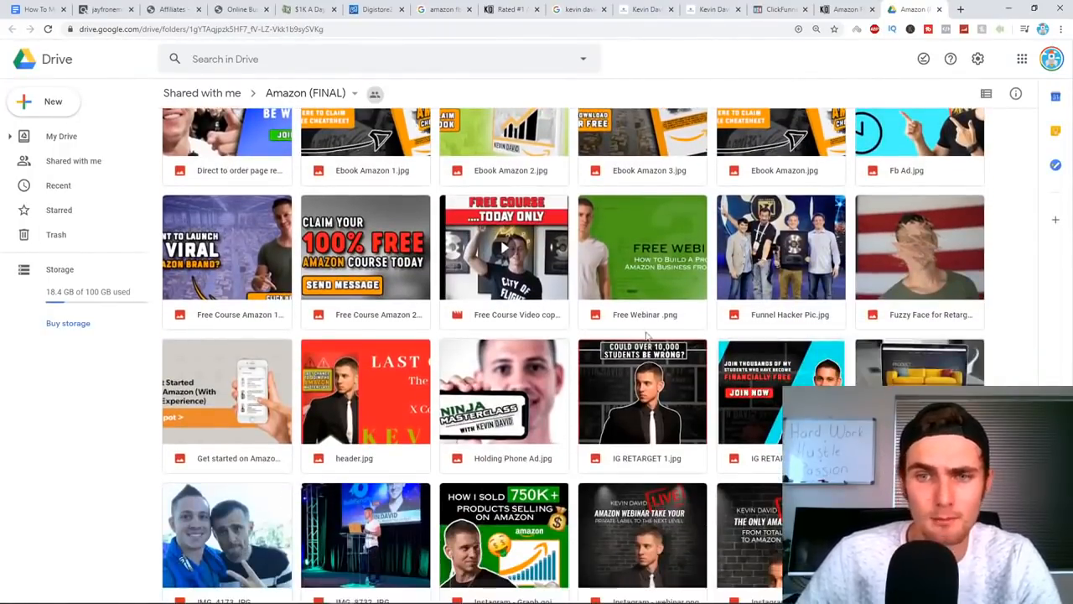
scroll("down", 3)
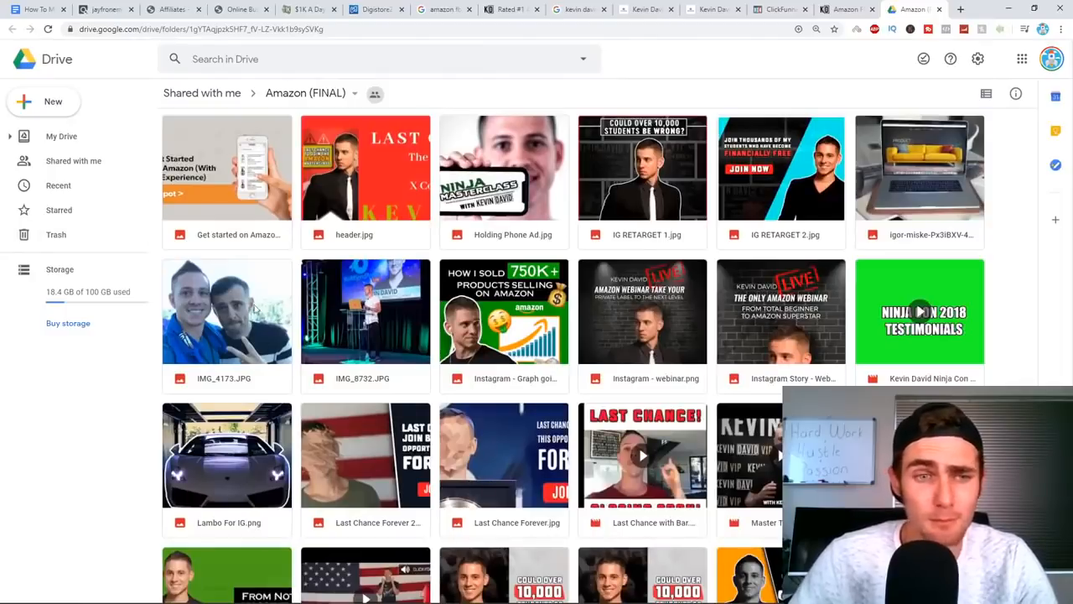
scroll("down", 3)
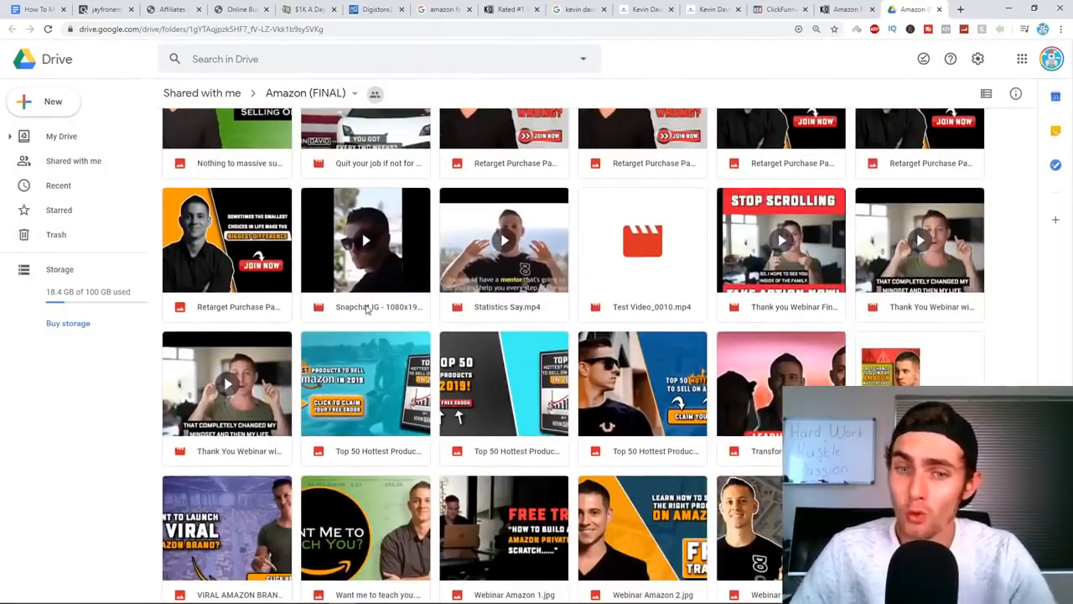
mouse_move(364, 307)
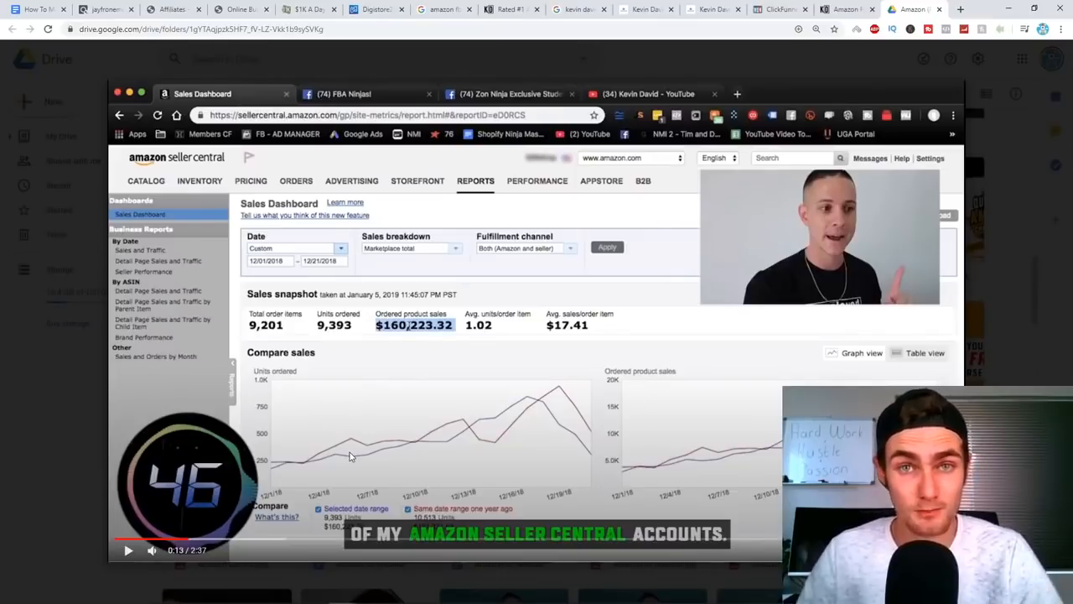
Search YouTube for 'amazon fba' and scroll through the tutorial video results
left_click(906, 9)
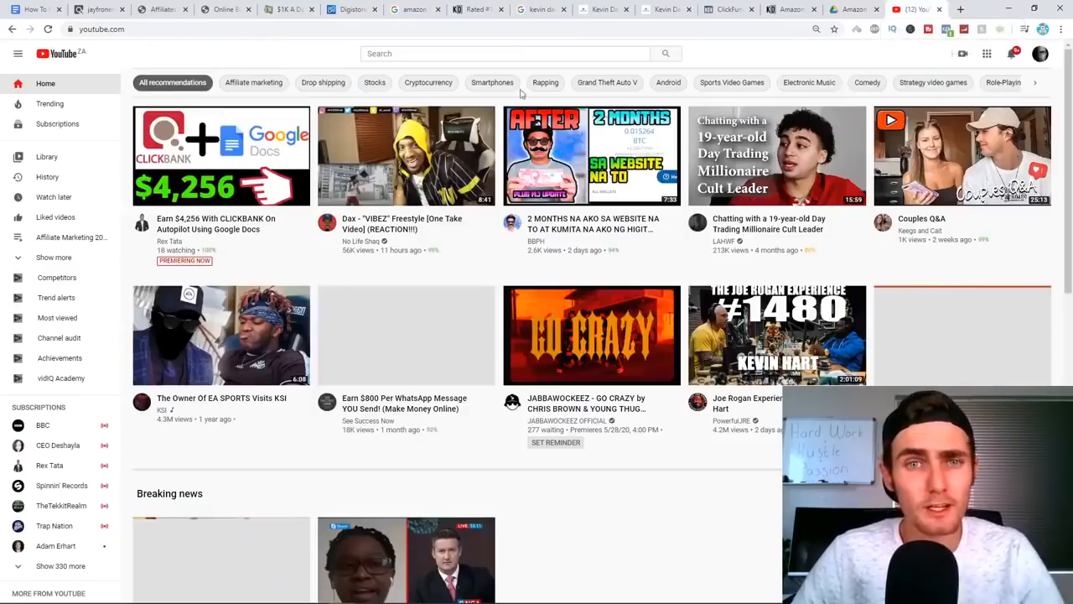
type("am")
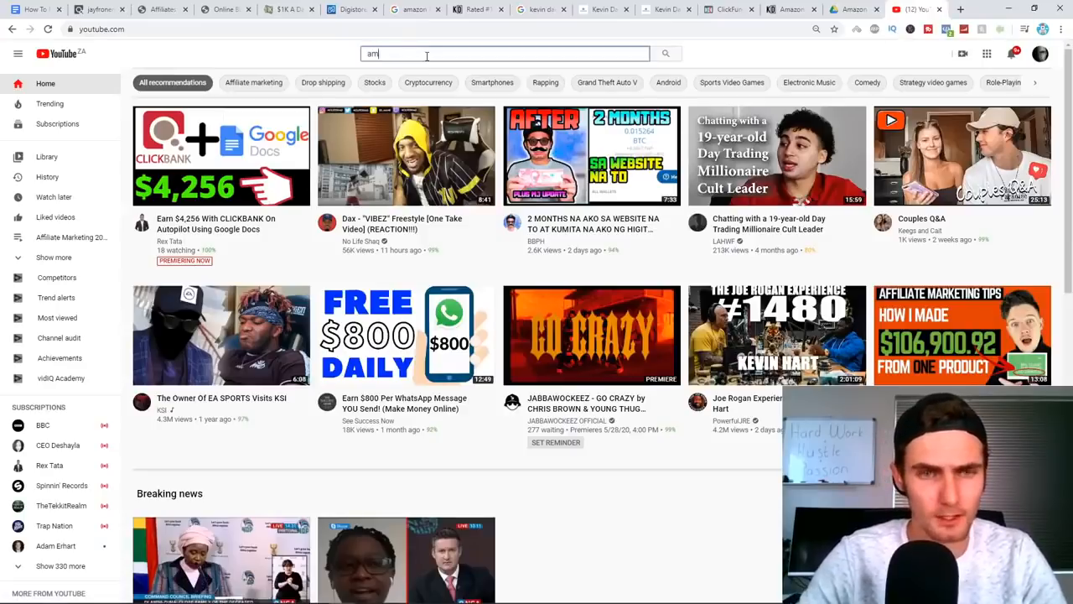
type("amazon fba")
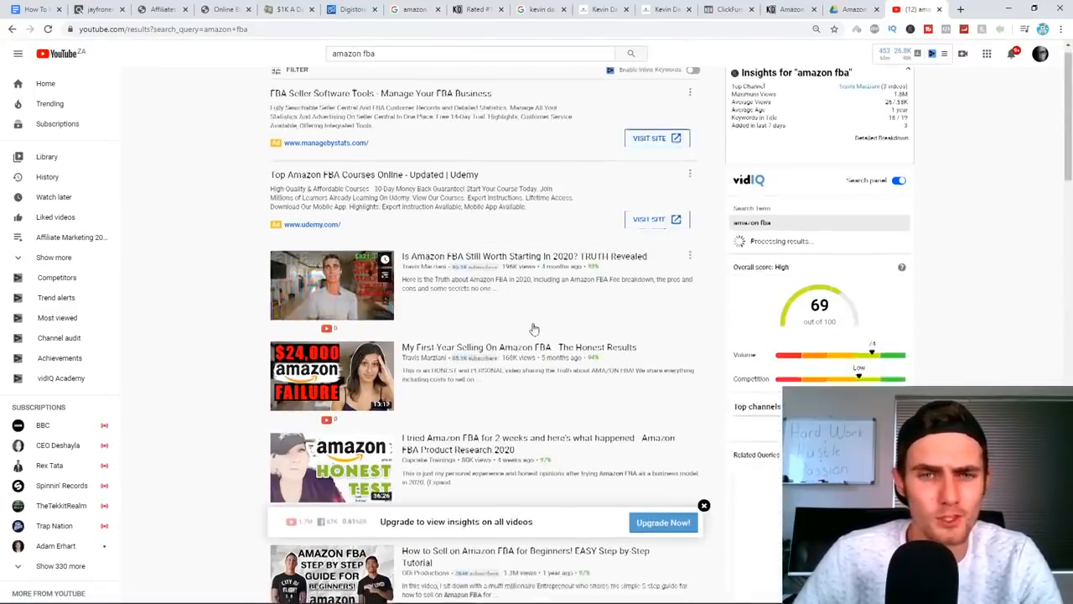
scroll("down", 3)
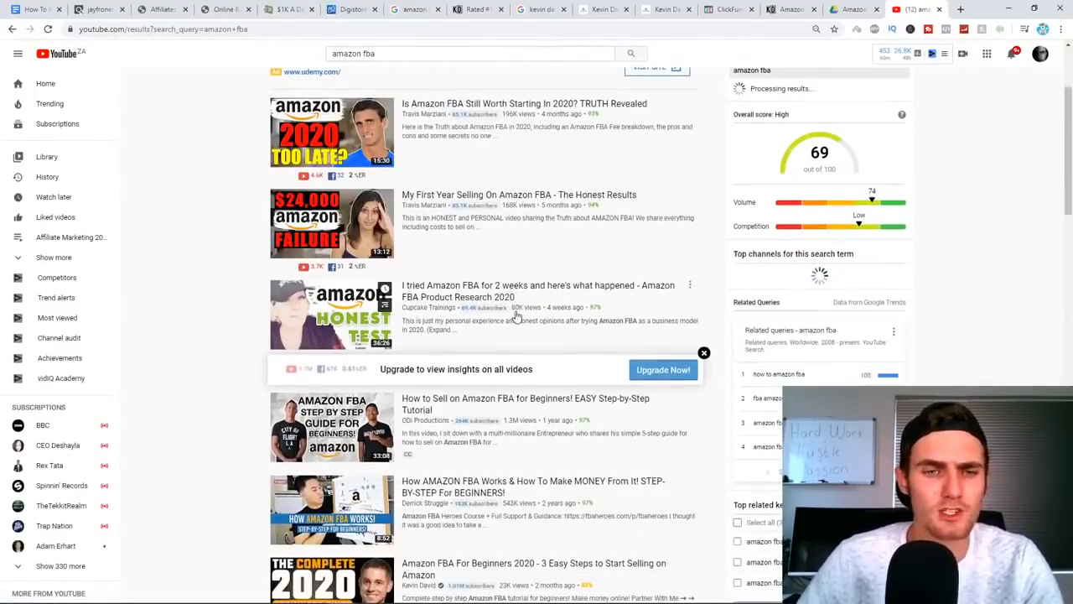
scroll("down", 3)
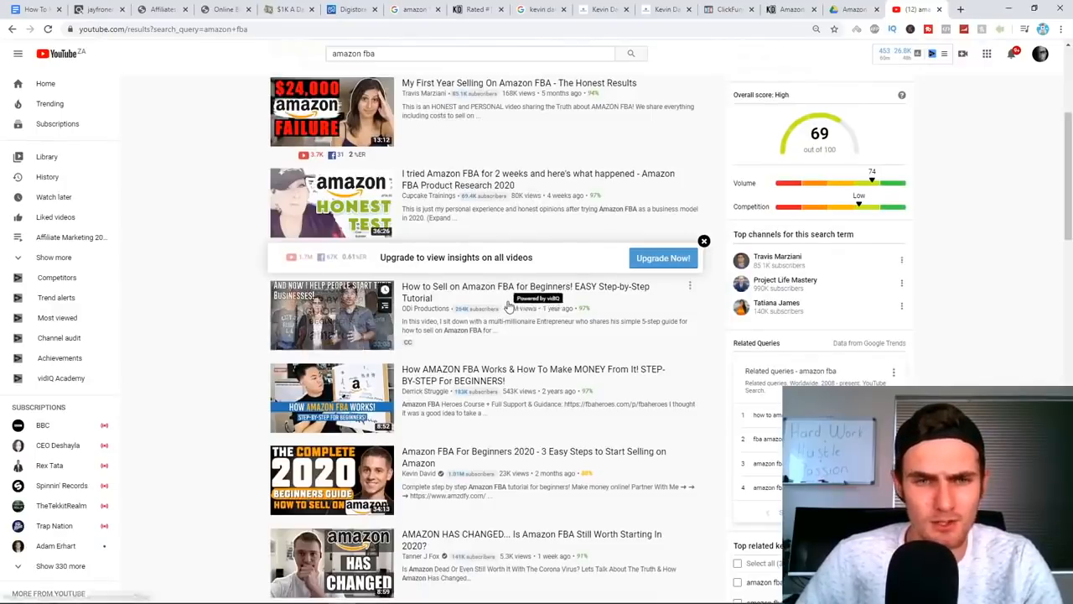
scroll("down", 3)
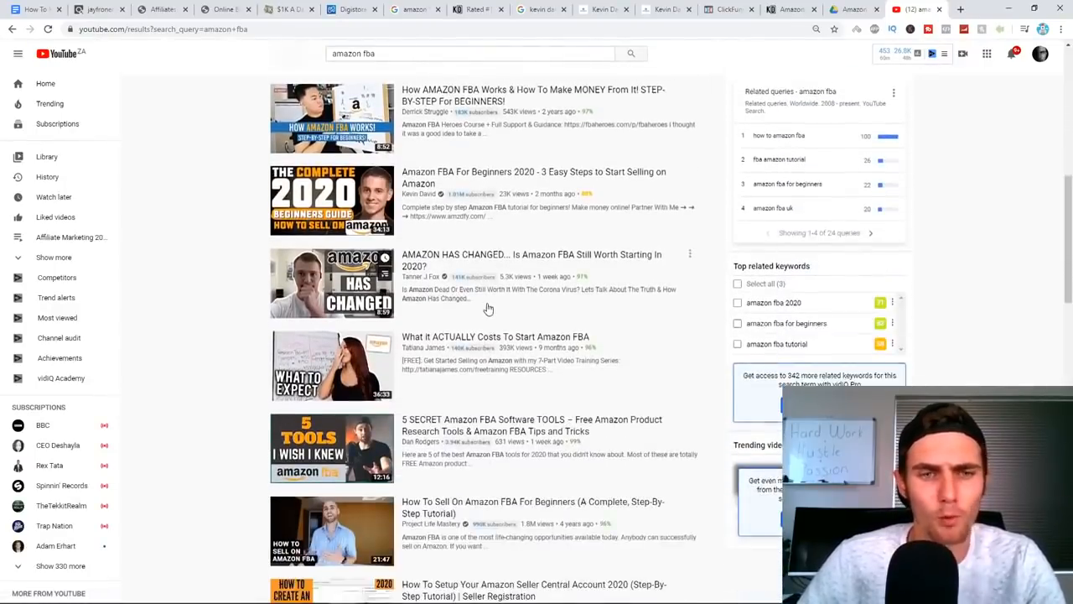
scroll("down", 3)
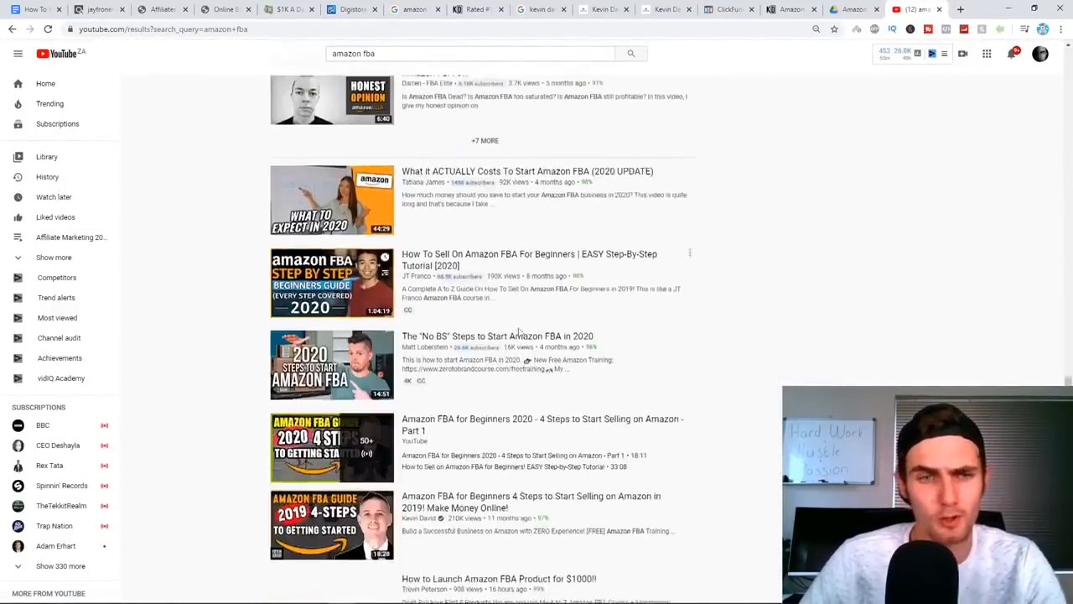
In a new tab, search 'youtube ads' to reach the YouTube Ads page
left_click(961, 9)
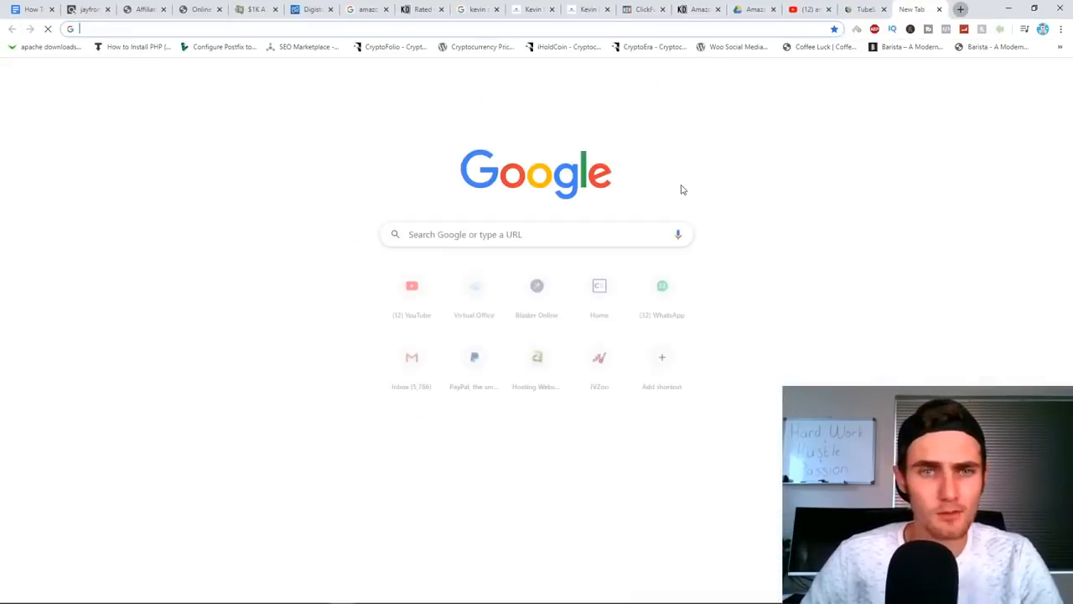
type("youtube adfs")
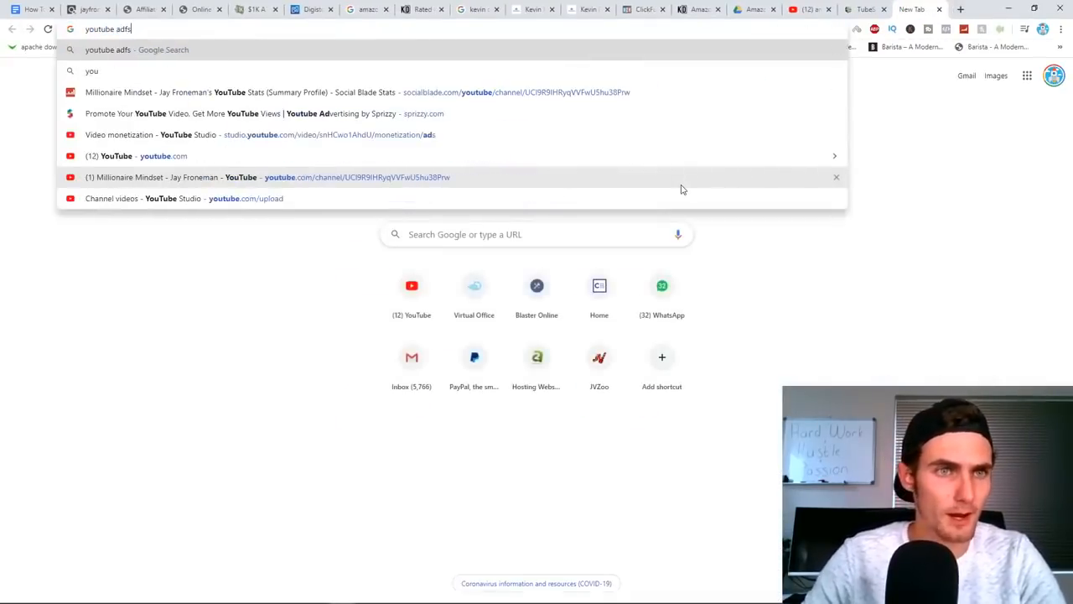
key("Return")
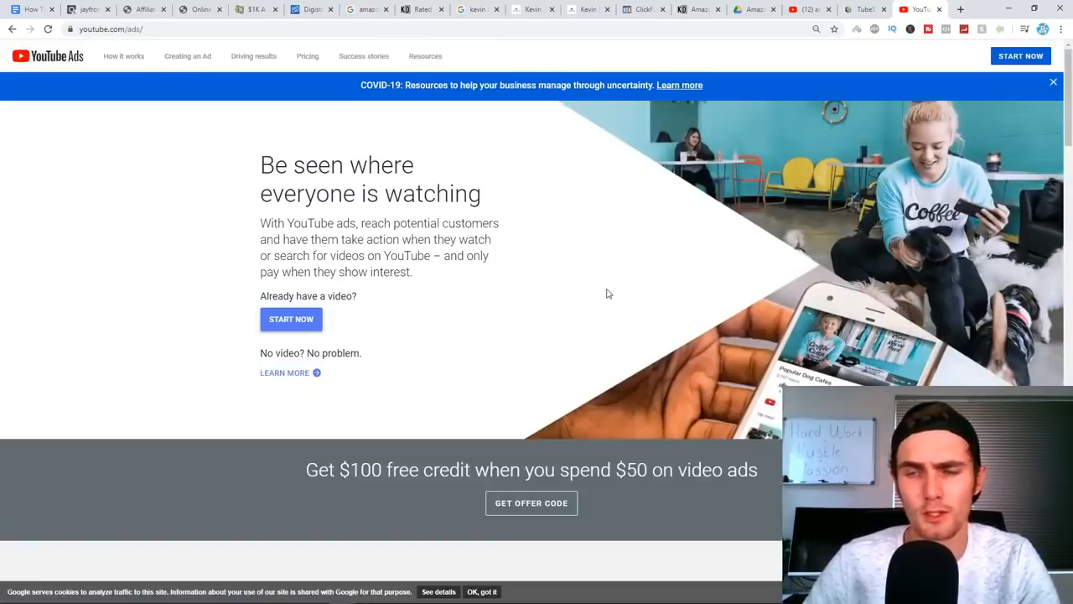
mouse_move(490, 295)
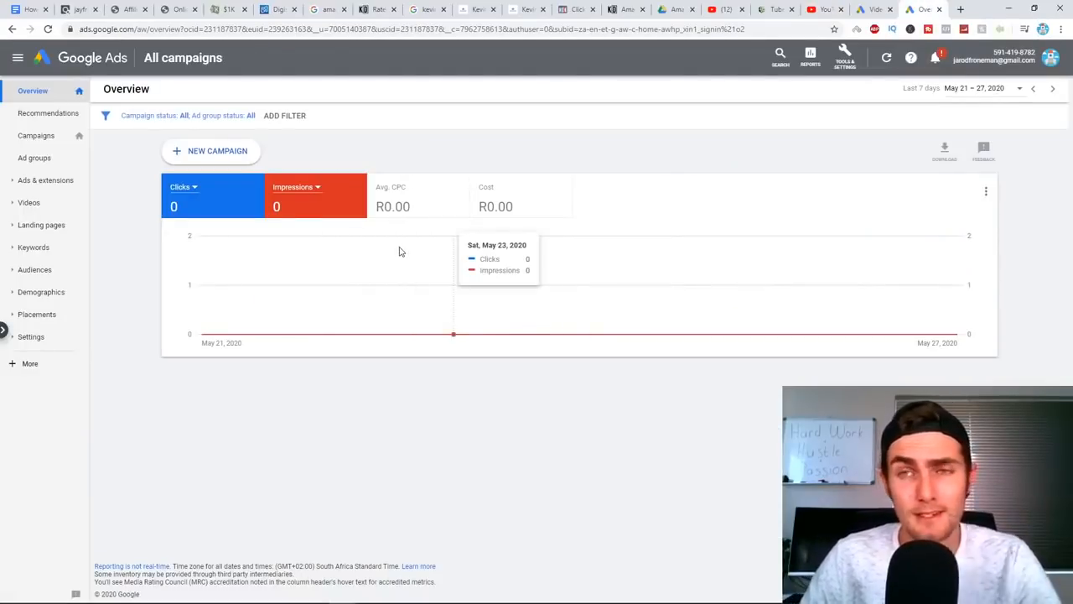
mouse_move(523, 148)
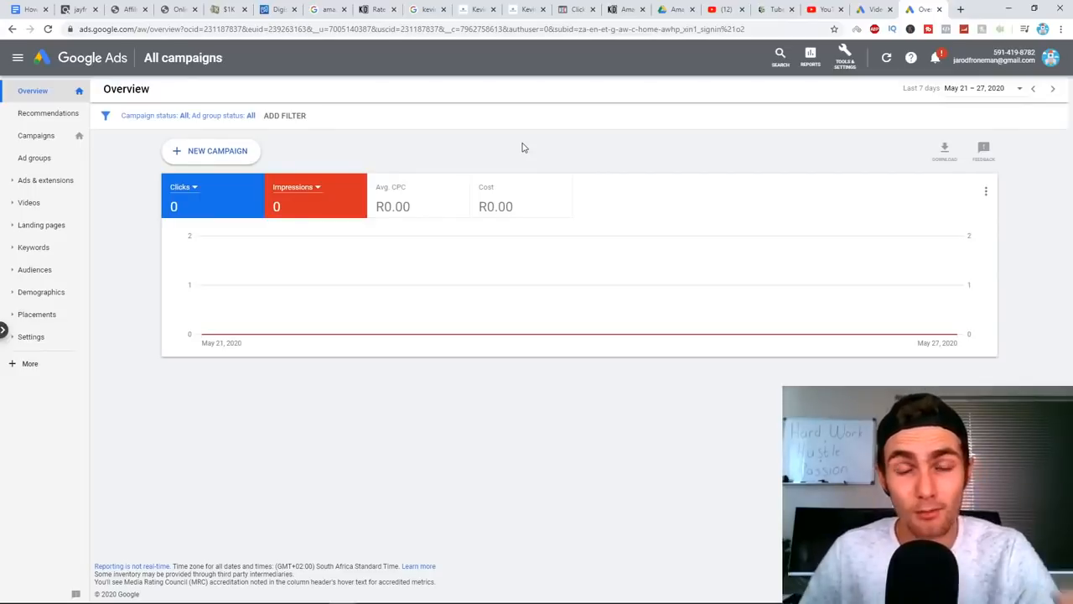
mouse_move(546, 134)
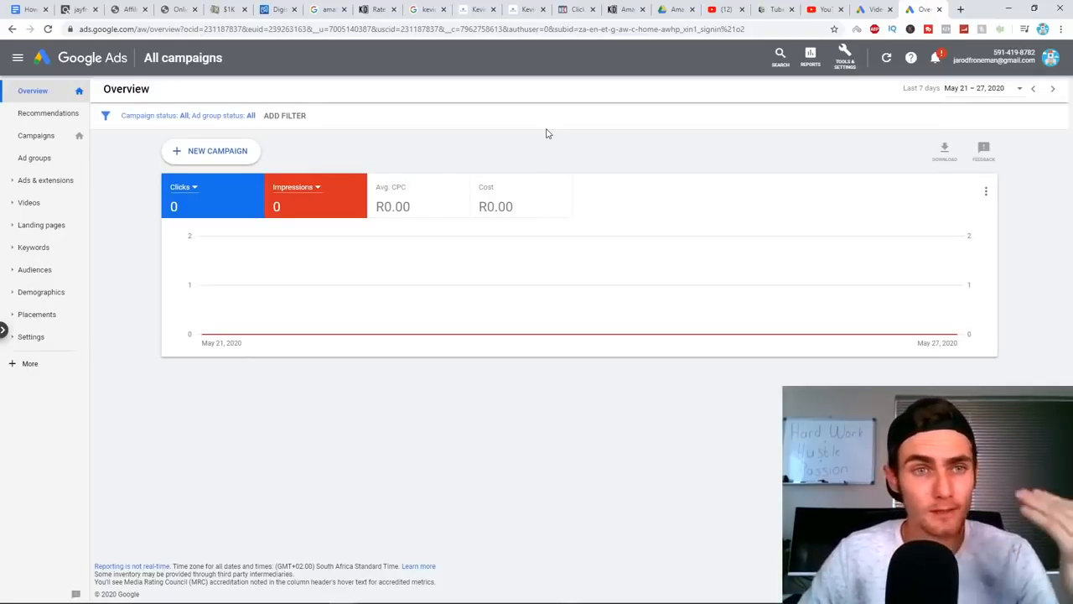
Create a new Video campaign without a goal's guidance and confirm the Custom video subtype
left_click(211, 150)
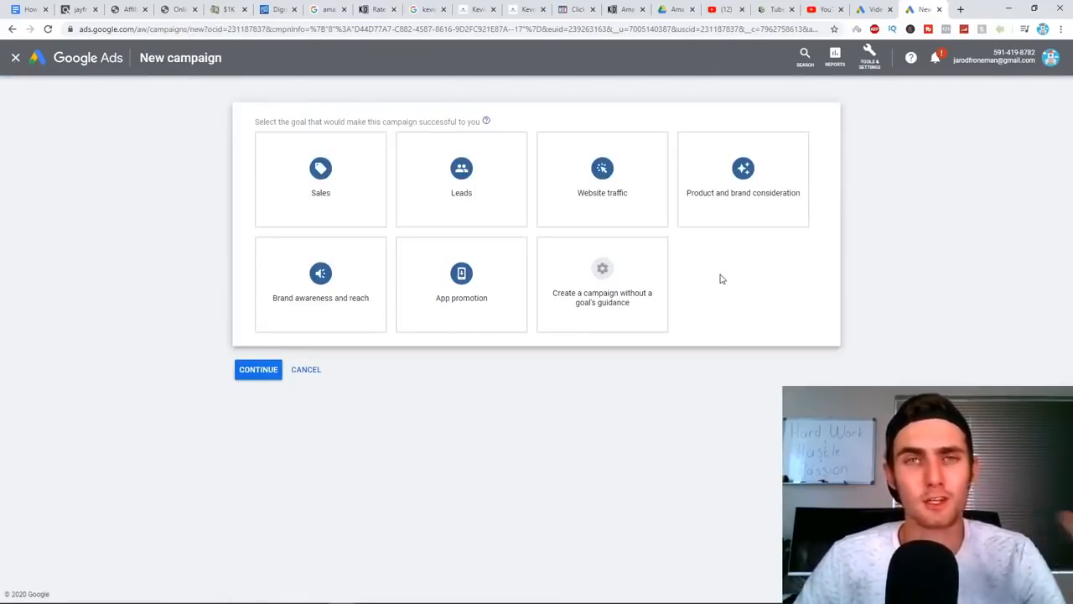
mouse_move(639, 342)
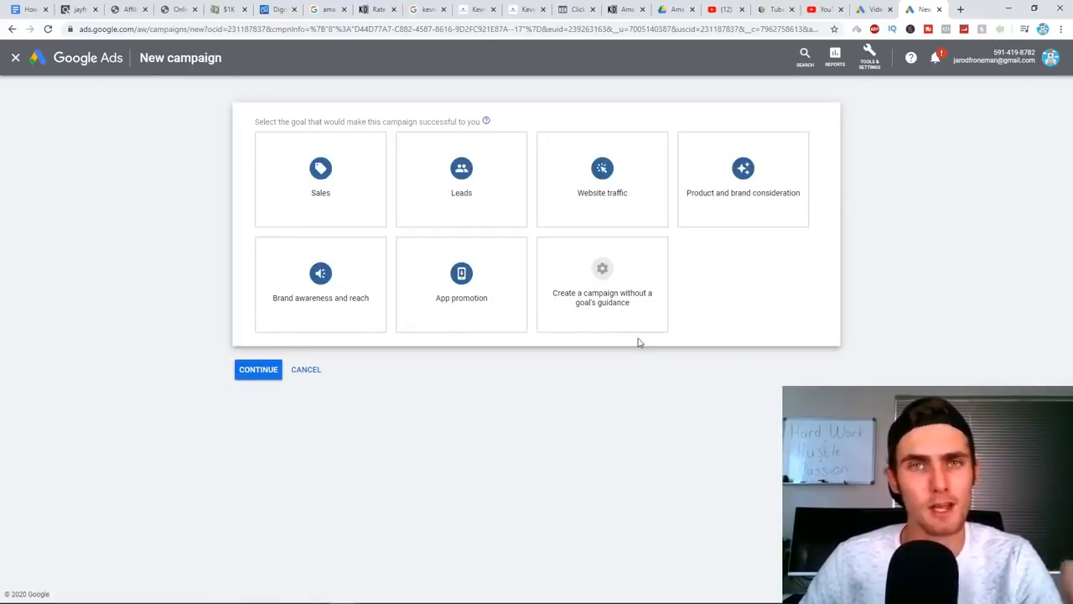
left_click(602, 285)
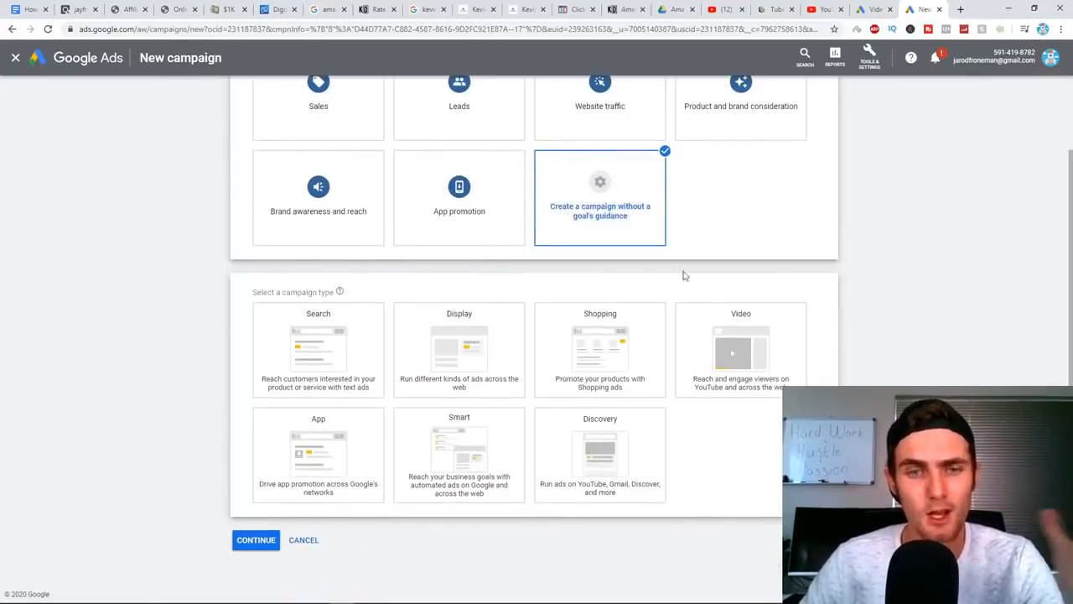
left_click(740, 347)
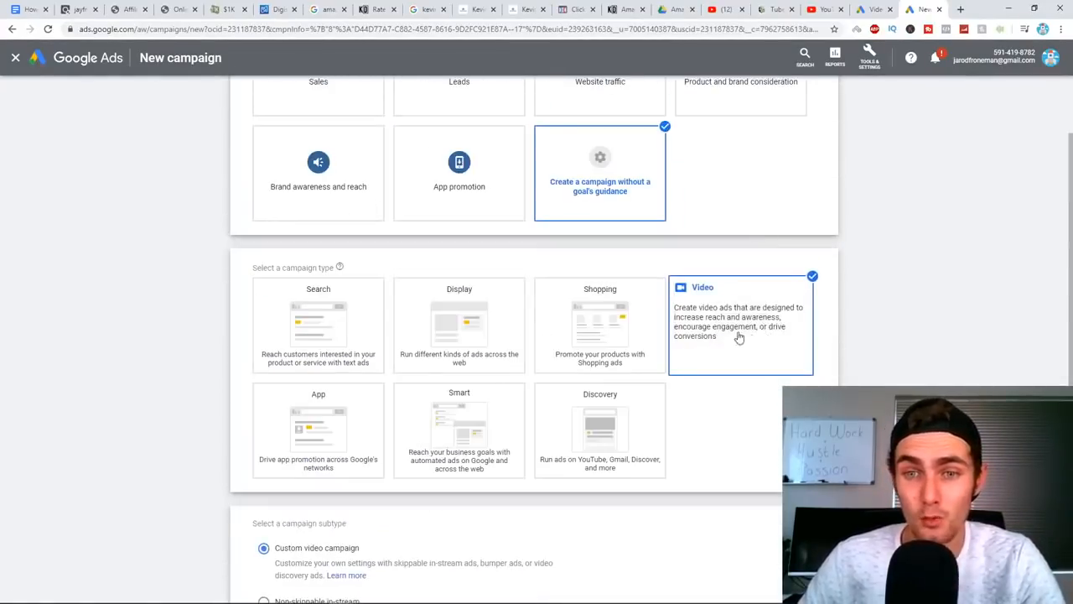
scroll("down", 3)
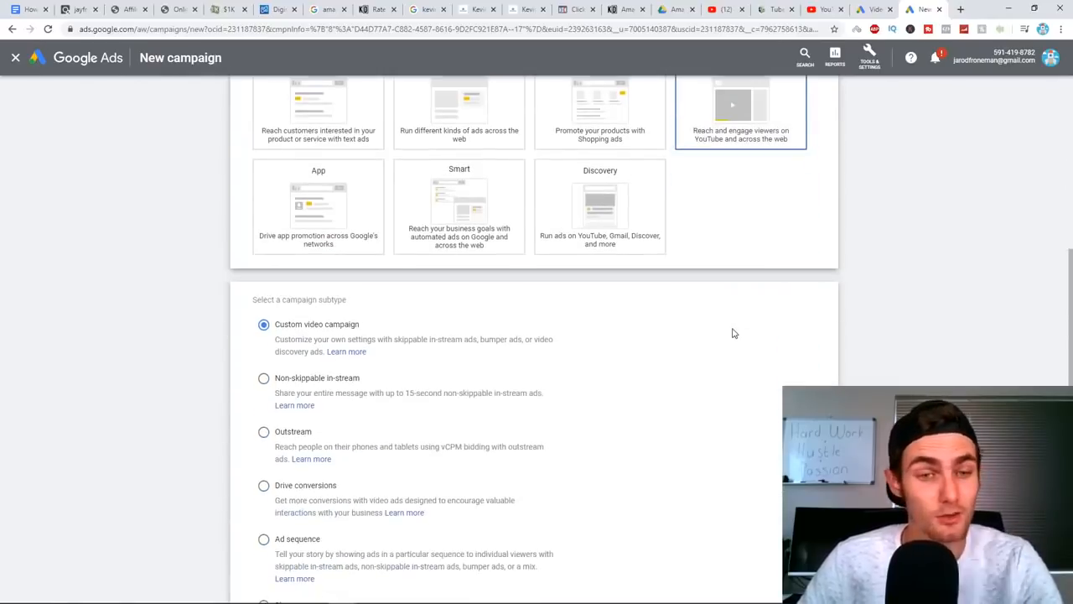
scroll("down", 3)
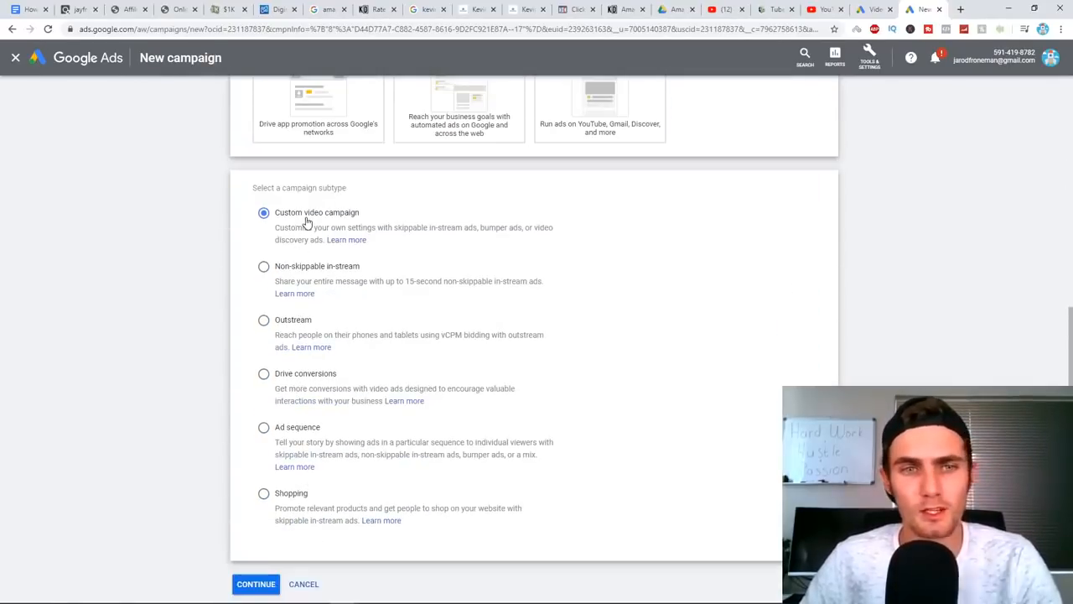
scroll("down", 3)
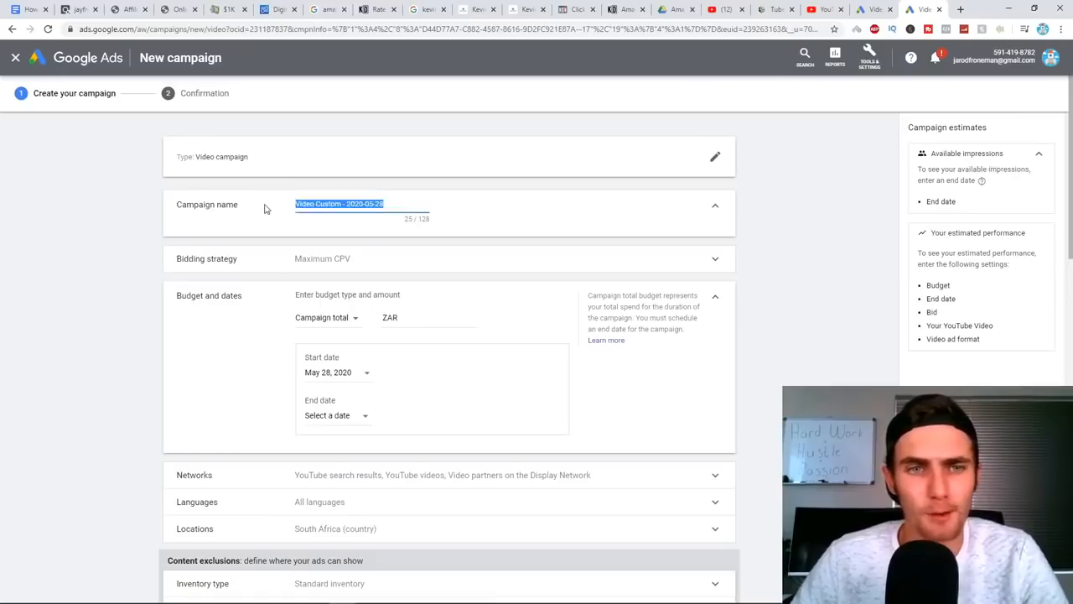
Name the video campaign 'Kevin David FBA'
type("KEv")
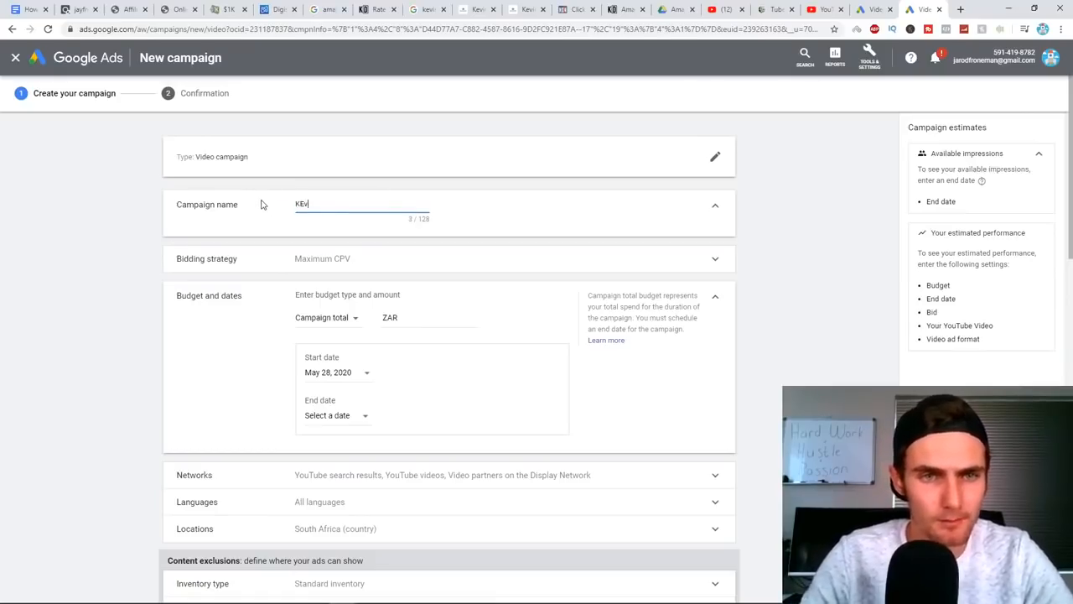
type("Kevin")
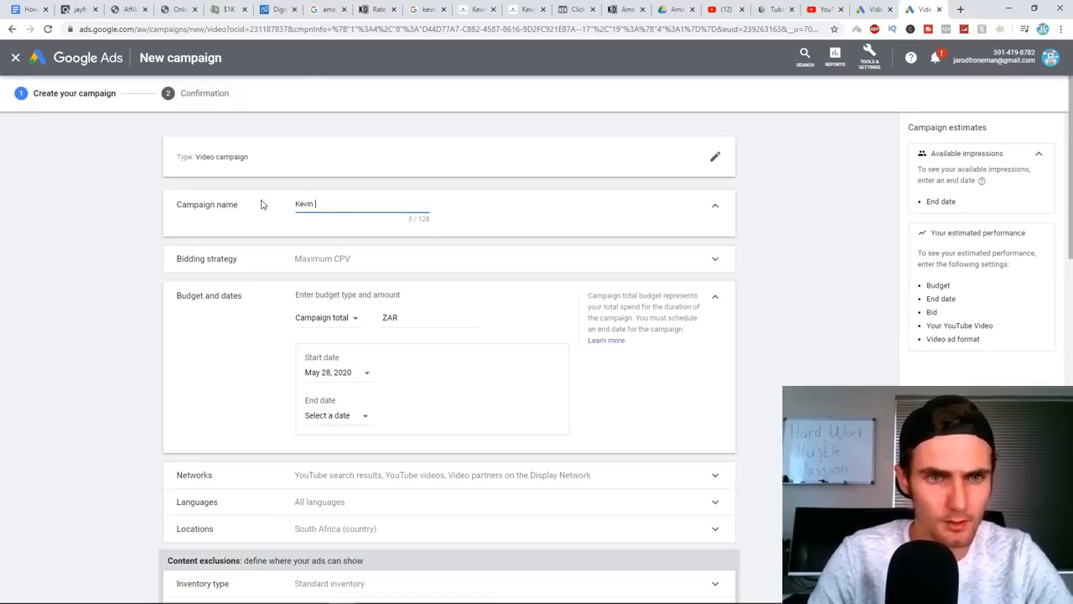
type("David FBA")
left_click(431, 317)
type("1,200")
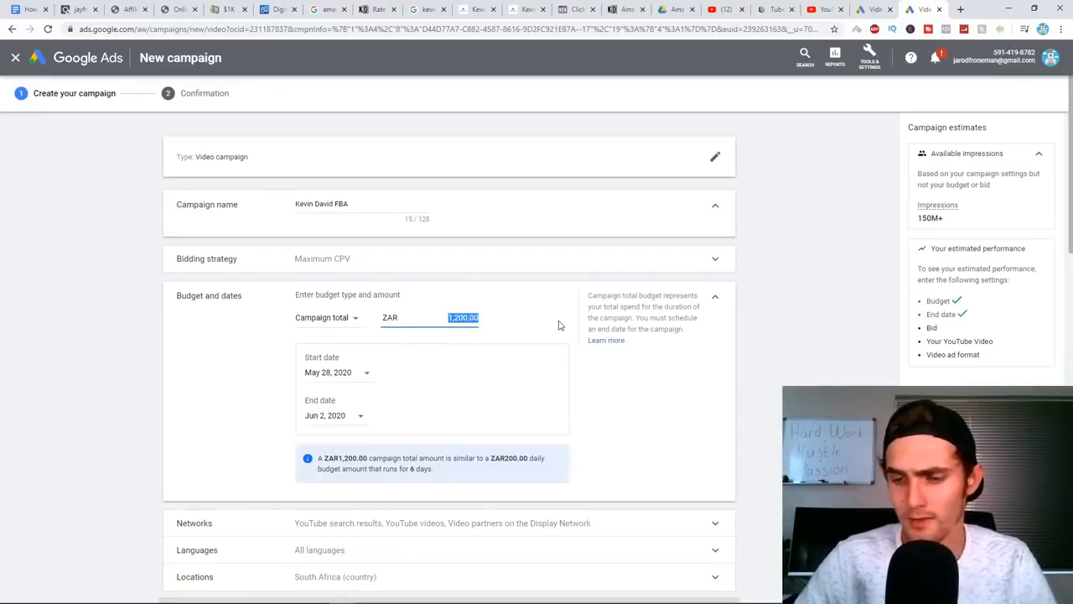
Set a ZAR 1,500.00 total budget and move the end date to Jun 1, 2020
type("1,500.00")
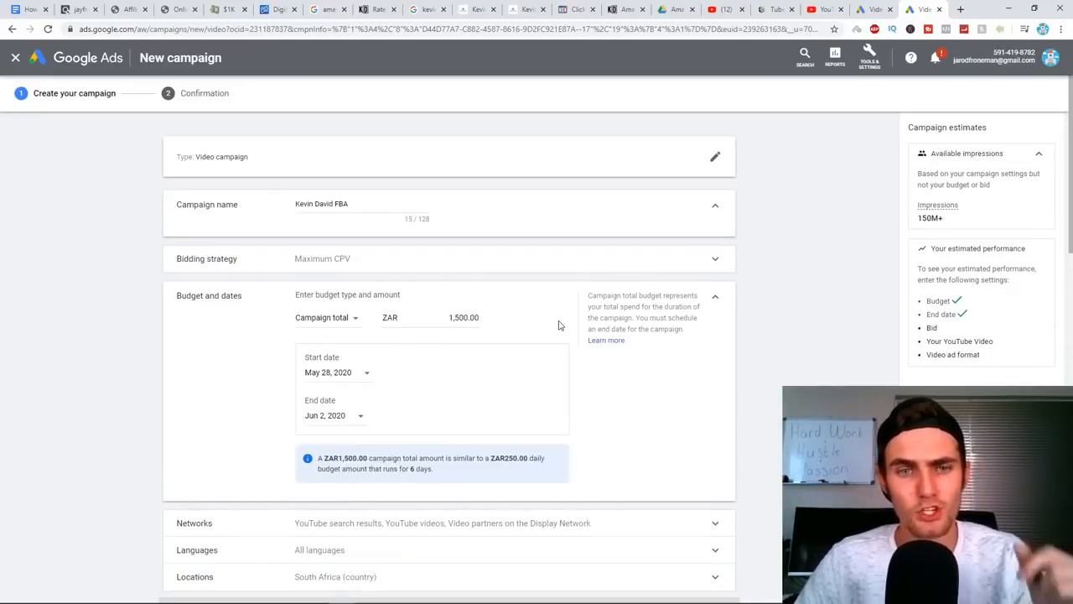
mouse_move(553, 440)
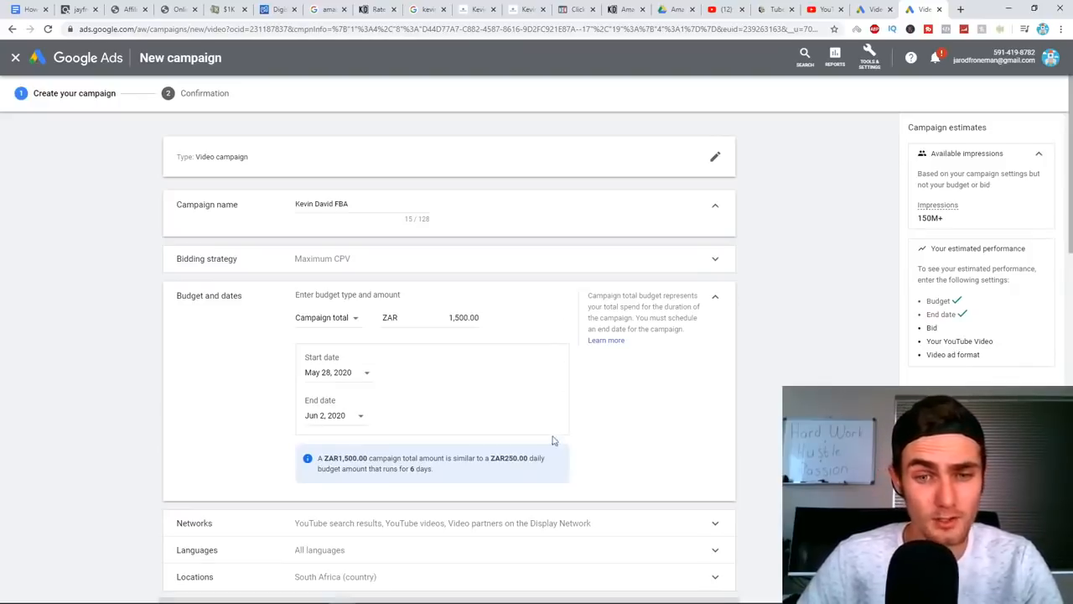
double_click(509, 458)
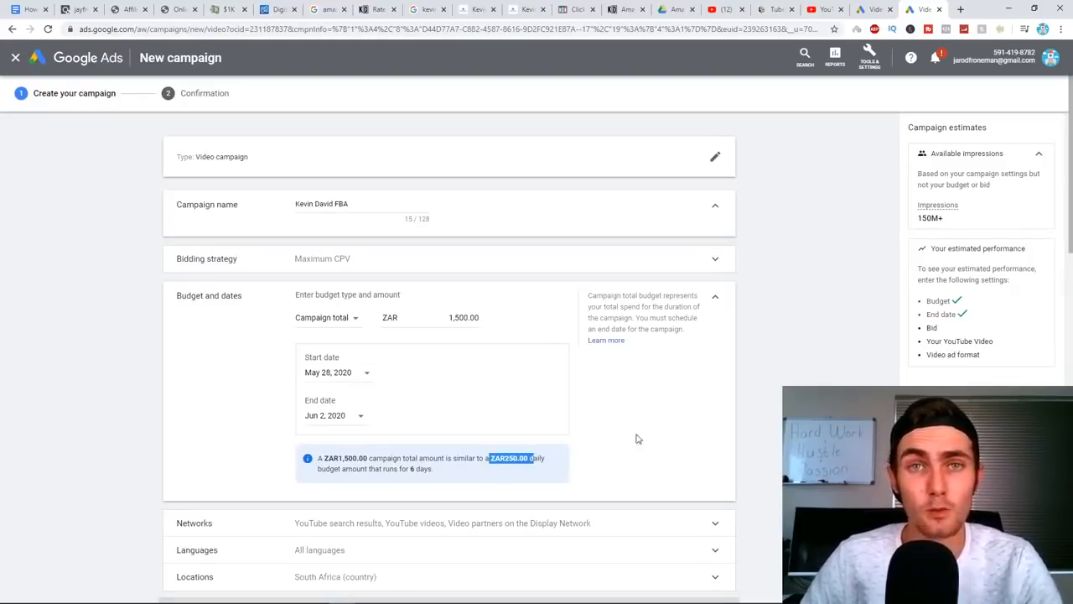
mouse_move(653, 450)
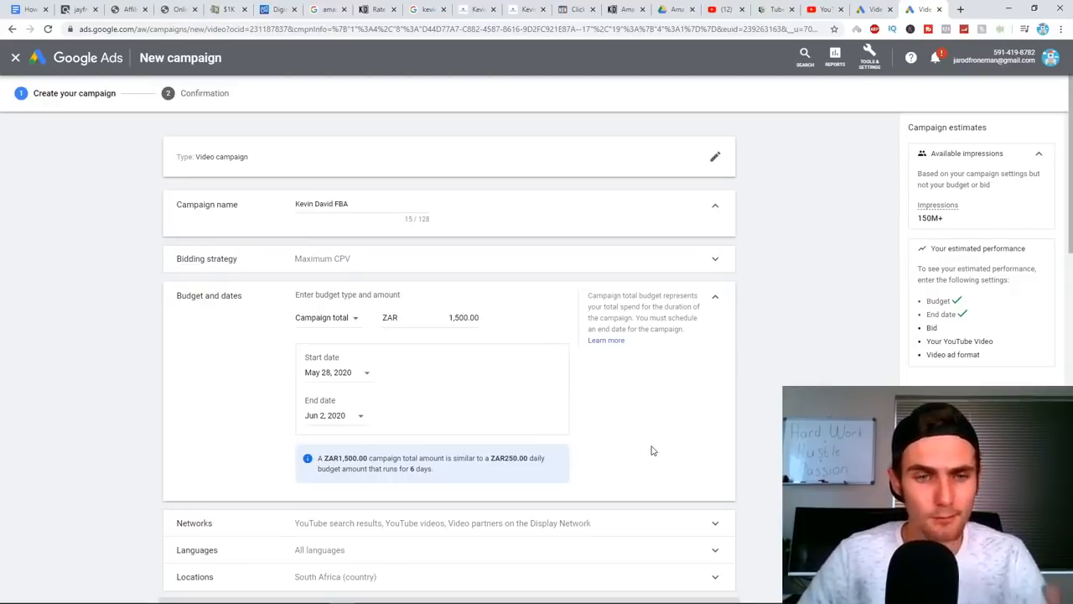
left_click(325, 415)
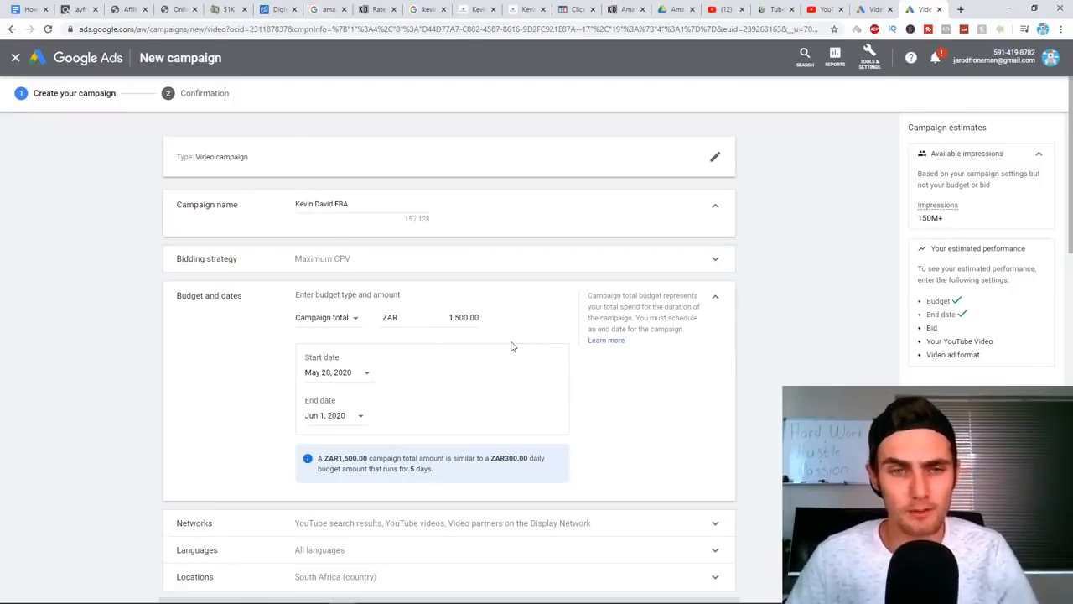
Turn off YouTube search results and video partners, and target all countries and territories
scroll("down", 3)
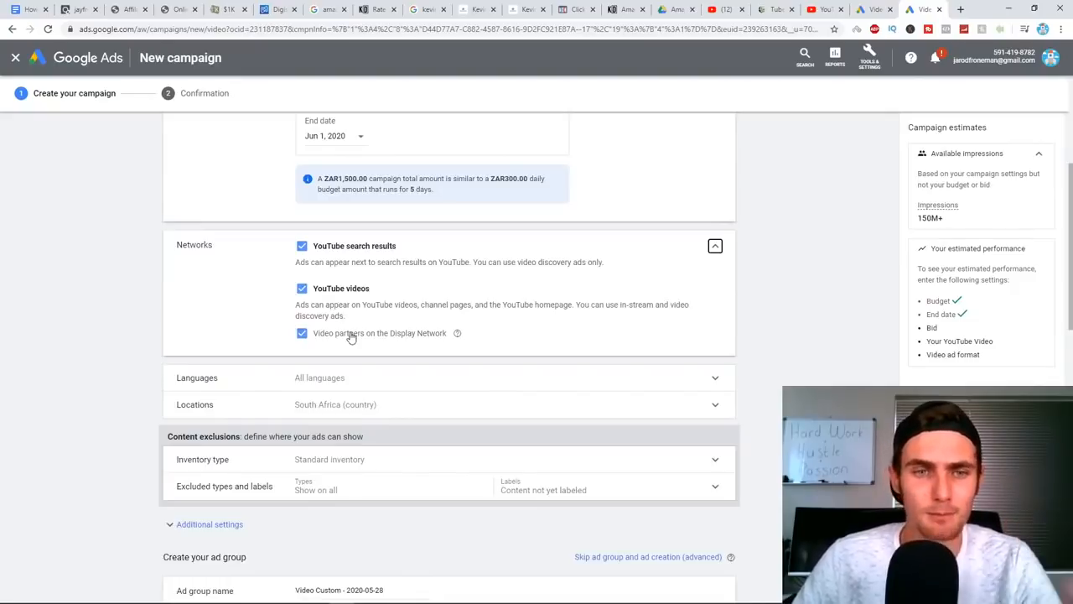
mouse_move(402, 291)
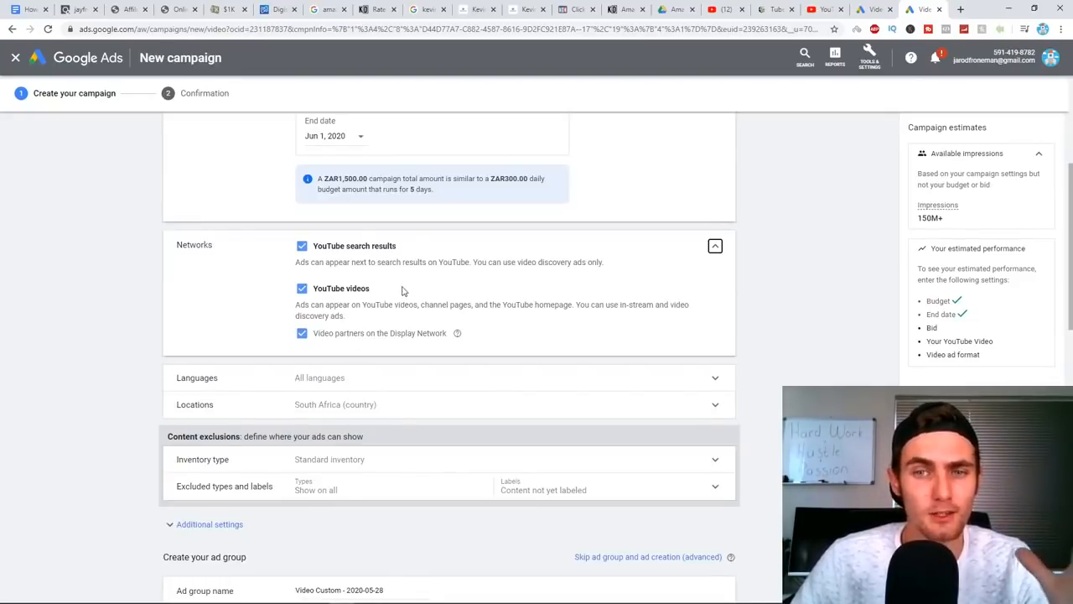
left_click(302, 246)
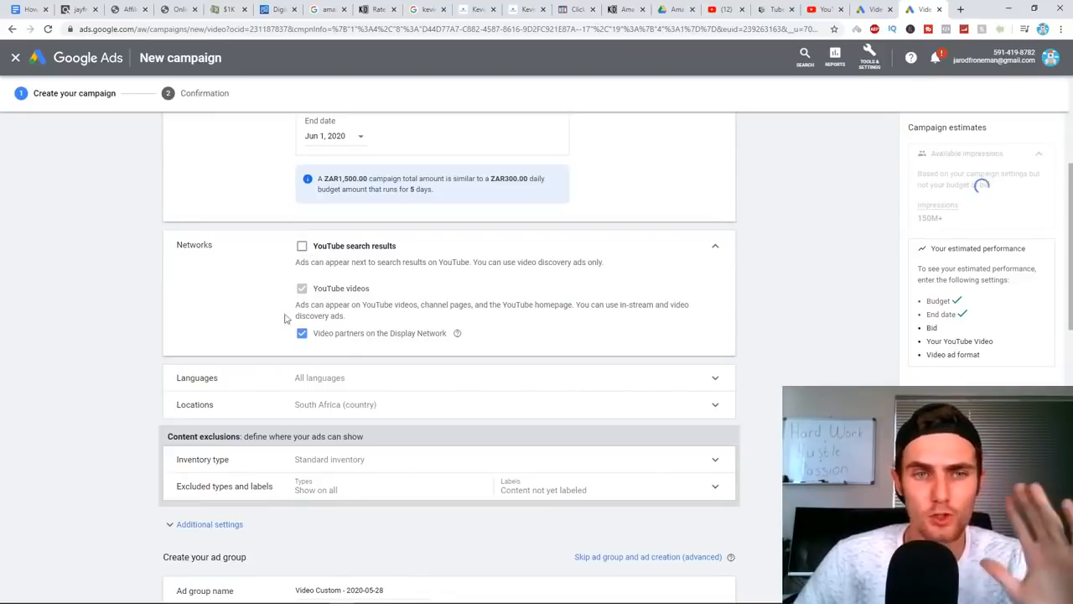
left_click(302, 333)
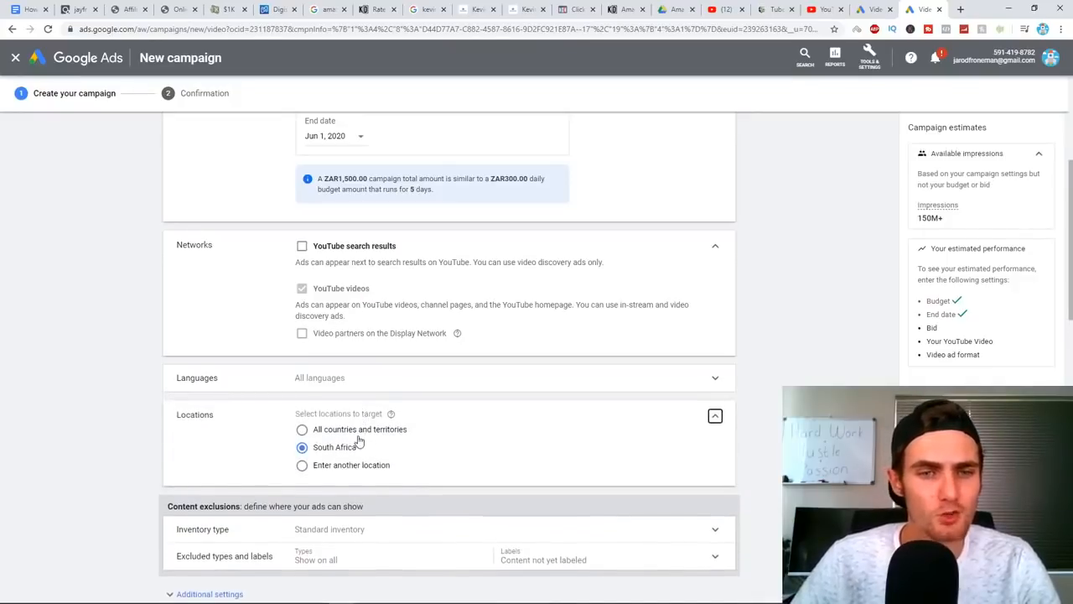
left_click(302, 429)
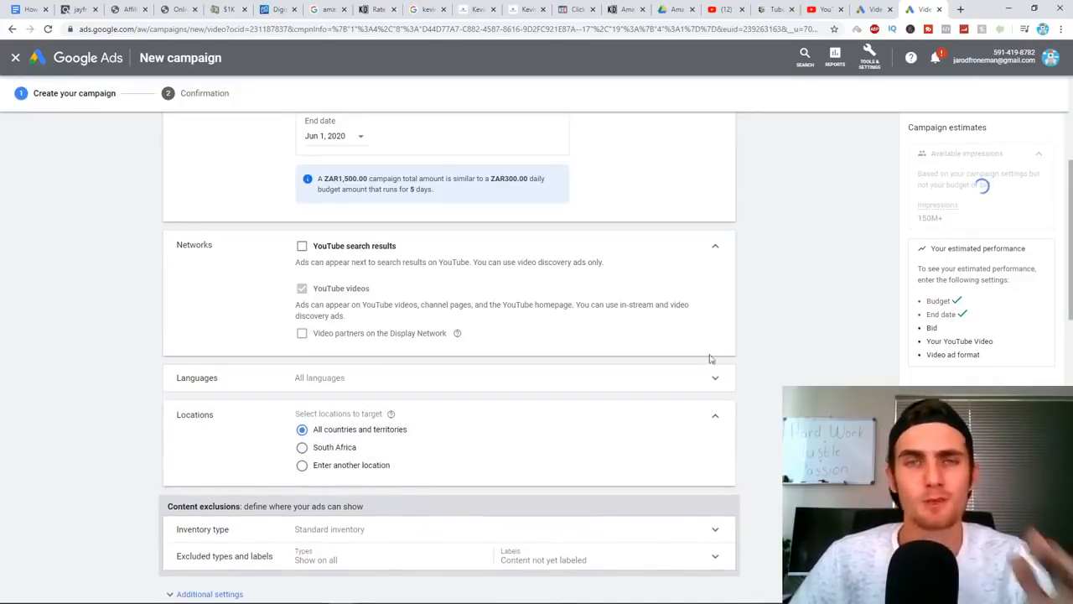
mouse_move(784, 349)
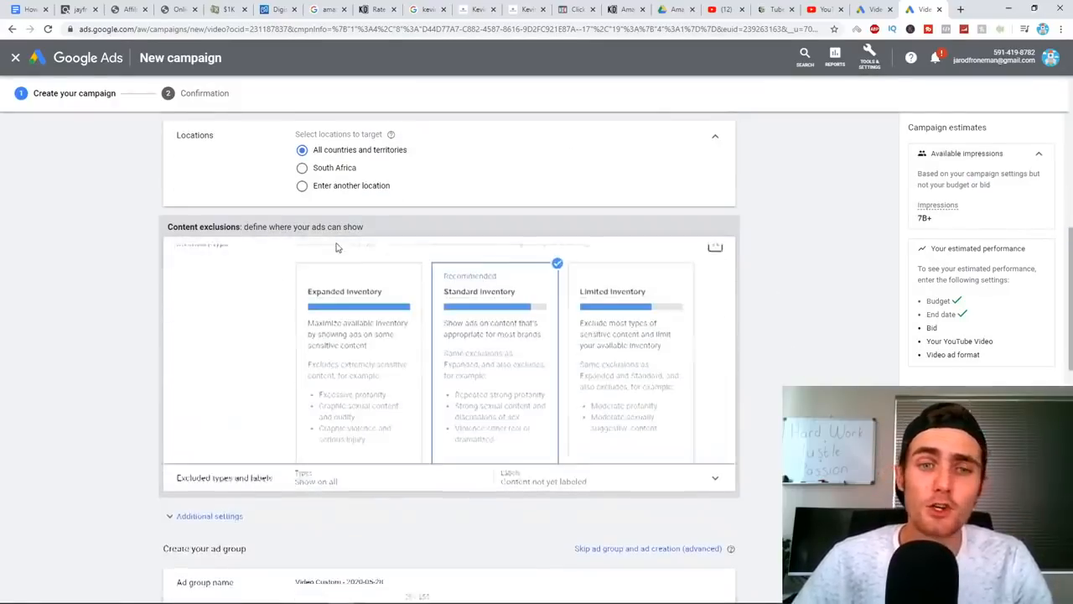
Choose the Expanded inventory card under Content exclusions, then scroll to the ad group section
left_click(716, 255)
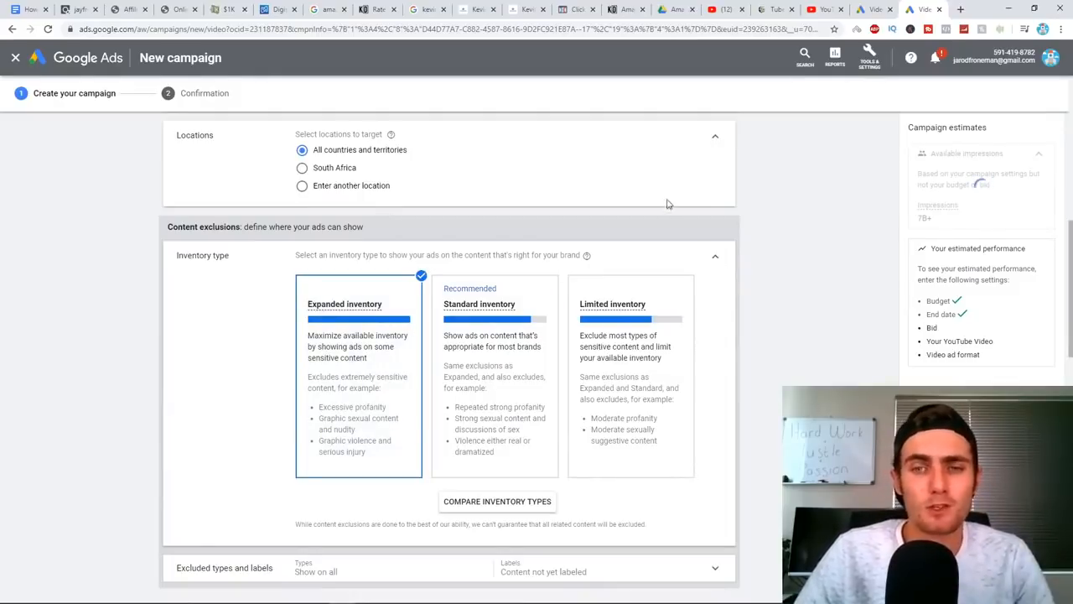
mouse_move(828, 242)
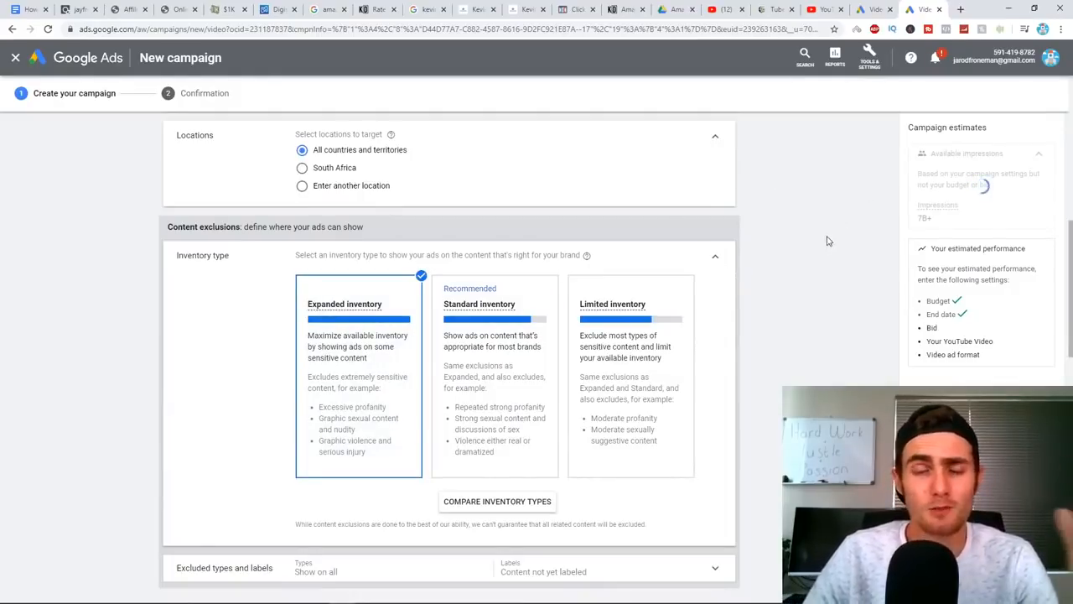
scroll("down", 3)
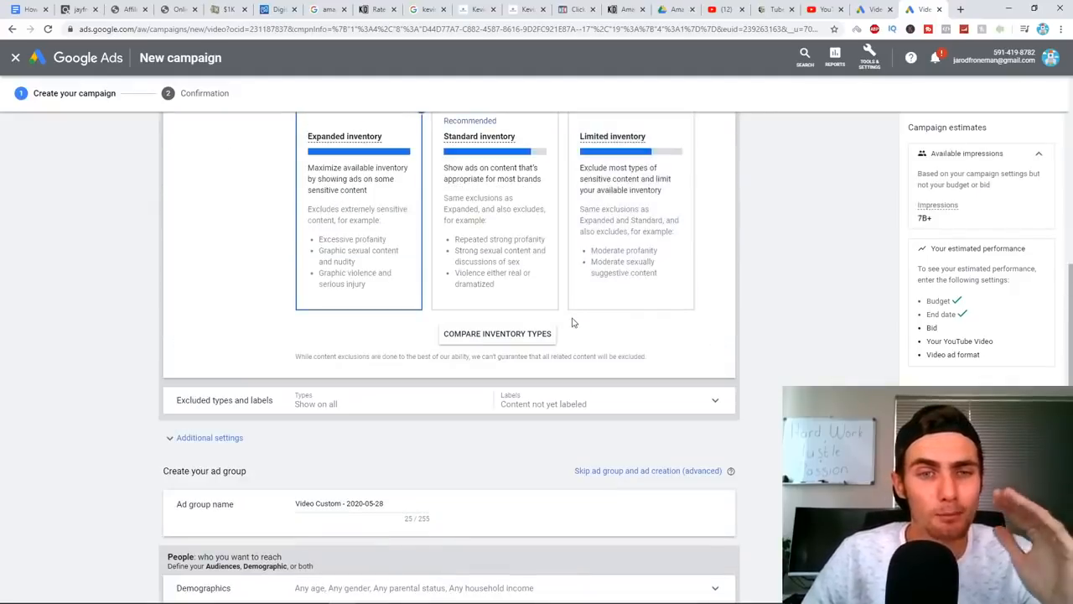
scroll("down", 3)
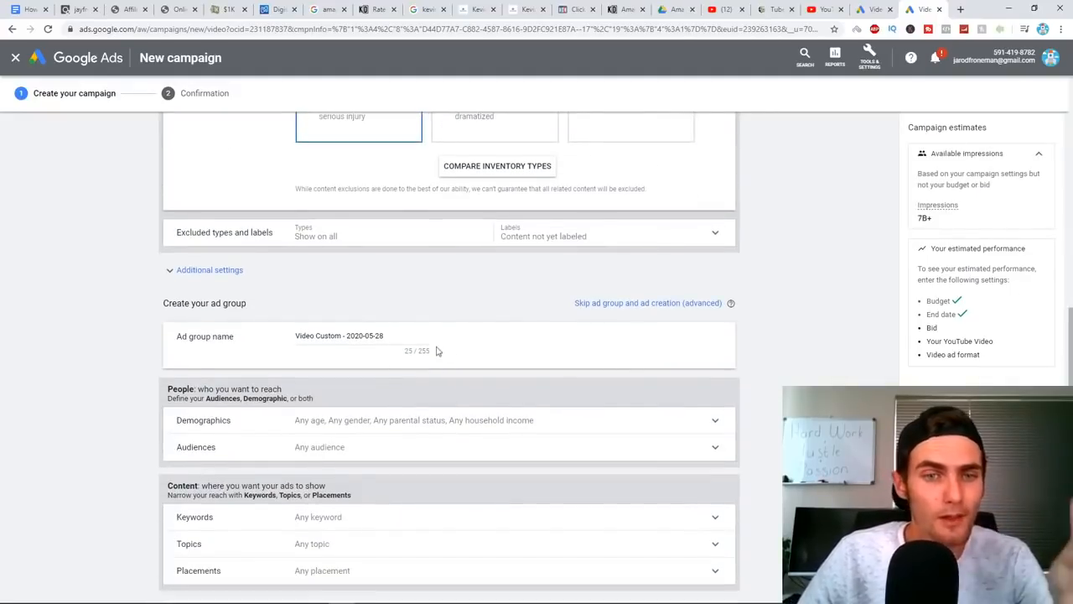
Replace the default ad group name with 'FBA Ad Group'
double_click(360, 335)
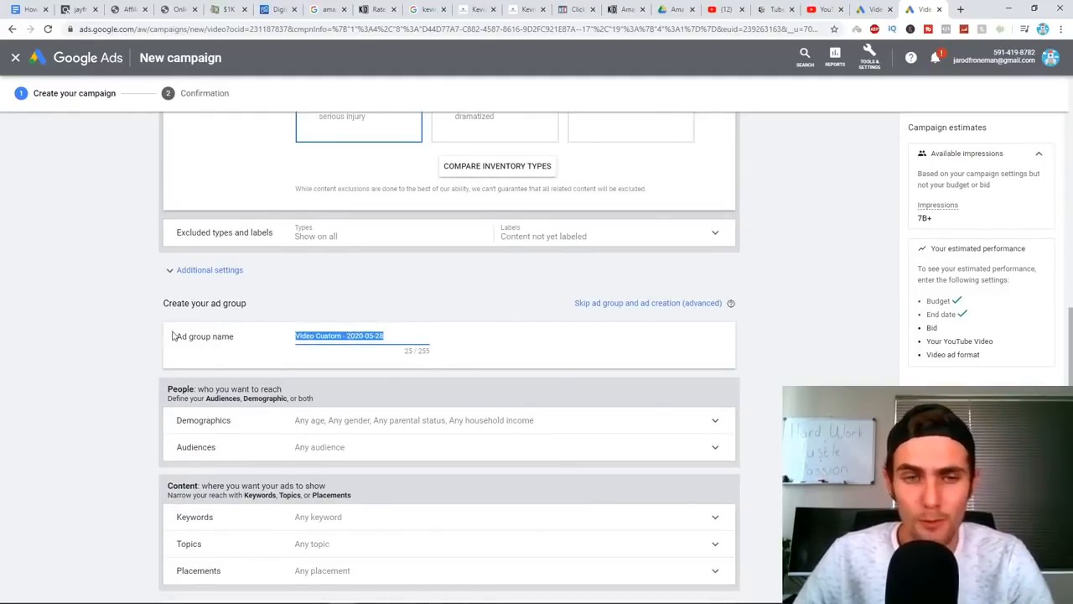
type("FBA")
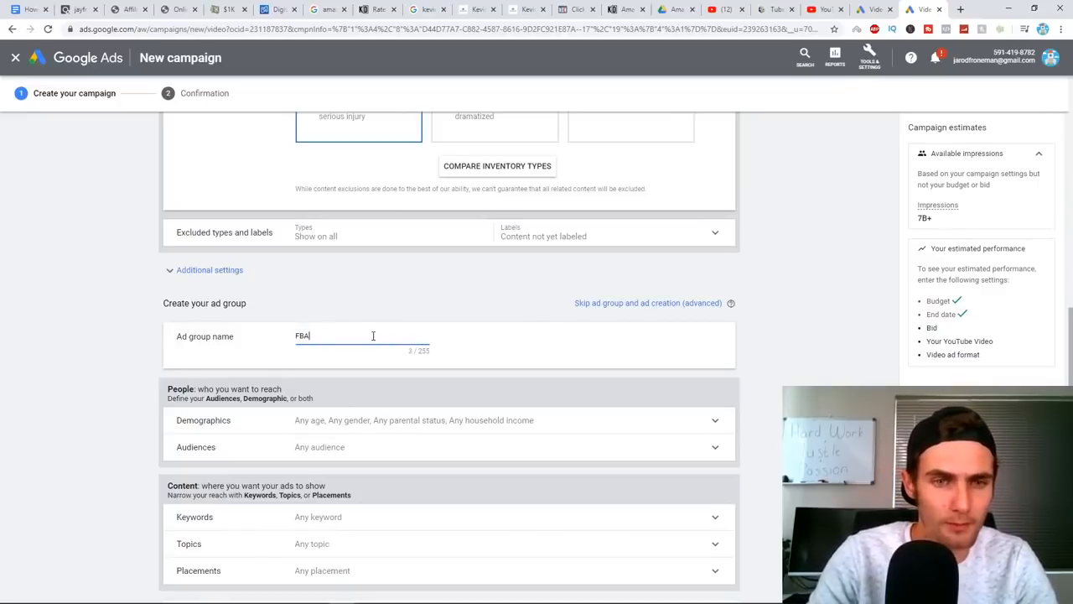
type("Ad Group")
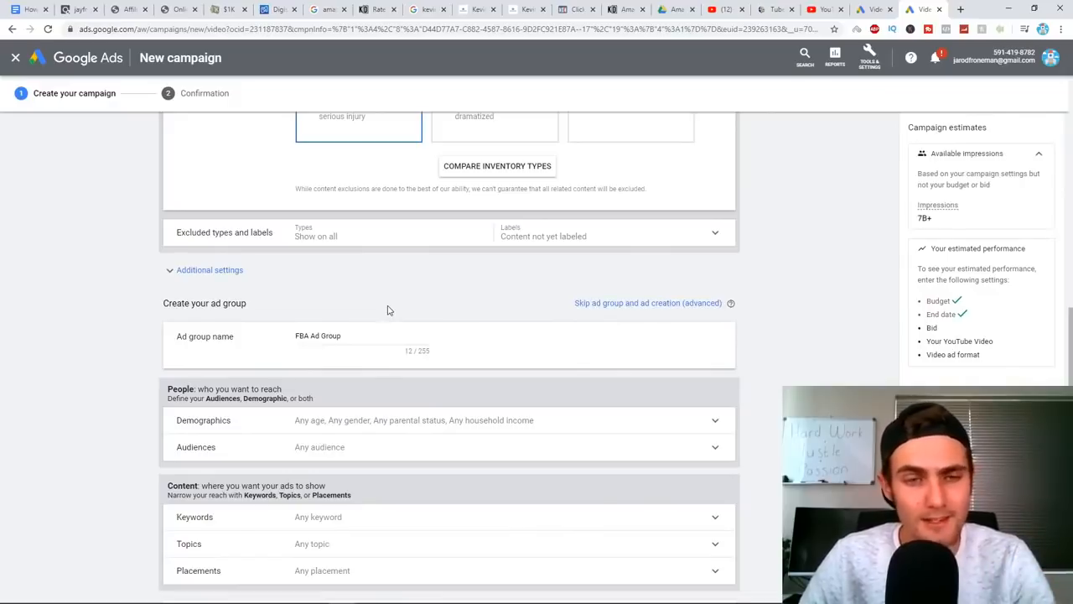
scroll("up", 3)
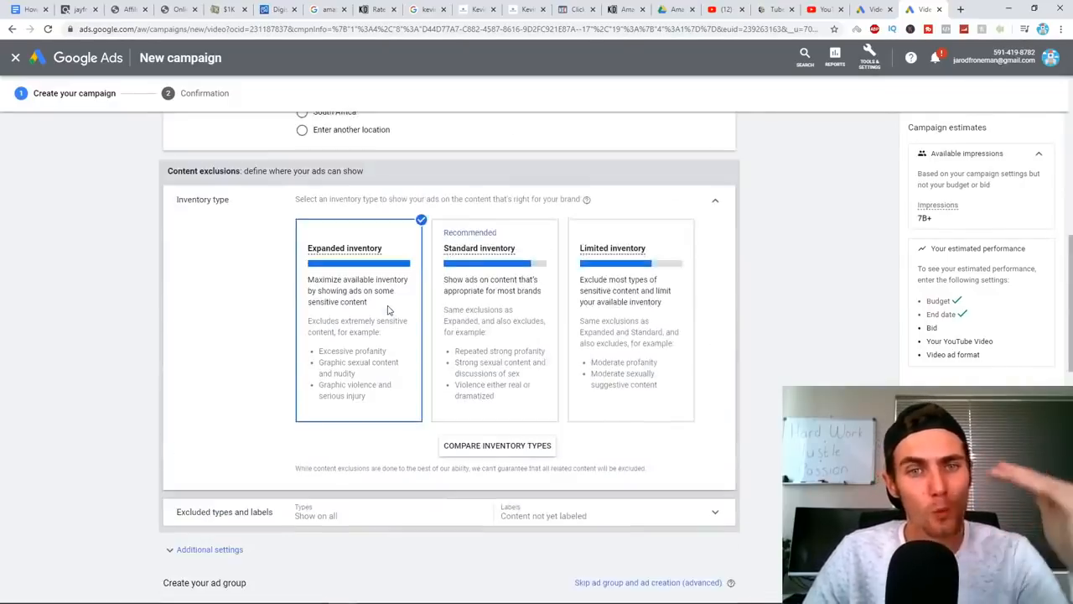
Exclude the Lower 50% household income bracket, then scroll down to Placements
scroll("down", 3)
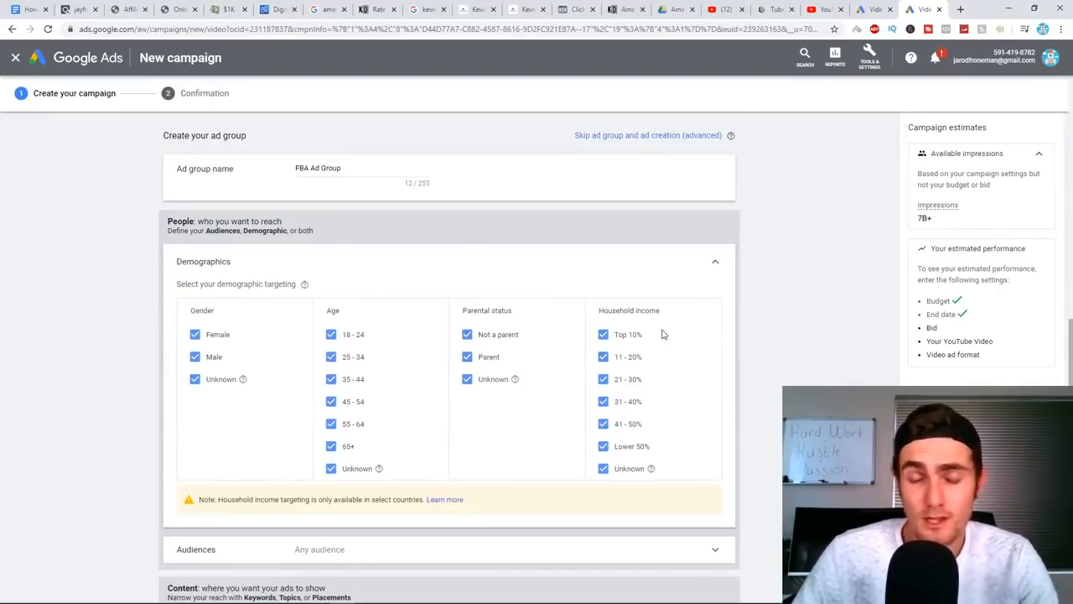
mouse_move(667, 321)
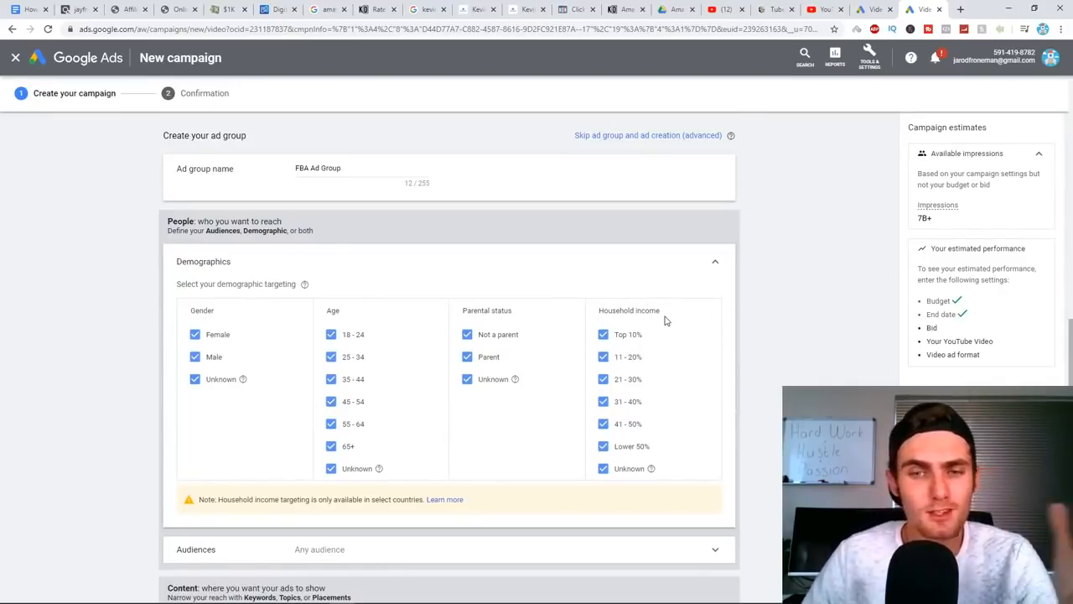
left_click(603, 446)
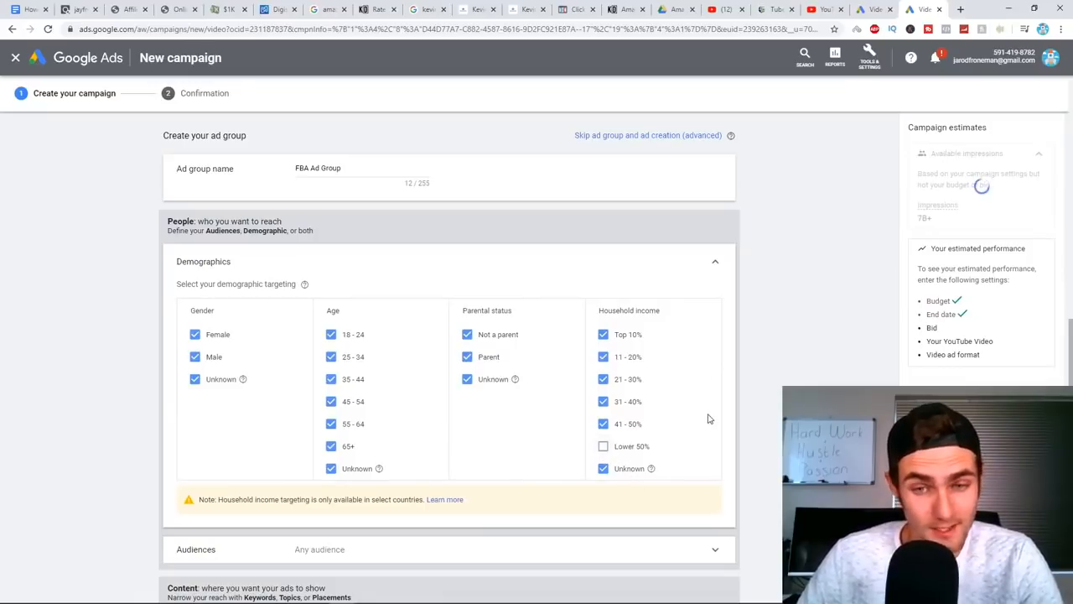
mouse_move(639, 427)
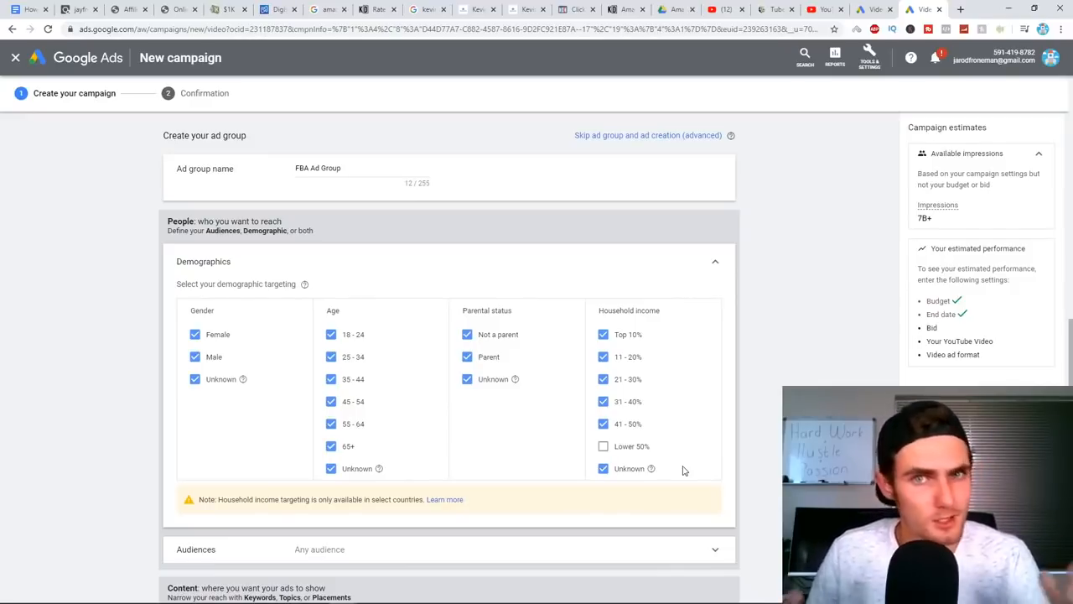
scroll("down", 3)
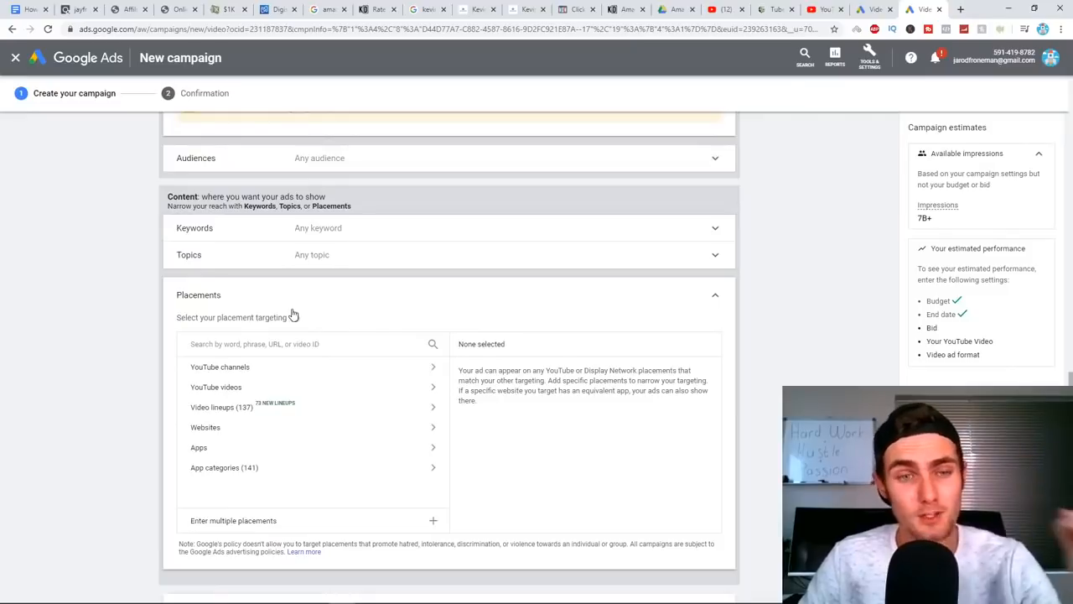
Copy the link of the top Amazon FBA video from YouTube search results
scroll("down", 3)
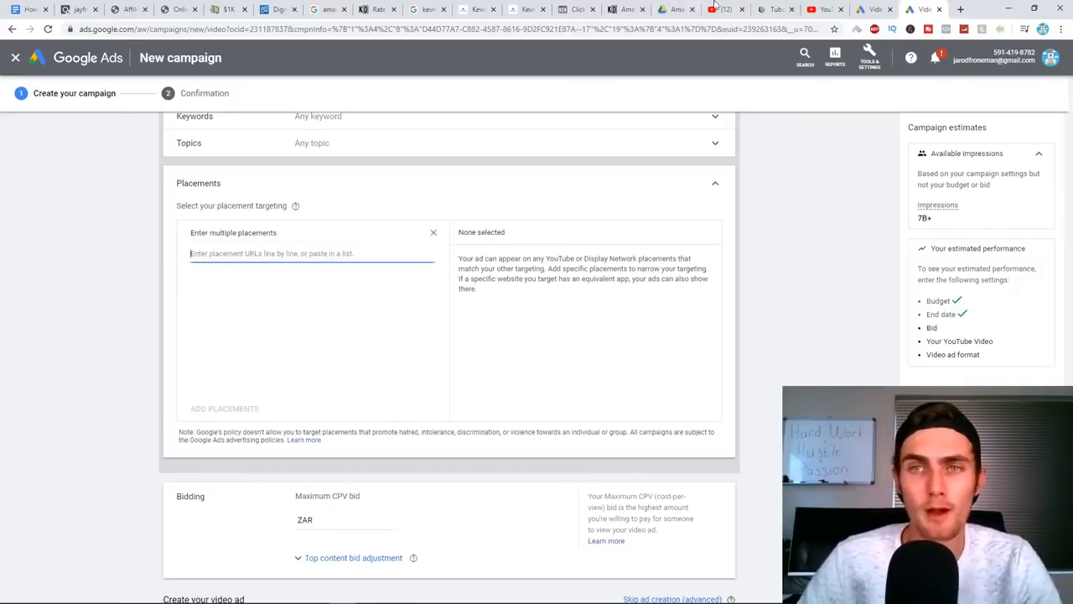
left_click(825, 9)
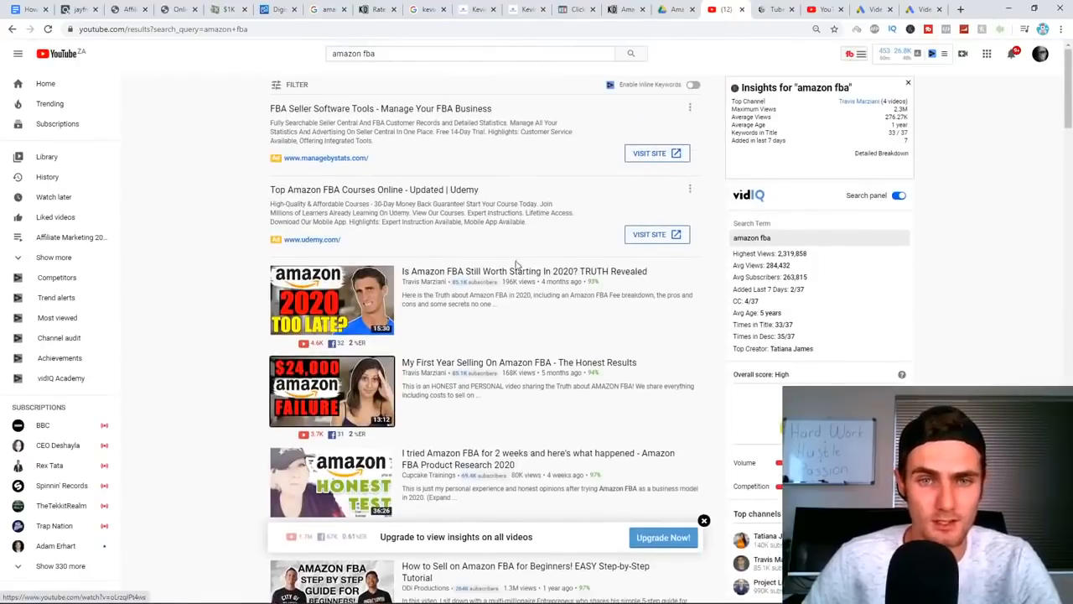
right_click(331, 243)
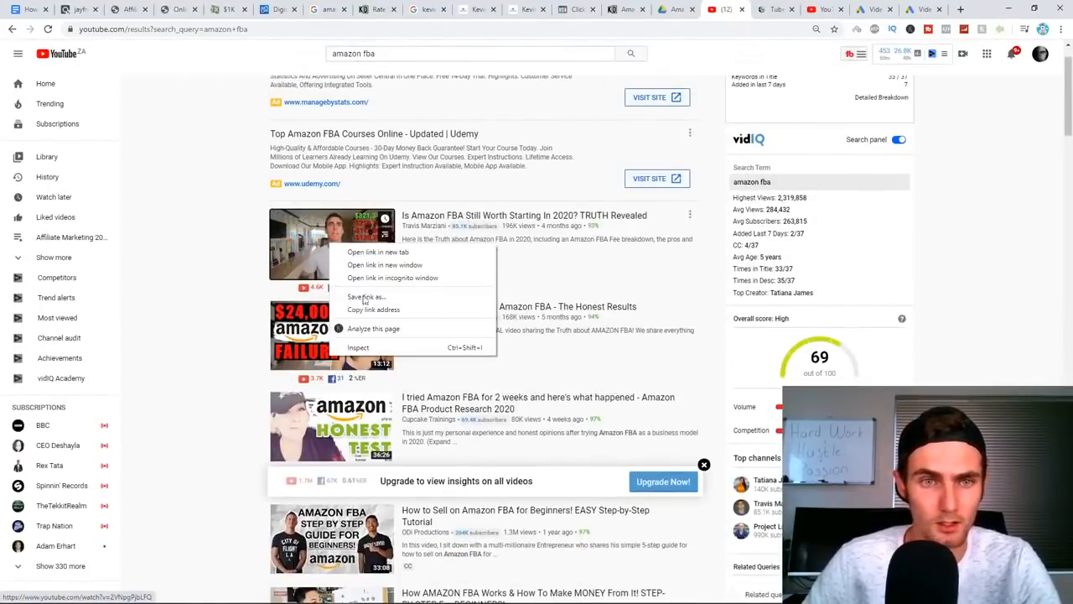
left_click(776, 9)
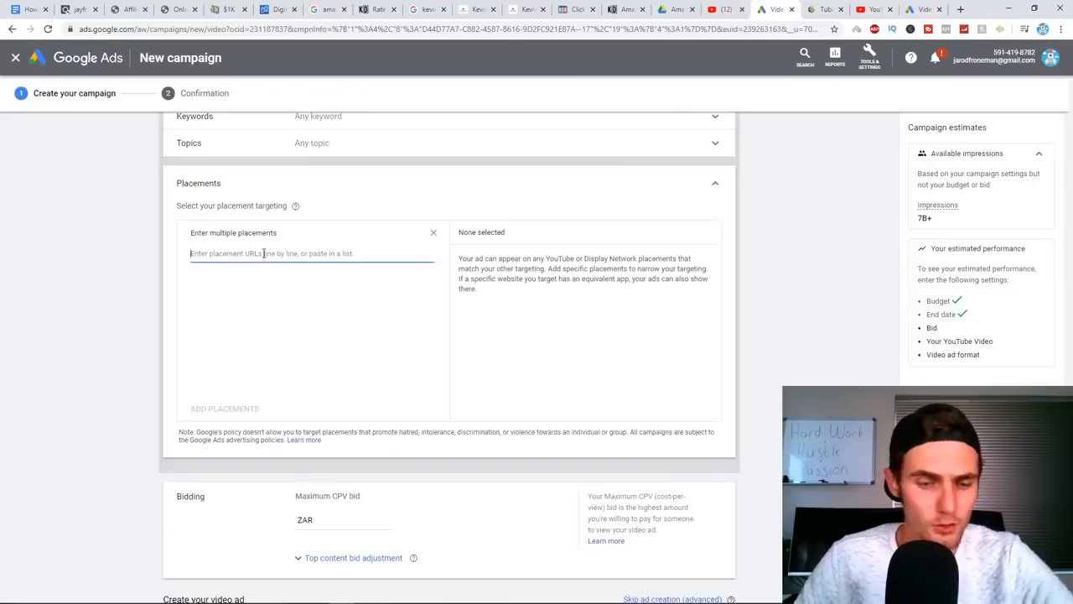
type("https://www.youtube.com/watch?v=2VNpgPjbLFQ")
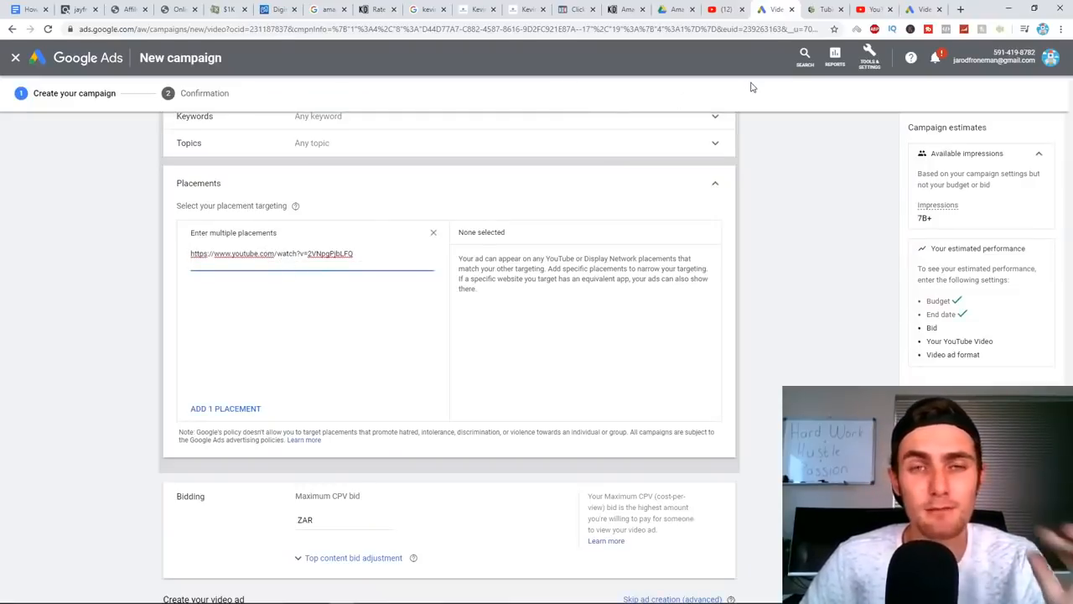
mouse_move(361, 306)
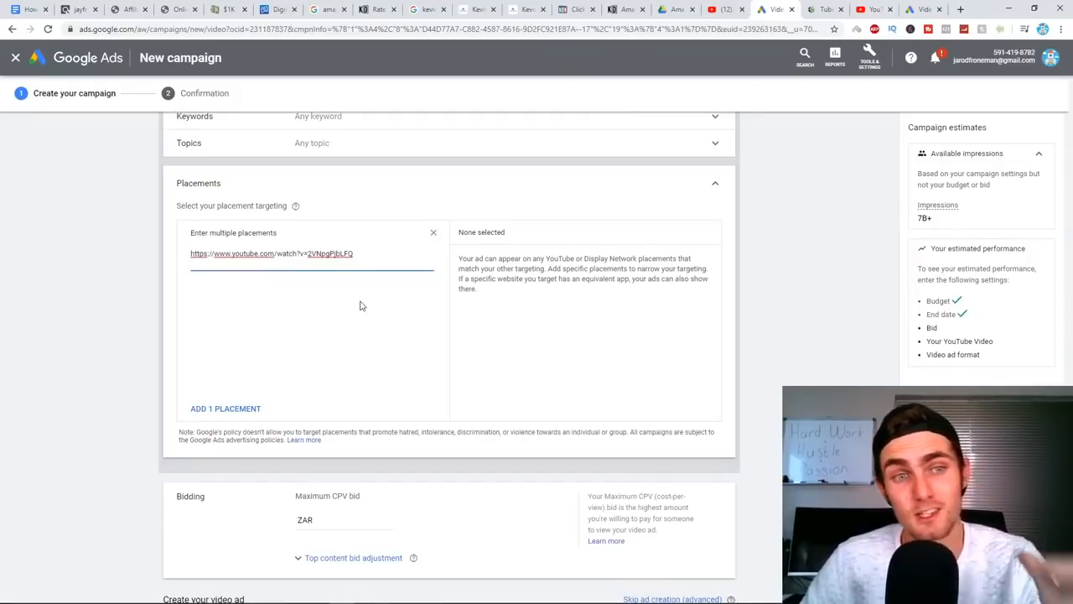
left_click(225, 408)
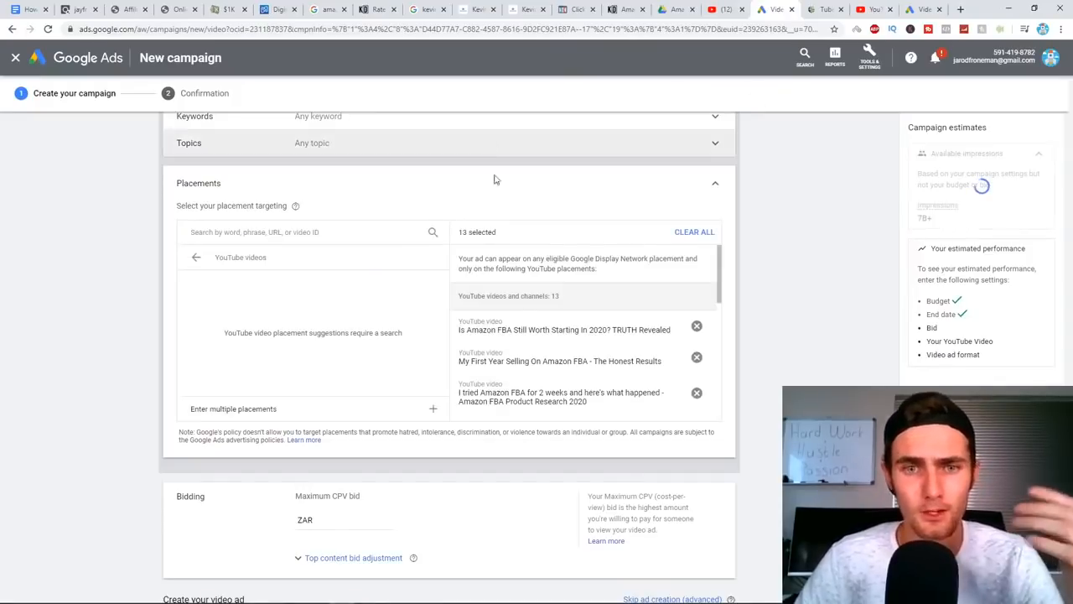
scroll("down", 3)
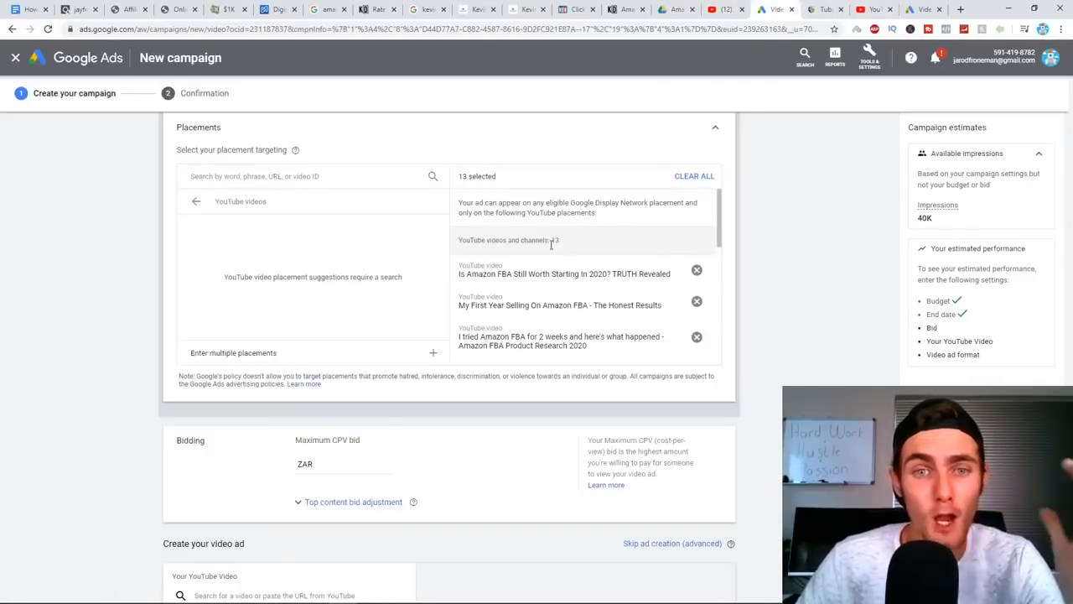
scroll("down", 3)
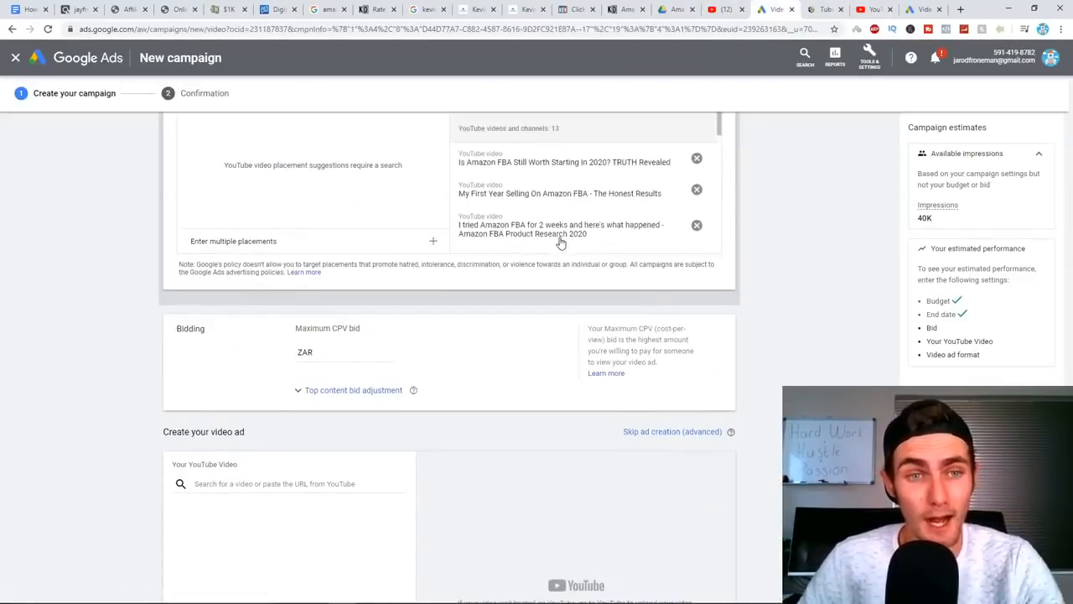
scroll("up", 3)
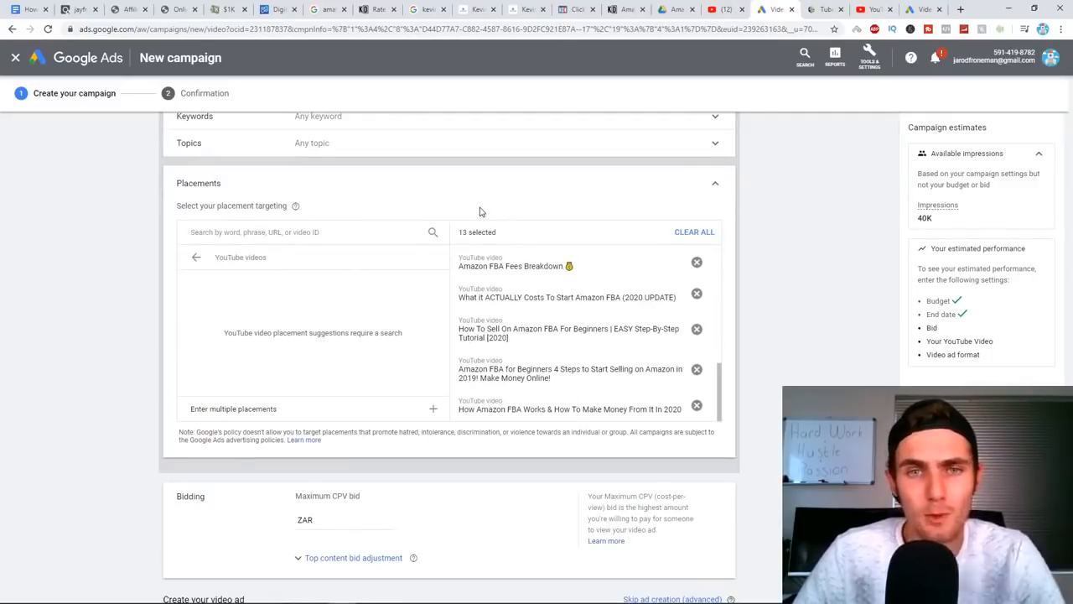
mouse_move(489, 168)
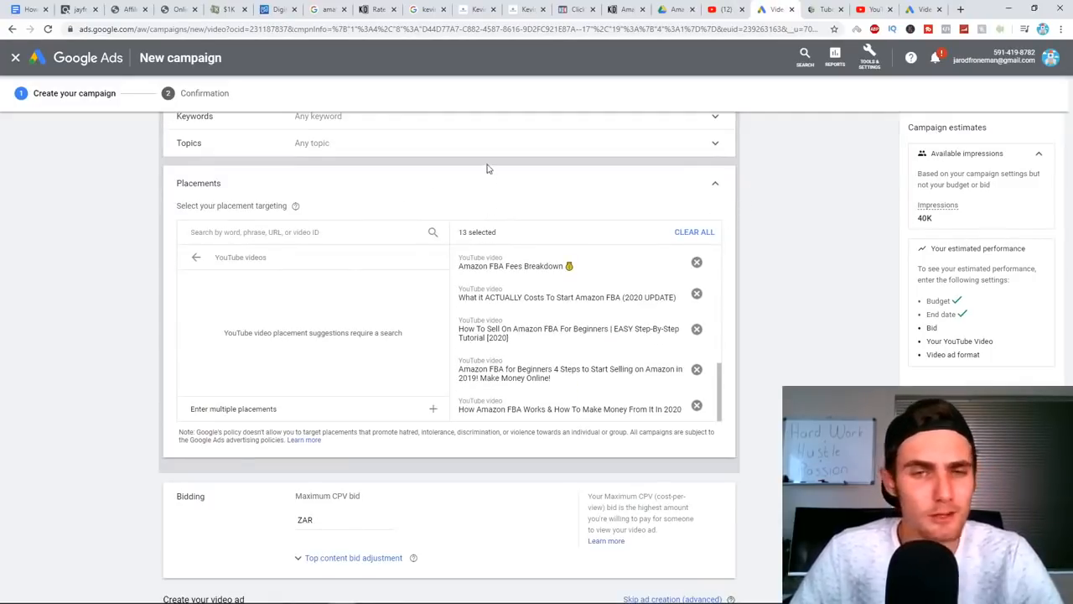
mouse_move(499, 163)
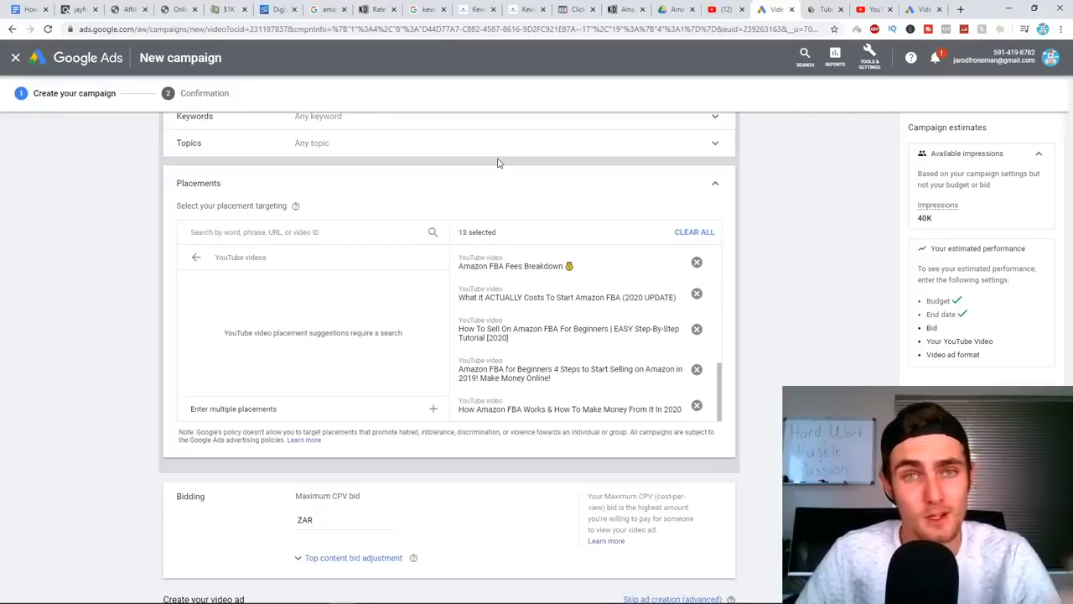
Enter a ZAR 10.00 maximum CPV bid, then scroll down to the video ad section
scroll("down", 3)
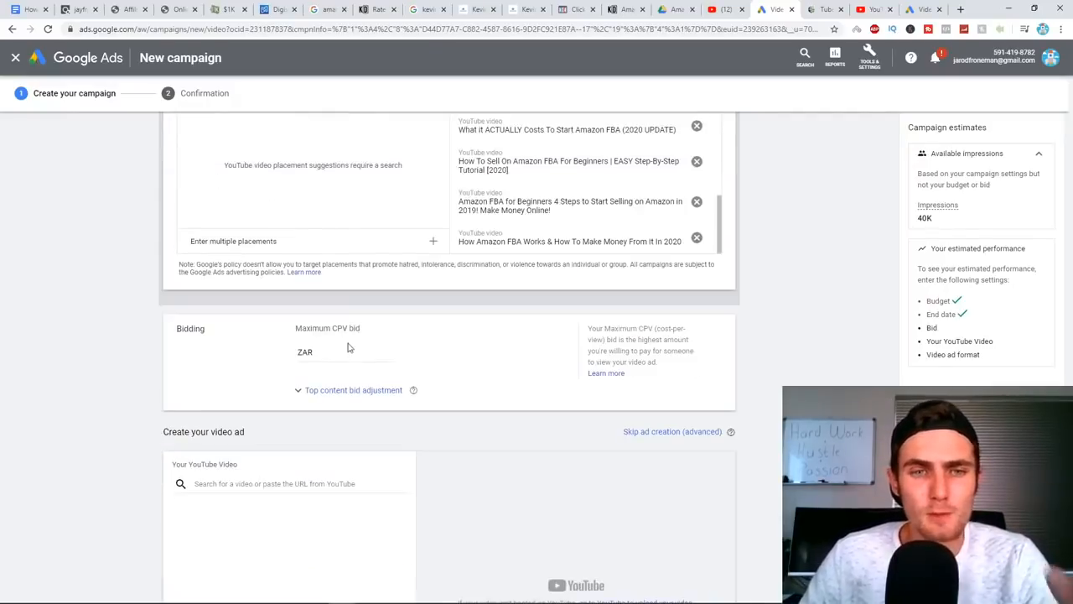
mouse_move(348, 364)
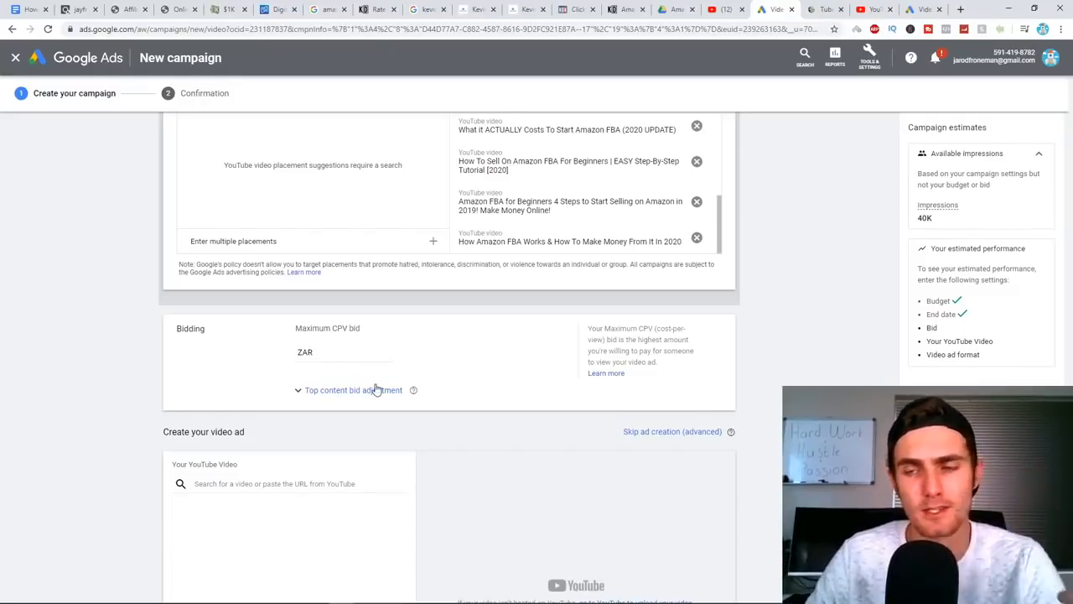
mouse_move(272, 386)
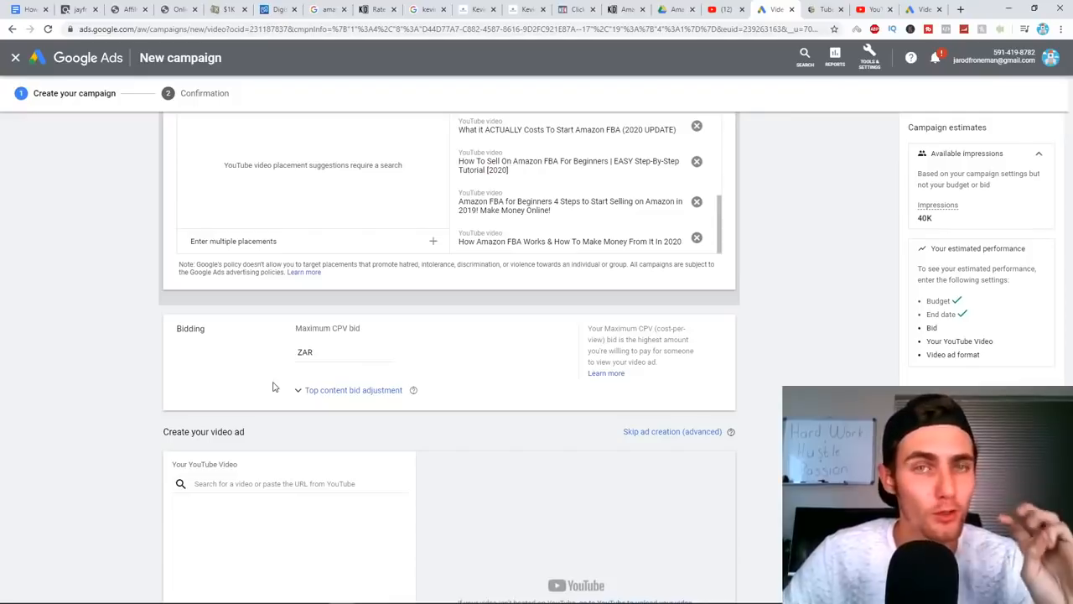
mouse_move(281, 382)
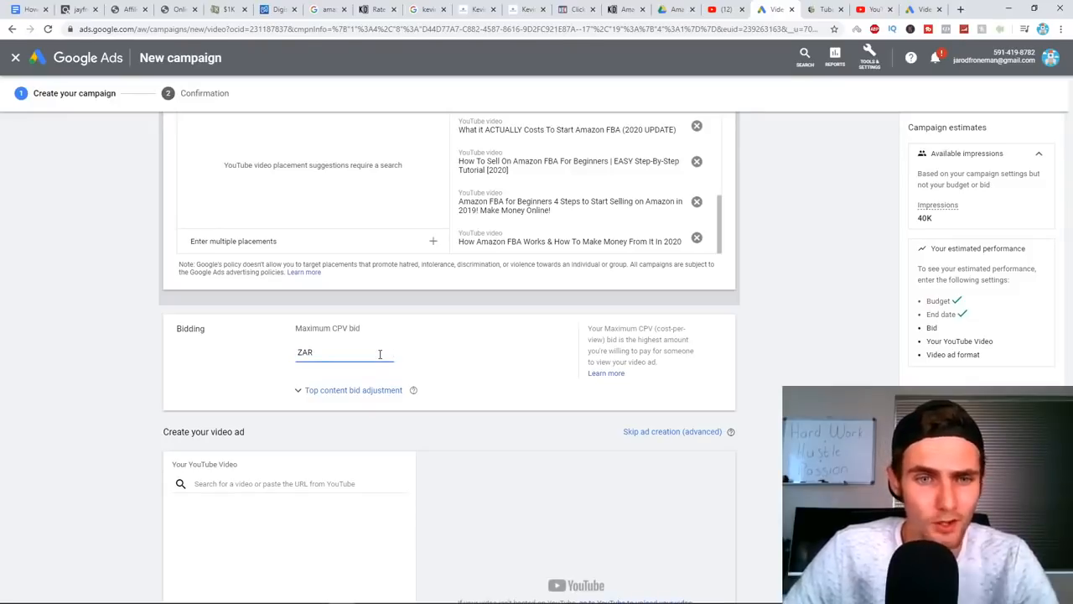
type("10.00")
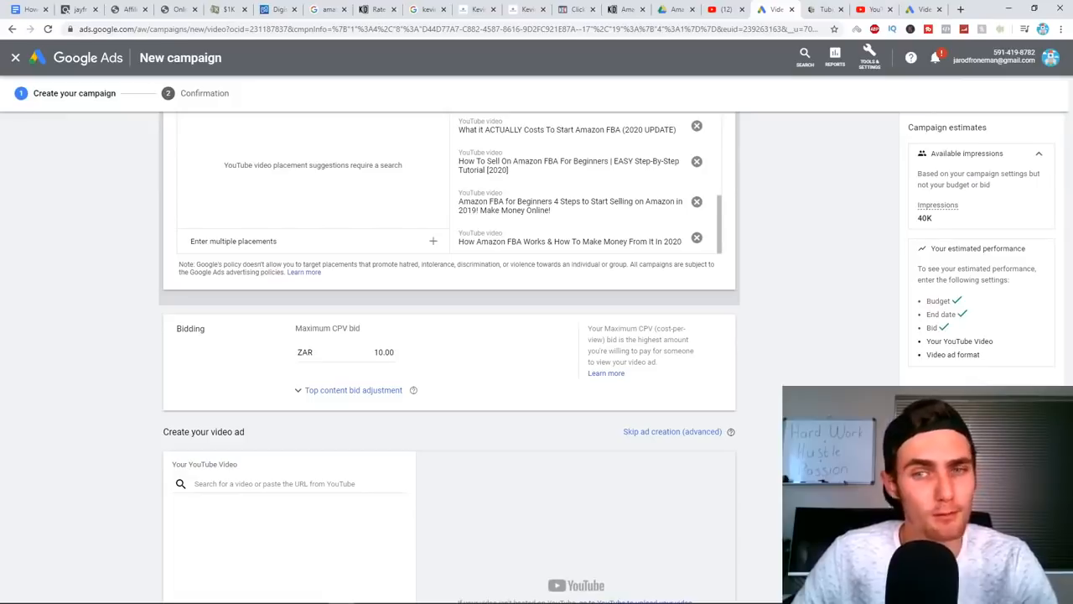
scroll("up", 3)
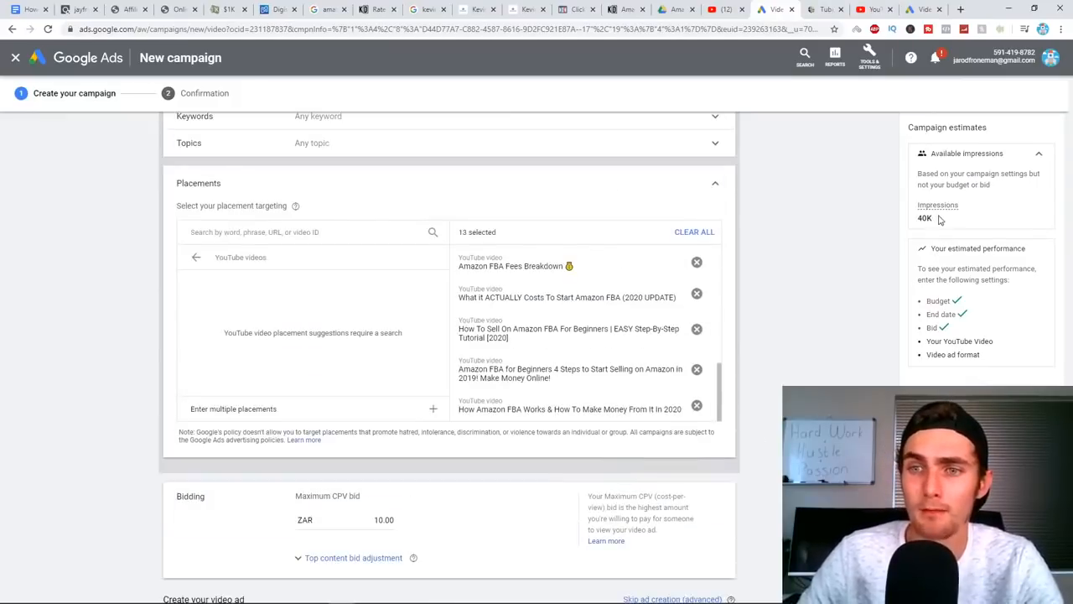
mouse_move(834, 238)
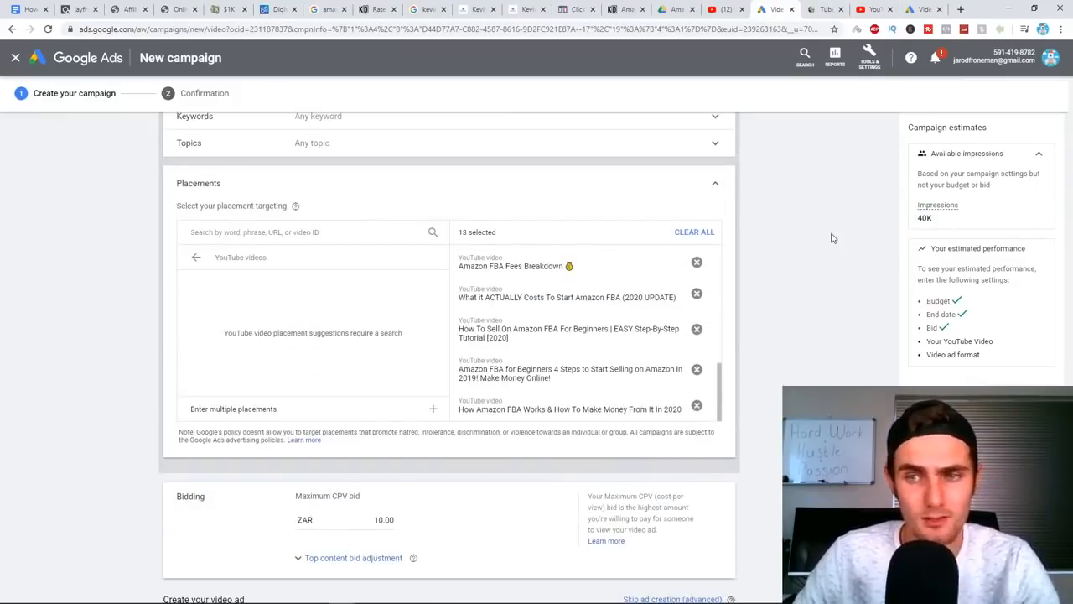
scroll("down", 3)
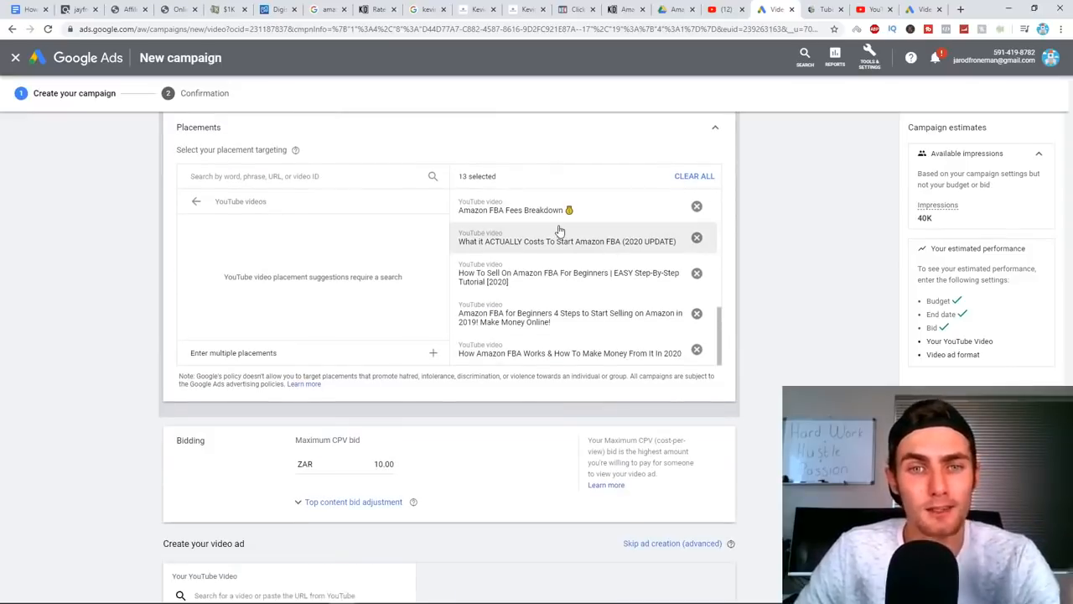
mouse_move(537, 210)
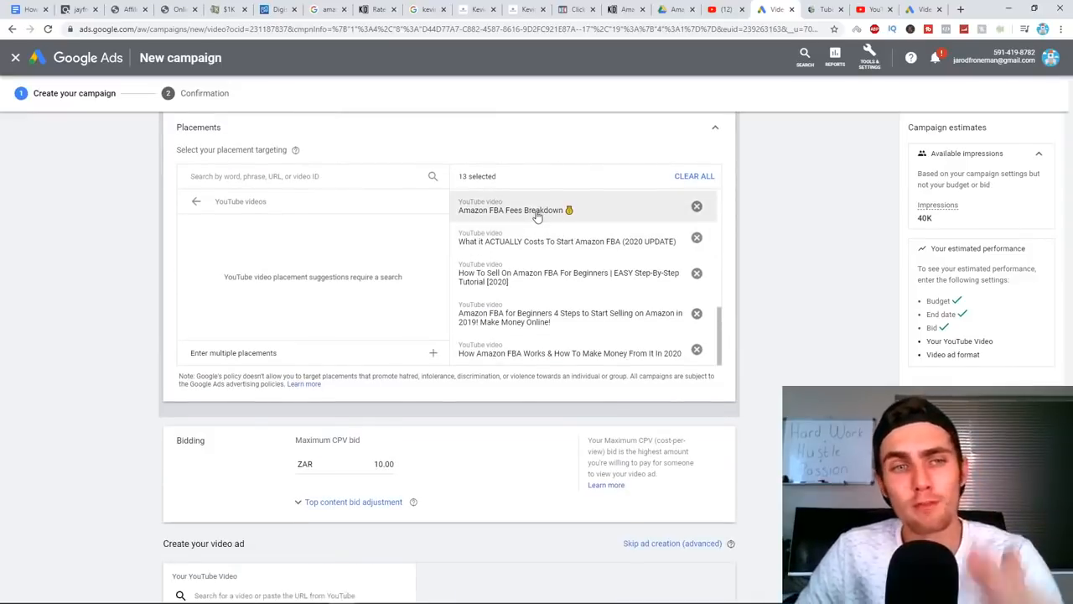
mouse_move(675, 9)
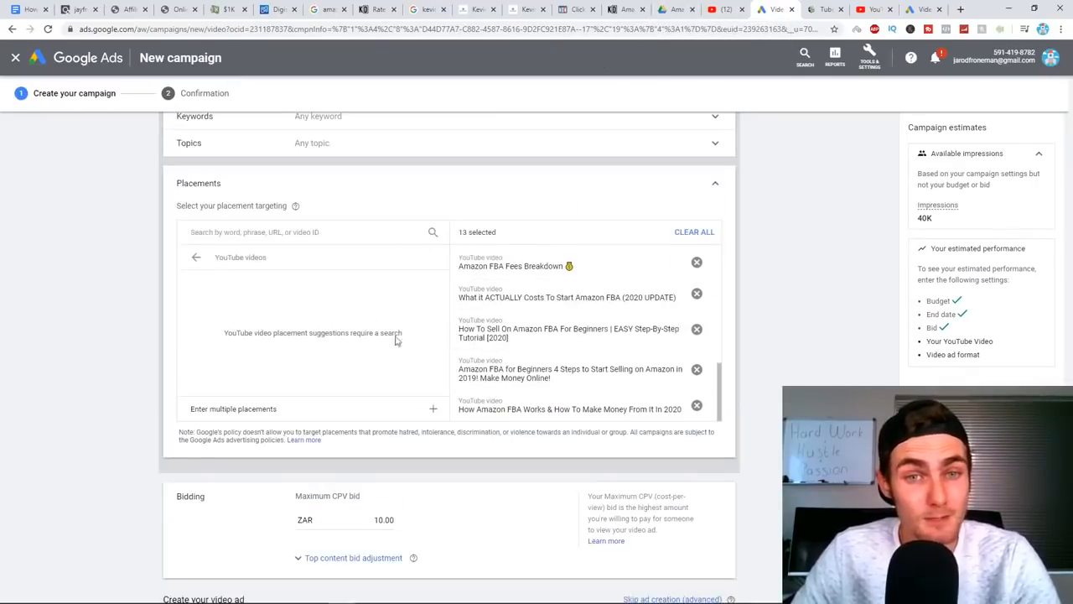
mouse_move(541, 193)
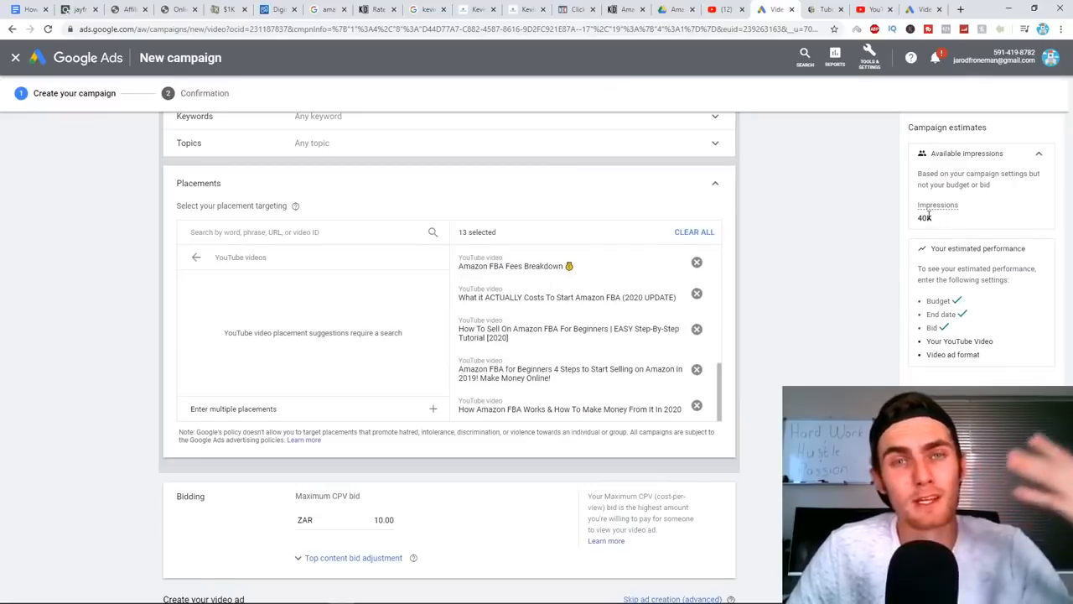
scroll("down", 3)
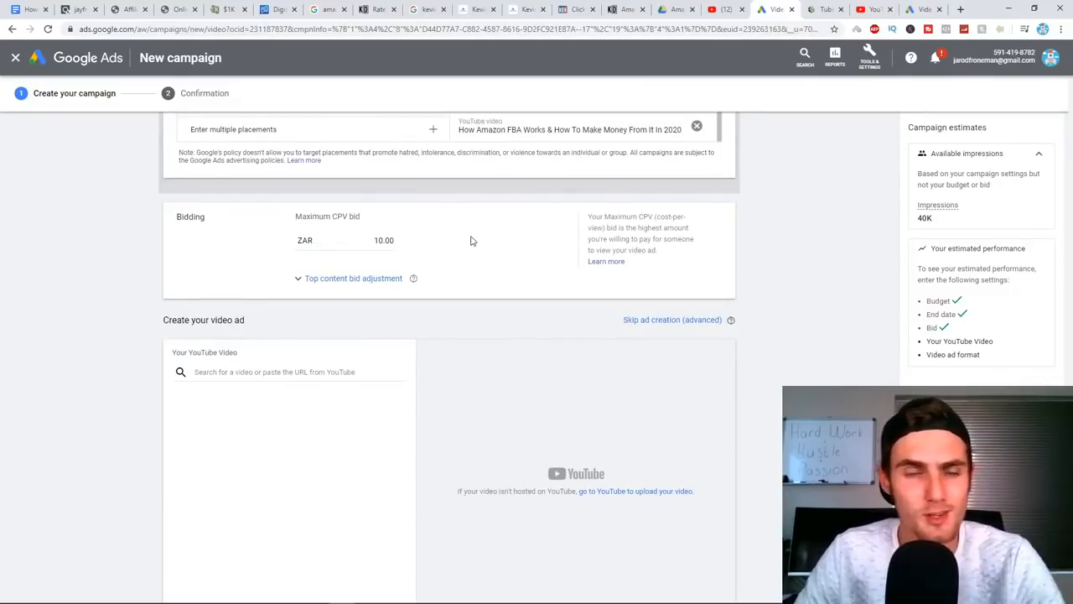
scroll("down", 3)
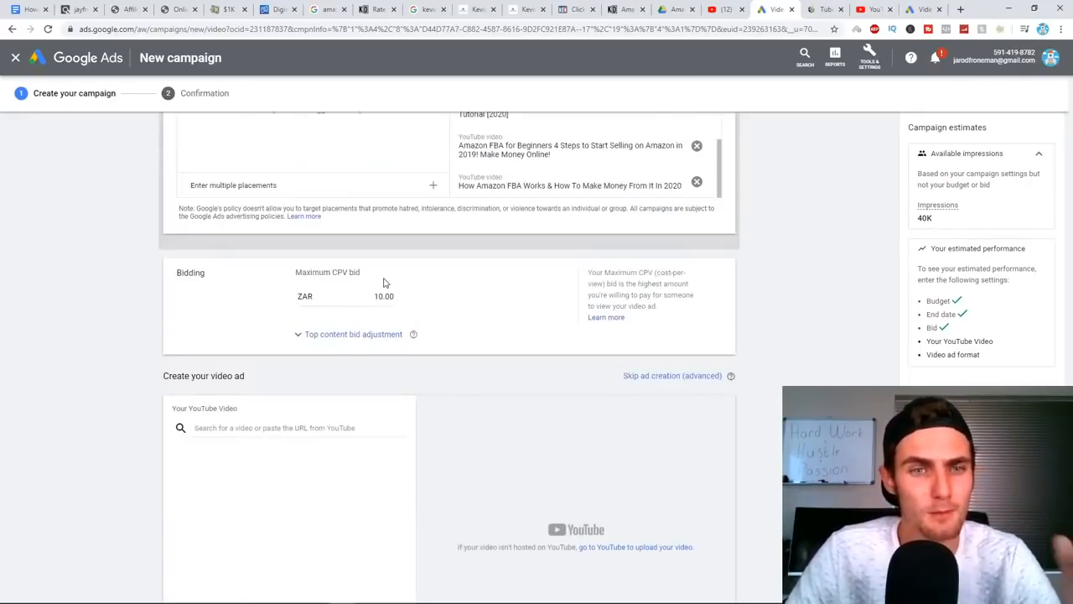
scroll("down", 3)
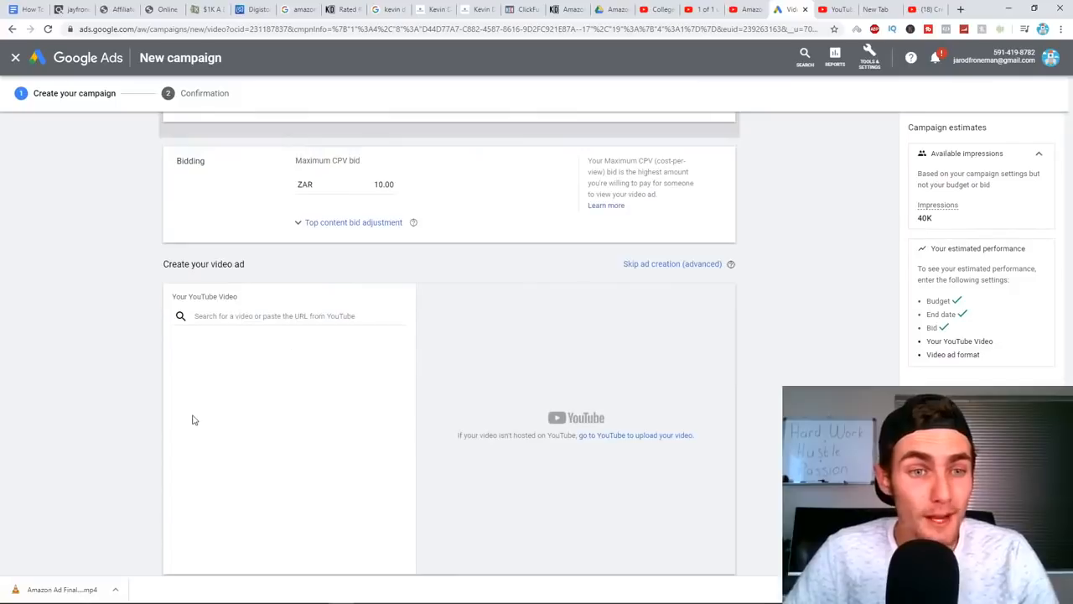
Check the ad video in Drive, then select Amazon Ad Final Version as the YouTube video
left_click(289, 315)
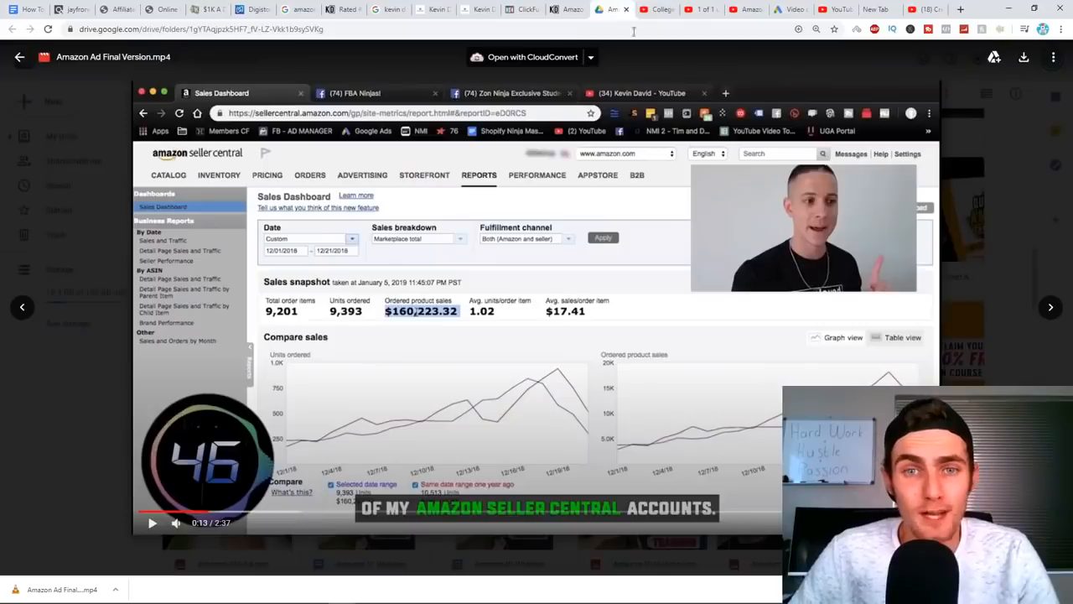
mouse_move(690, 90)
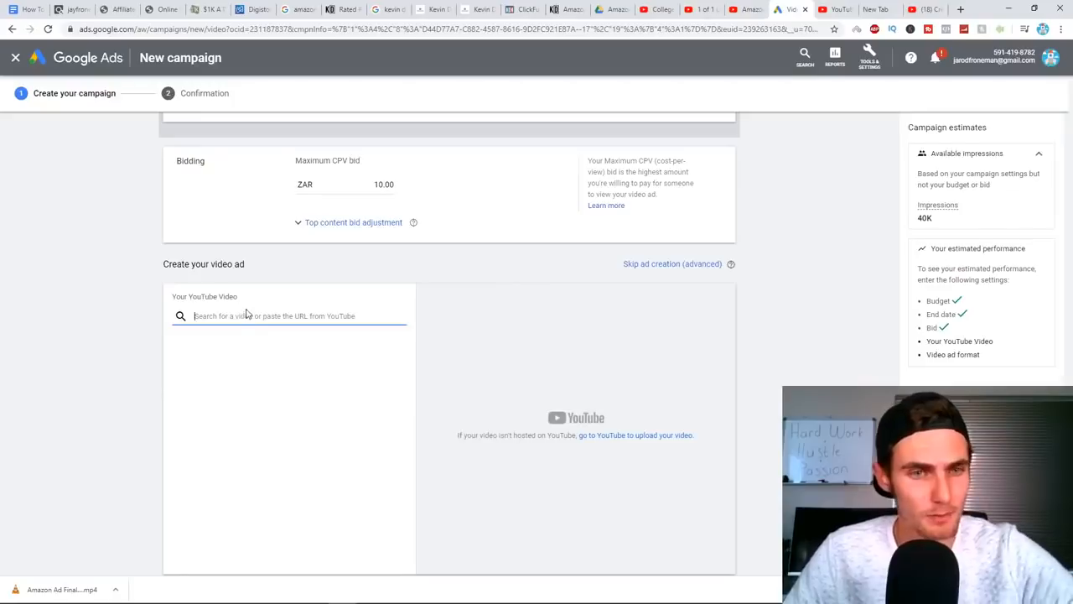
left_click(289, 315)
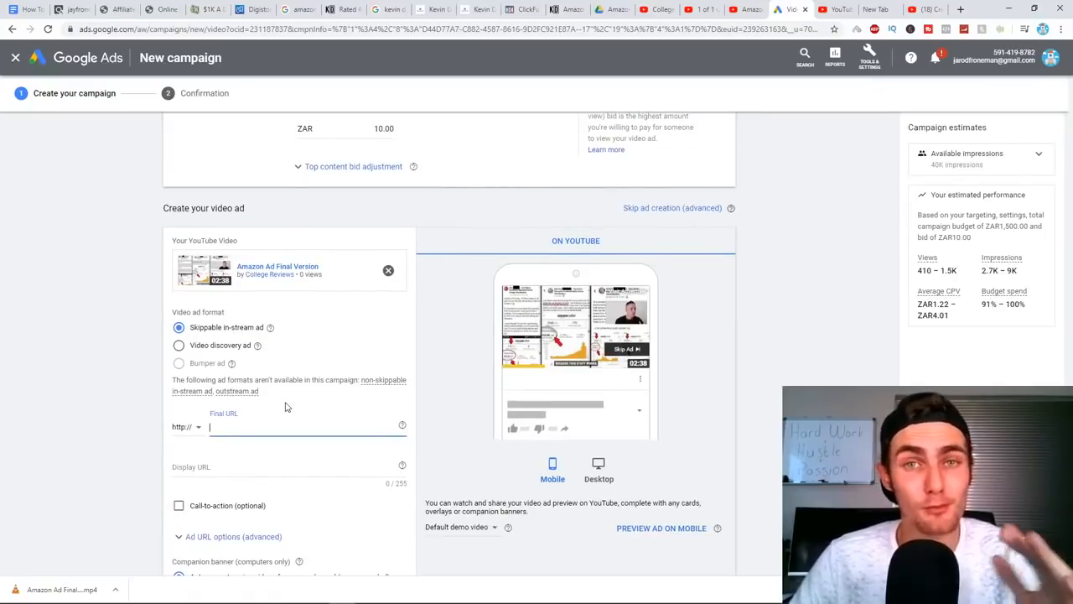
Copy the full ClickFunnels custom affiliate link and go back to Google Ads
left_click(568, 9)
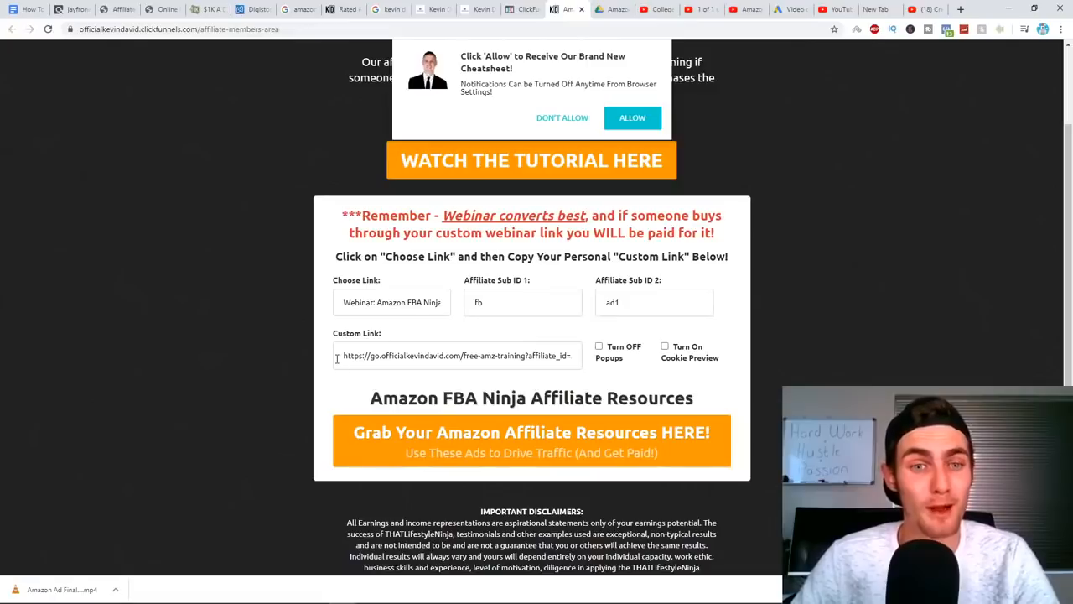
triple_click(457, 355)
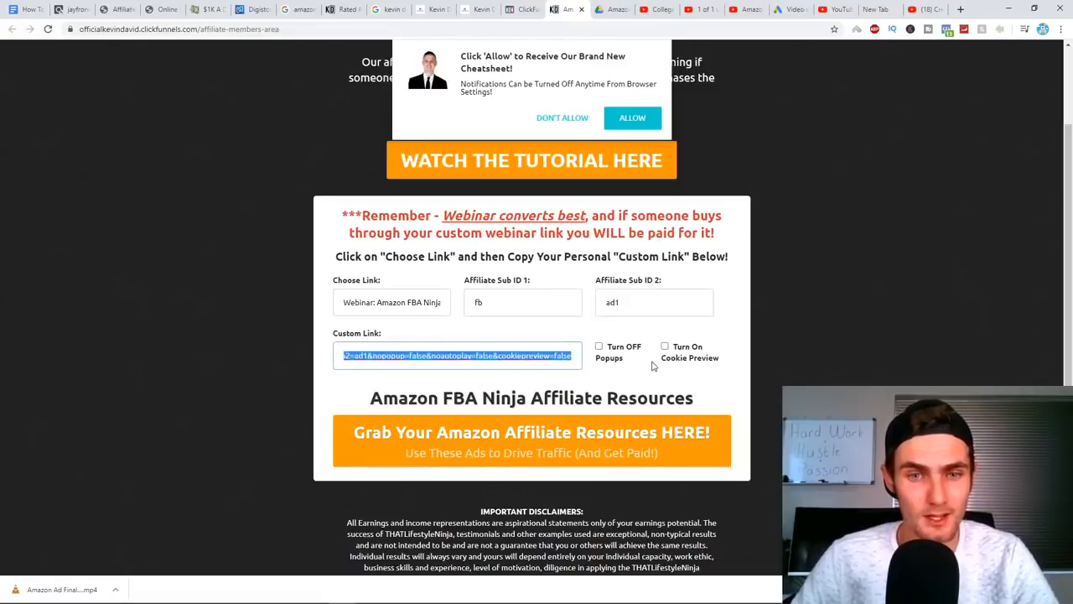
left_click(960, 10)
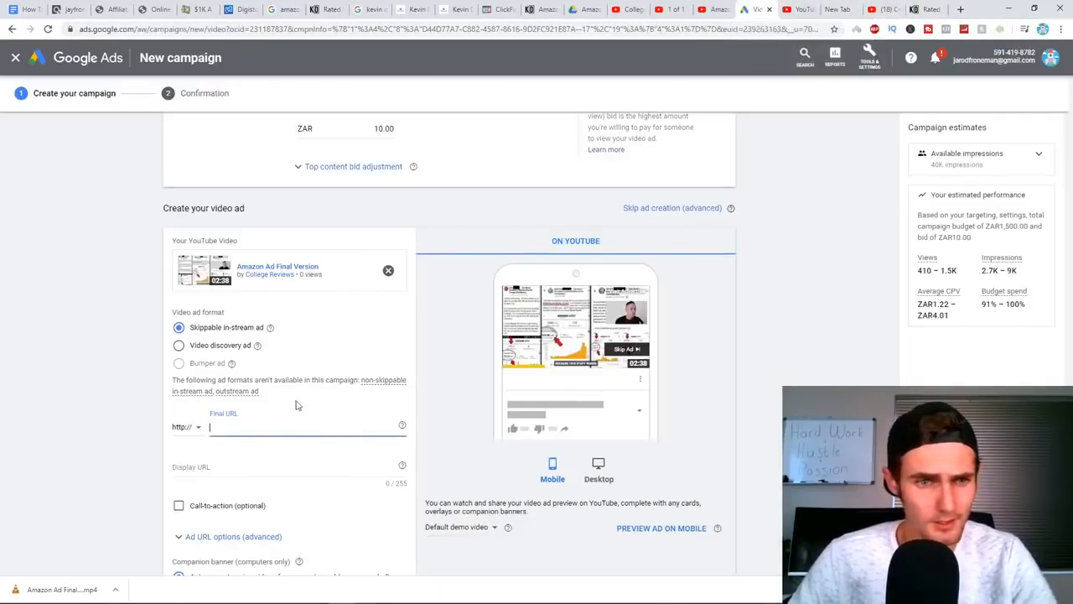
Use go.officialkevindavid.com/free-amz-training?affiliate_id=2 as final URL and FREE as call-to-action
type("go.officialkevindavid.com/free-amz-training?affiliate_id=2")
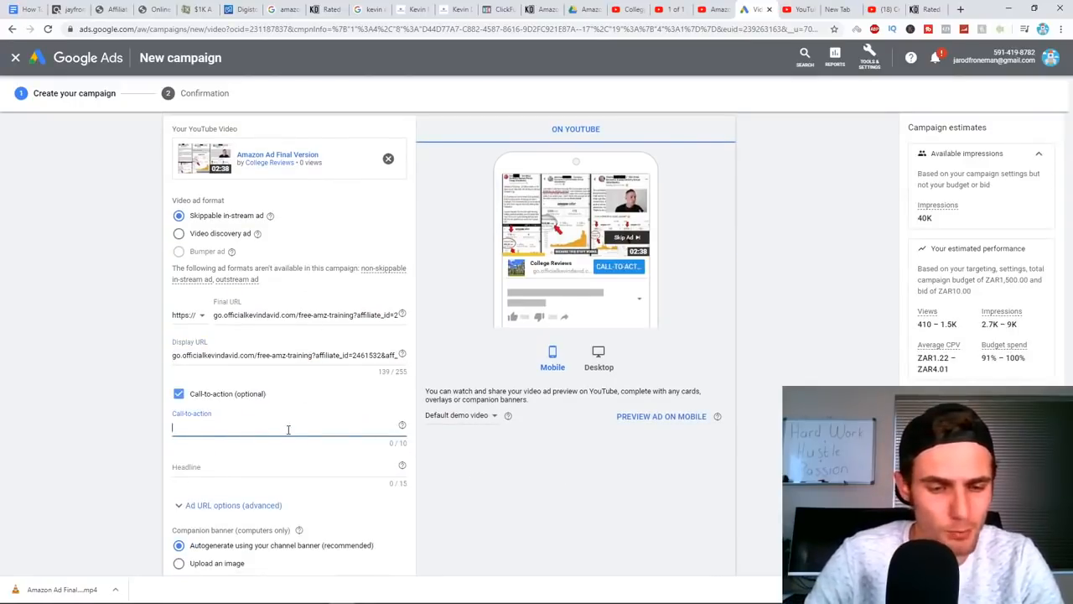
type("FBA")
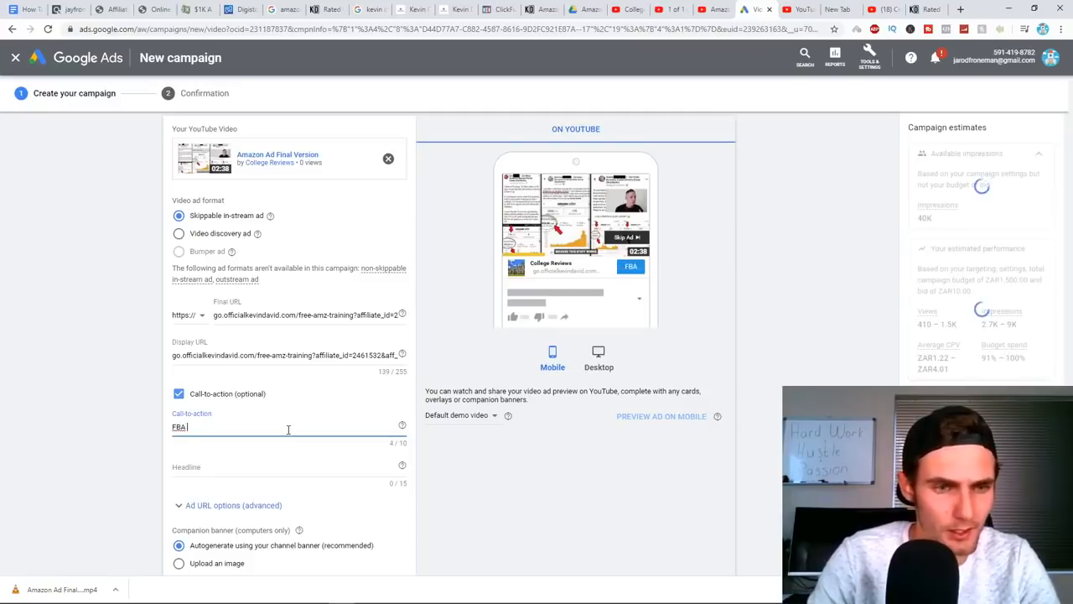
type("Training")
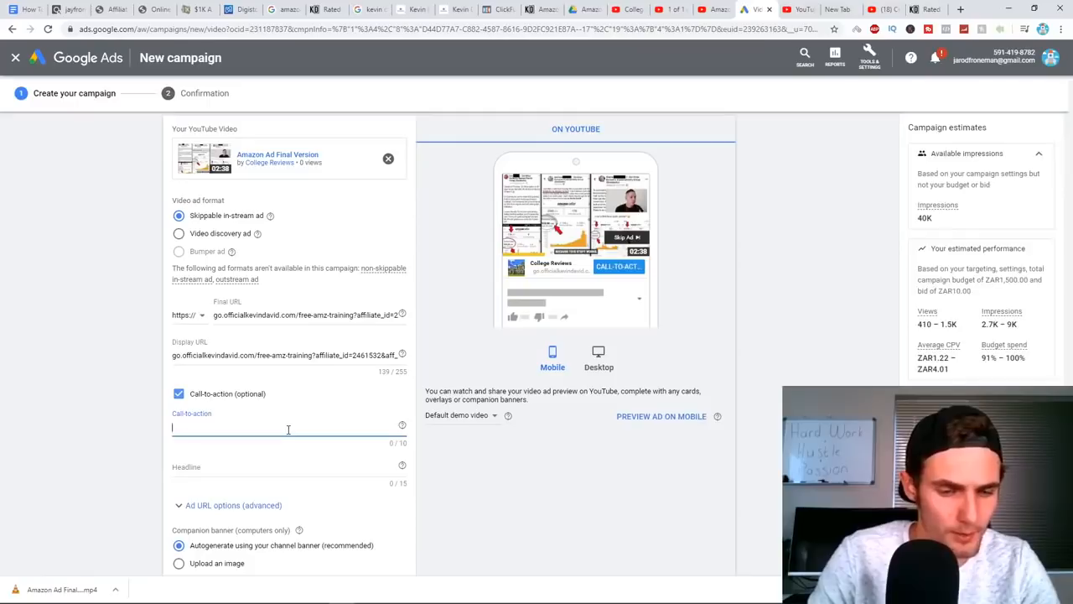
type("Tra")
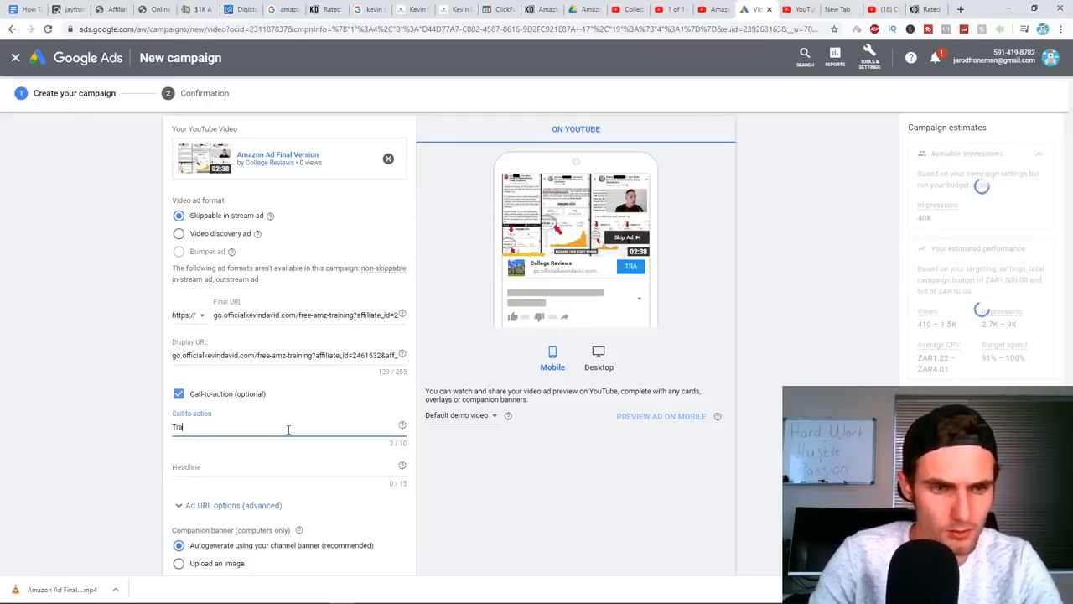
type("Training")
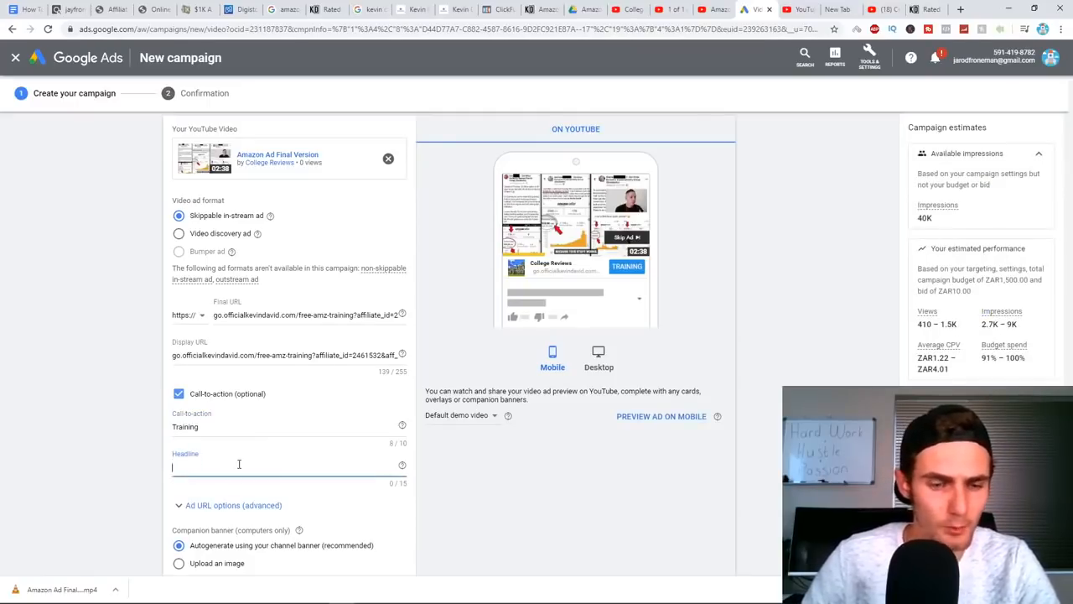
type("Free")
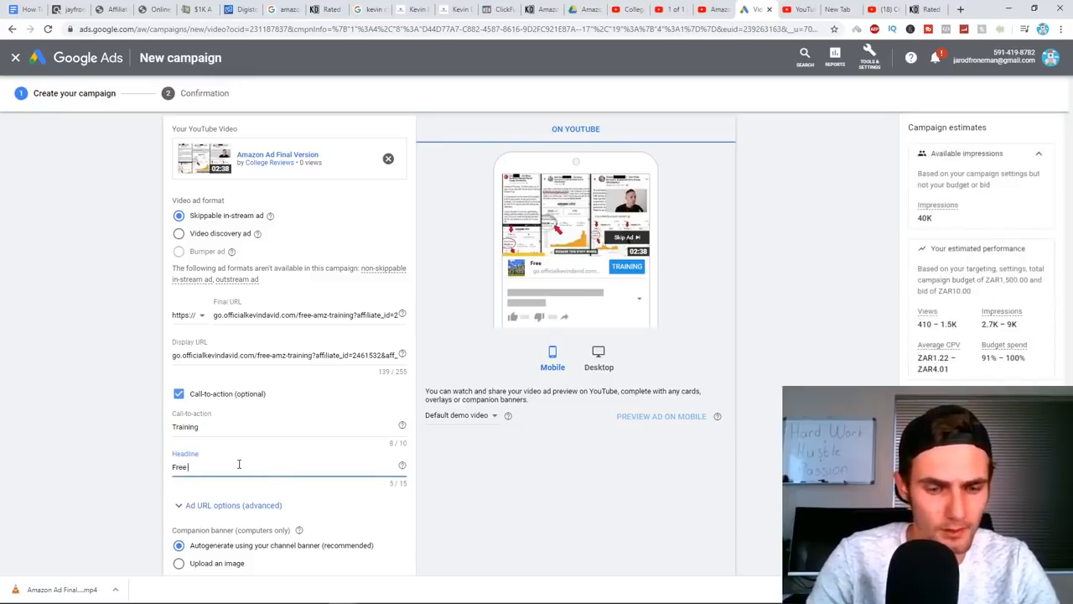
Set the headline to 'FBA Masterclass' and name the ad 'Amazon FBA YT Ad'
type("FBA We")
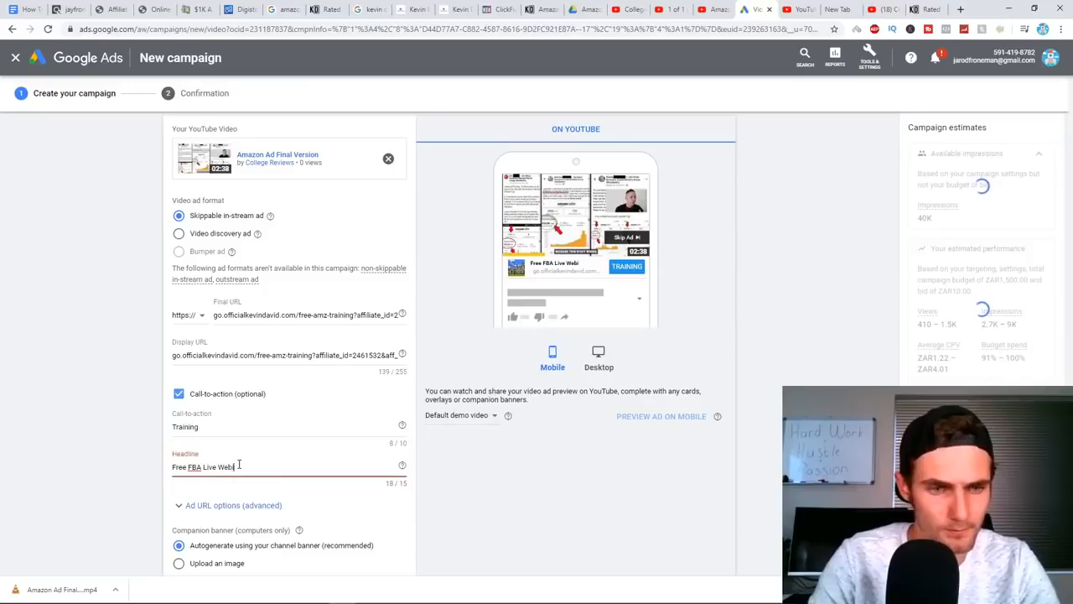
key("backspace")
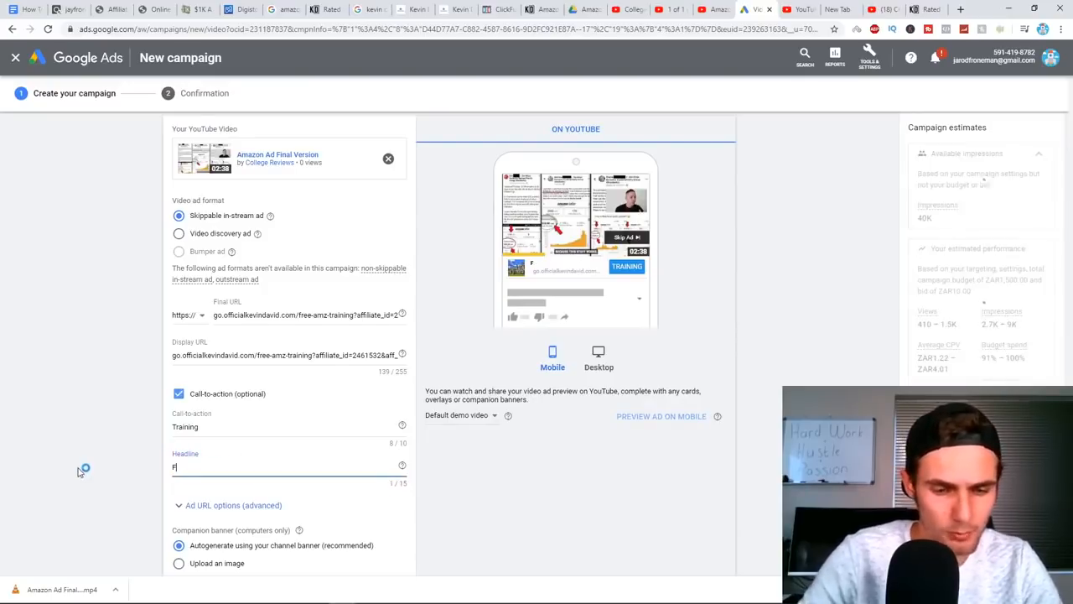
type("BA Maste")
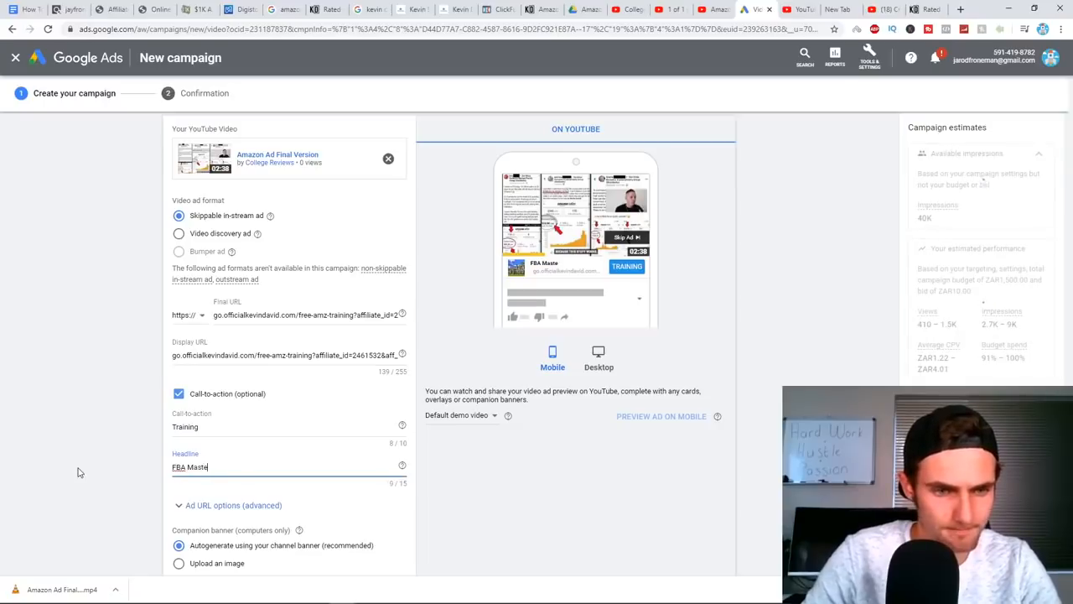
type("rclass")
left_click(289, 426)
type("FREE")
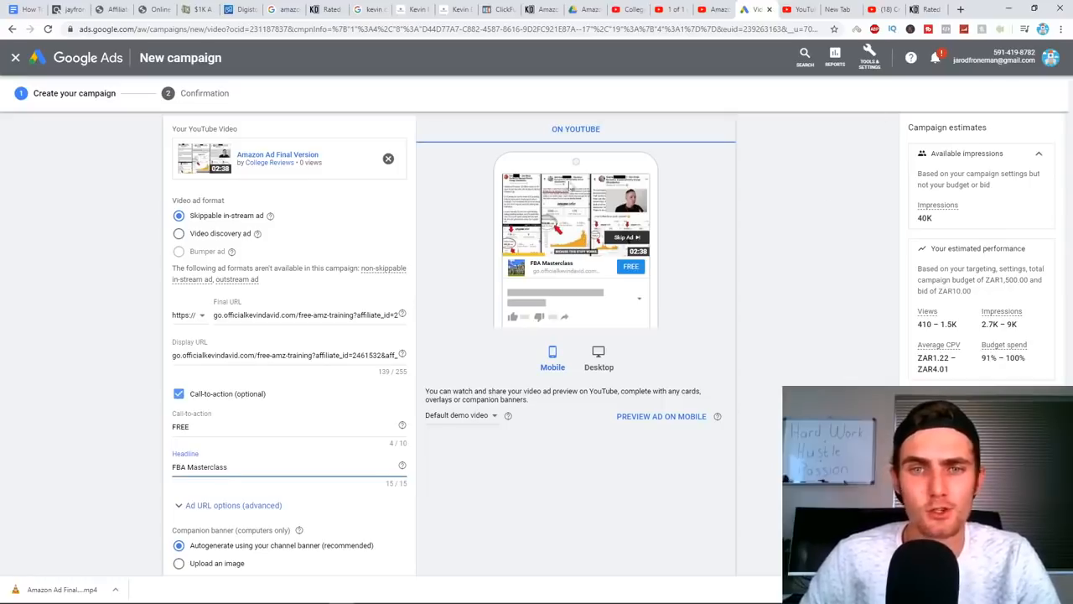
mouse_move(607, 282)
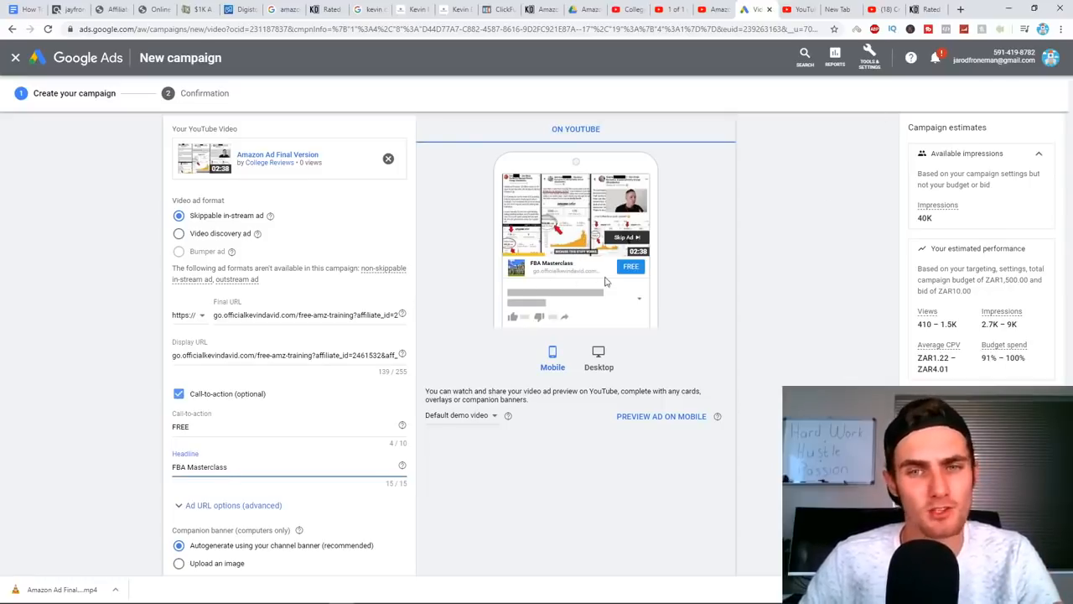
scroll("down", 3)
type("Amazon FBA")
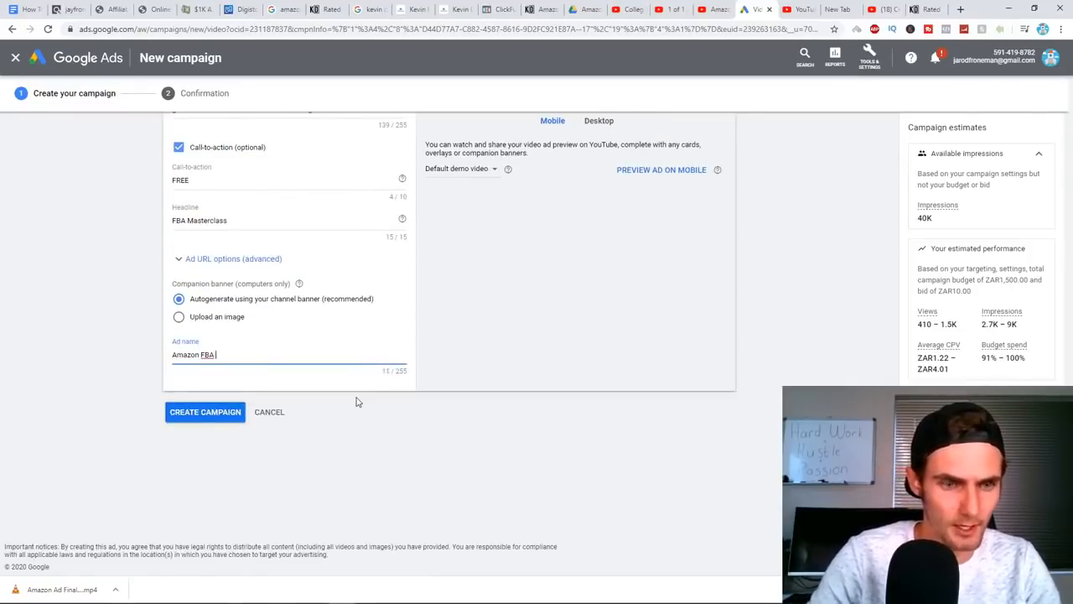
type("YT Ad")
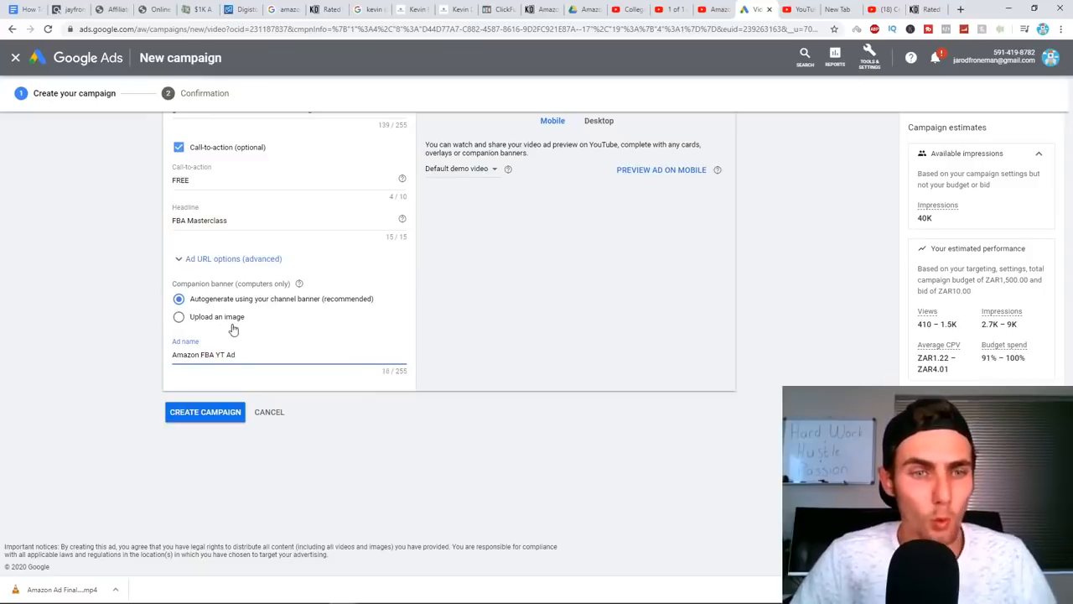
scroll("up", 3)
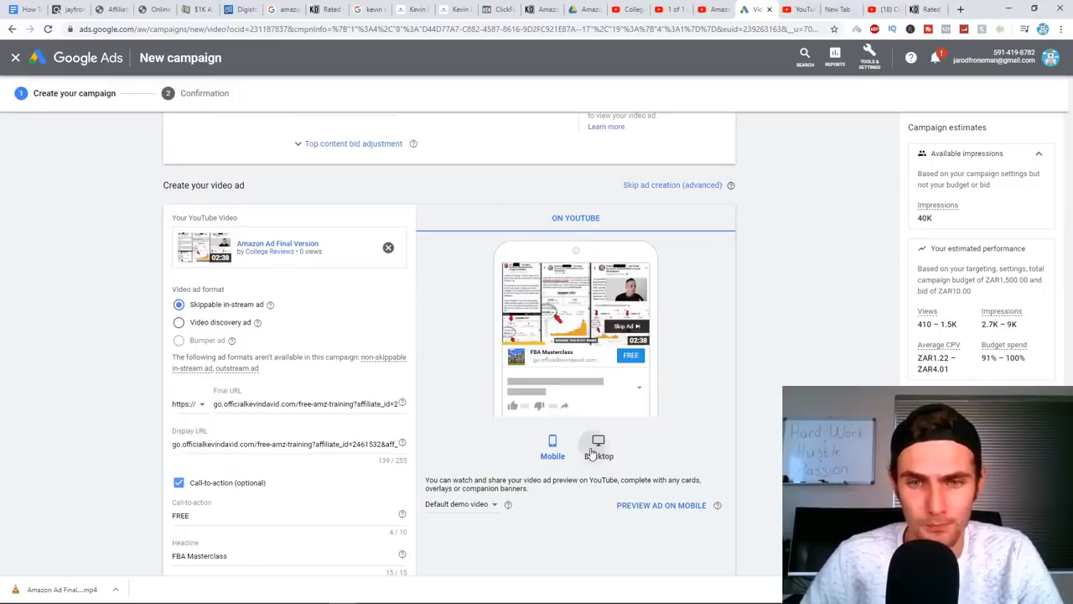
Preview the FBA Masterclass video ad with its FREE call-to-action in desktop YouTube layout
left_click(598, 443)
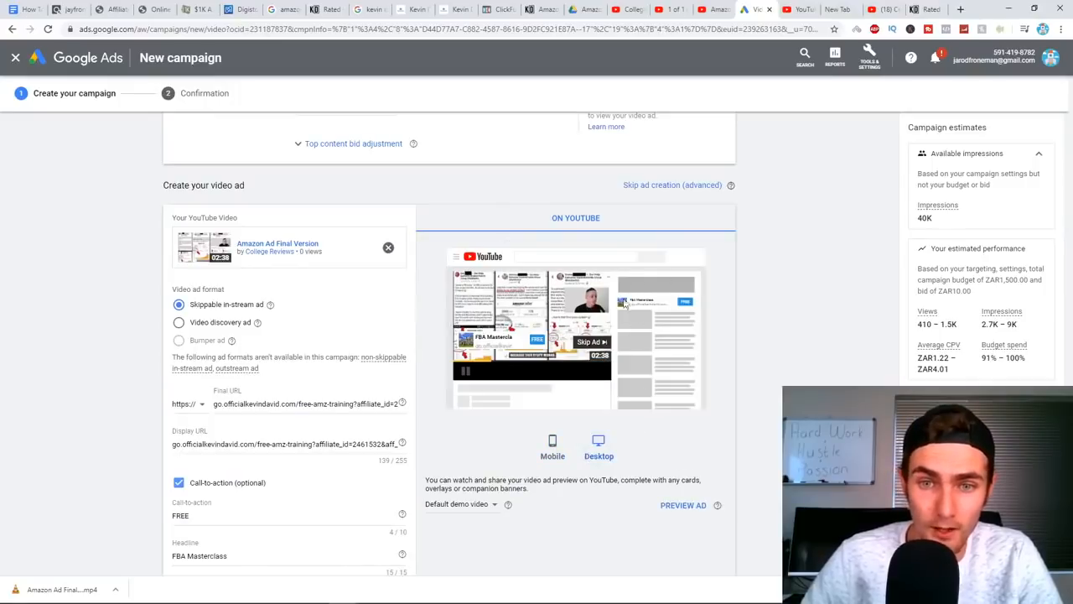
mouse_move(705, 293)
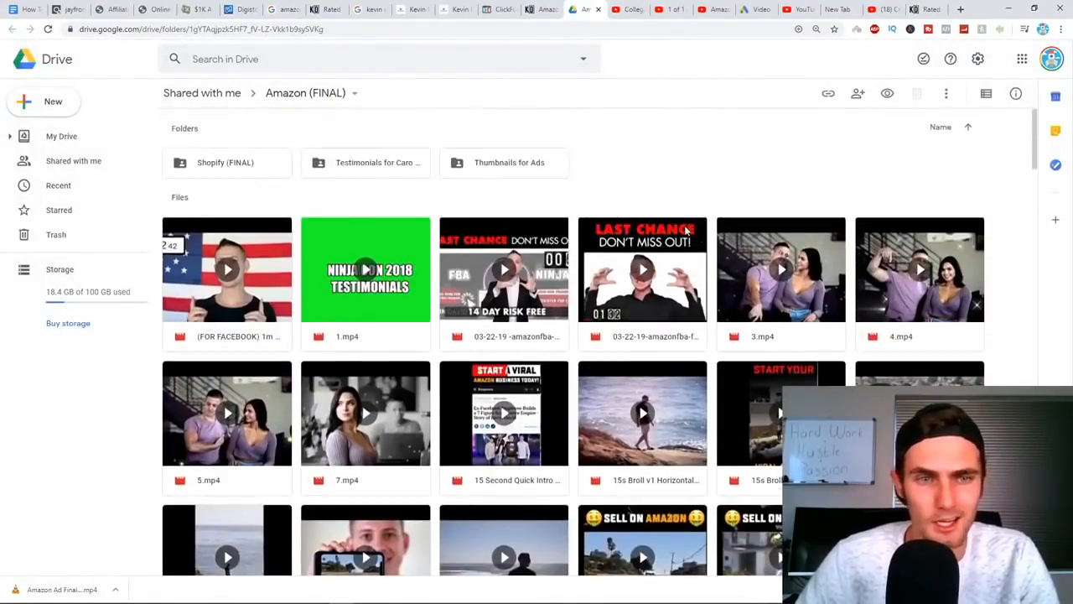
Download the Amazon 2.jpg free webinar banner from the Amazon (FINAL) Drive folder
scroll("down", 3)
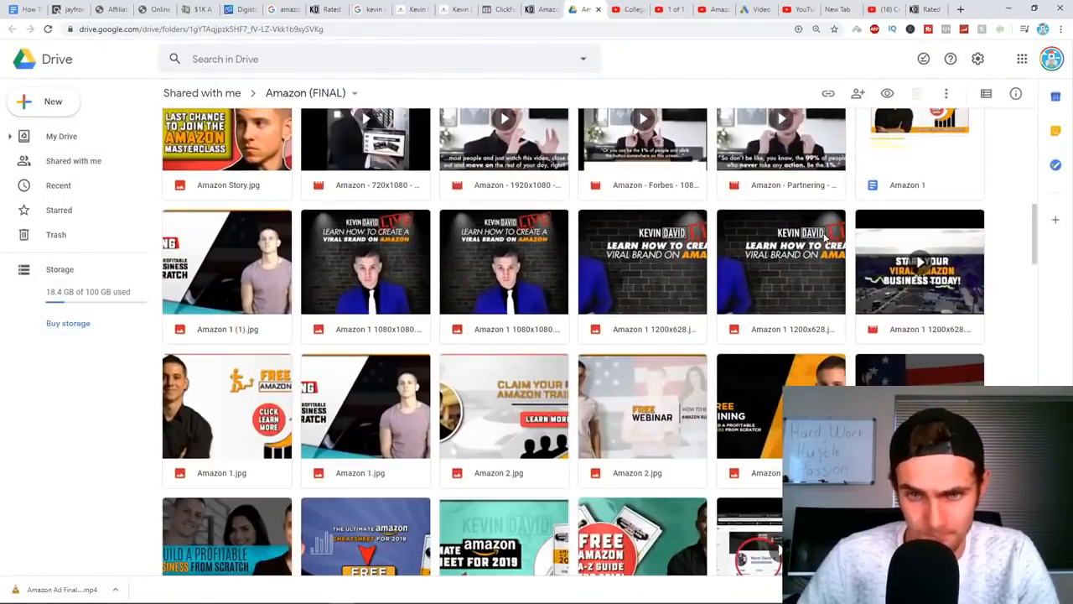
scroll("down", 3)
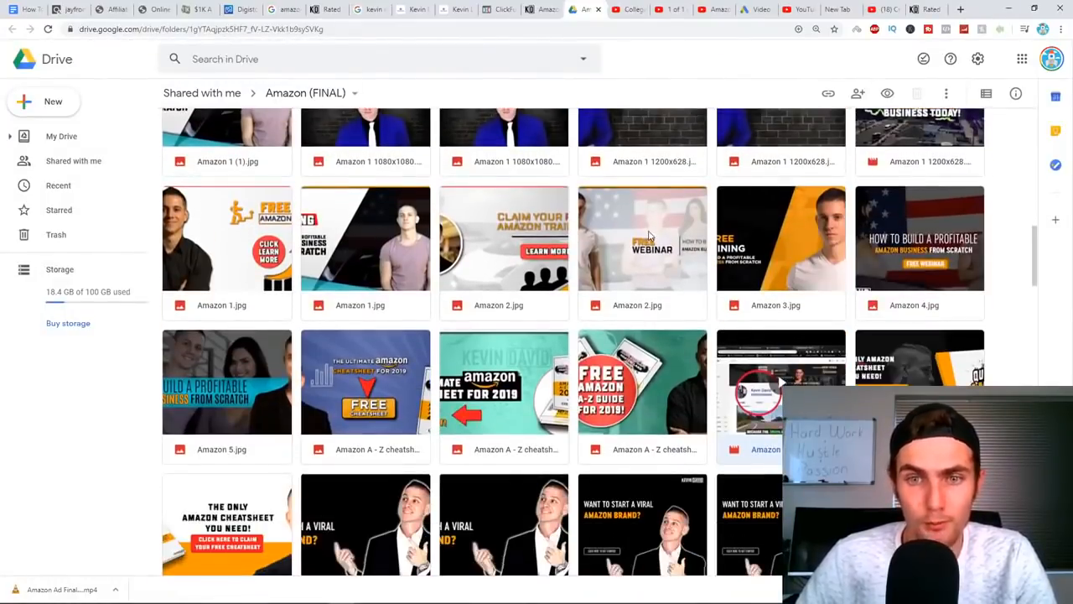
double_click(642, 238)
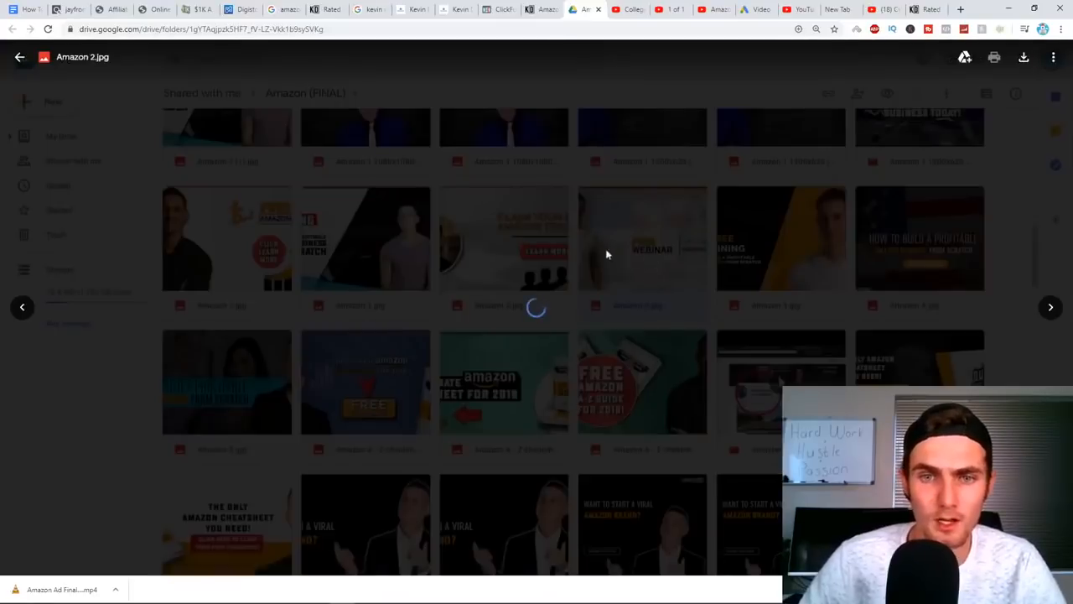
left_click(641, 238)
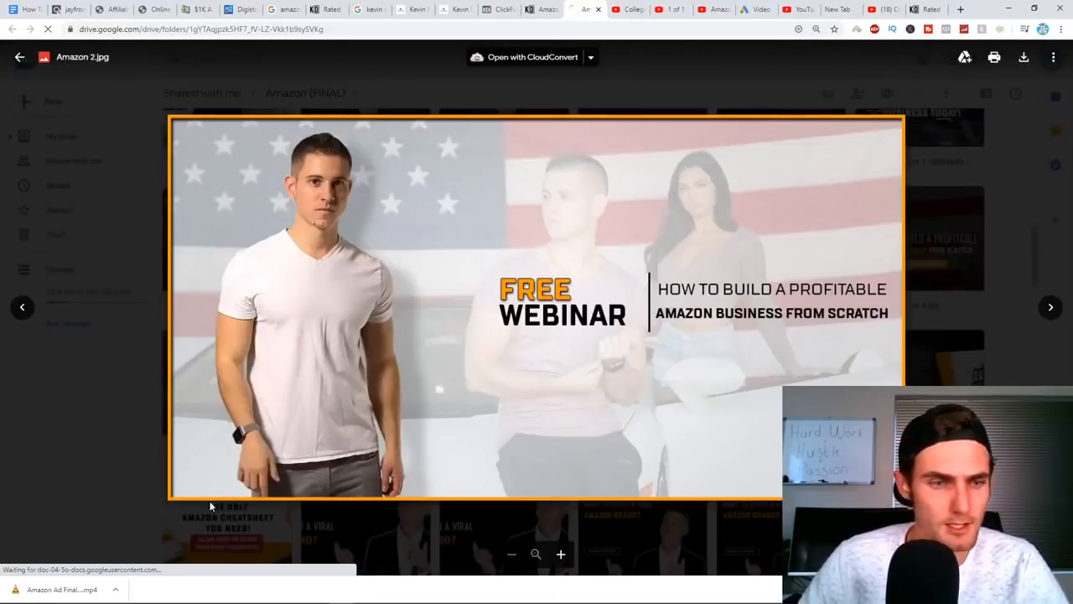
left_click(1023, 57)
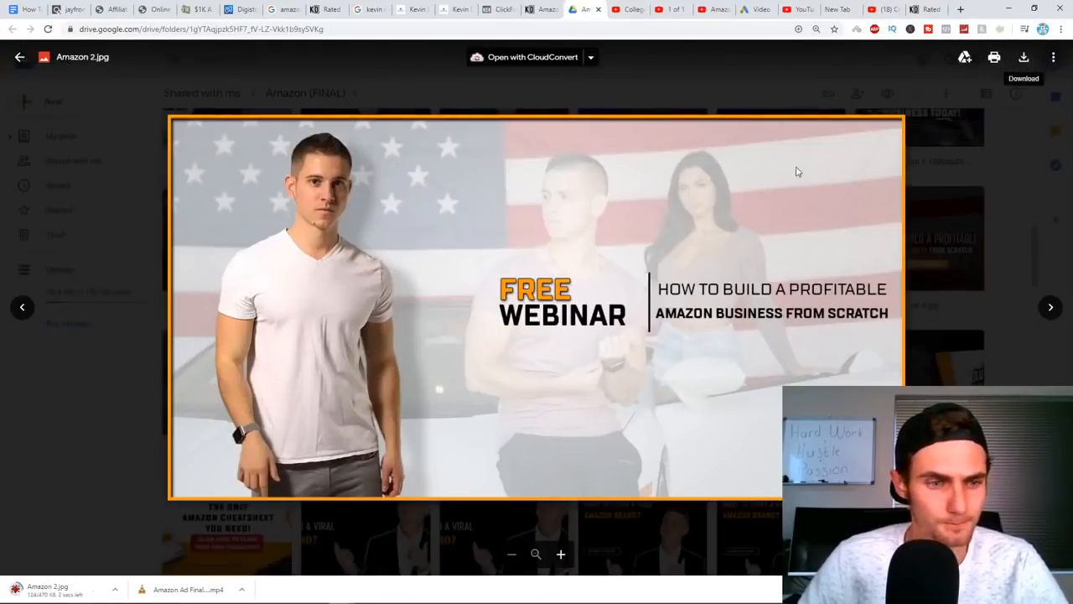
left_click(755, 10)
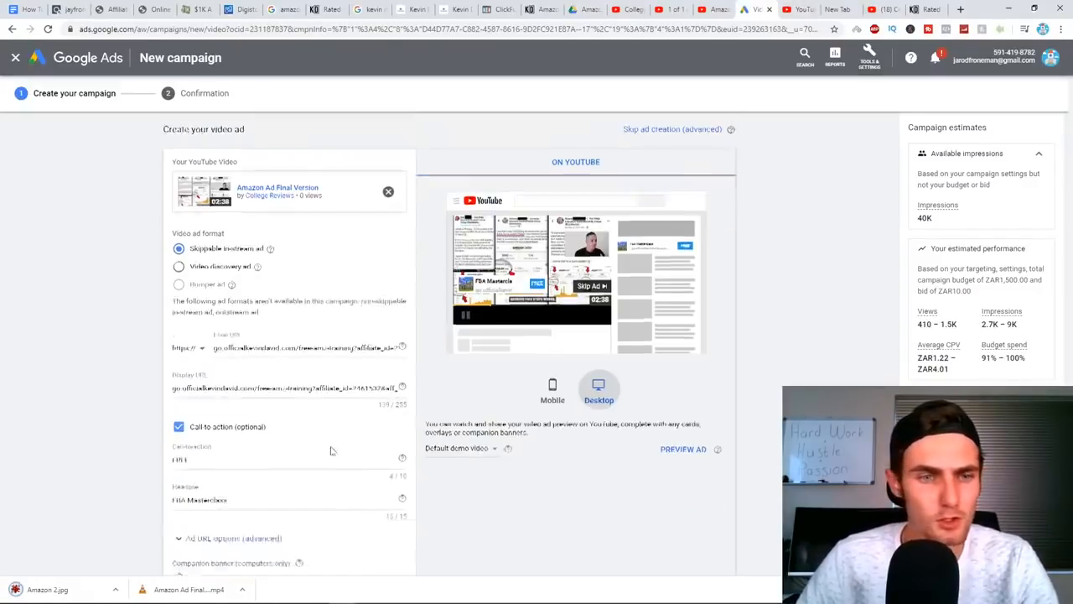
Scroll down to the Companion banner options, then switch to a blank browser tab
scroll("down", 3)
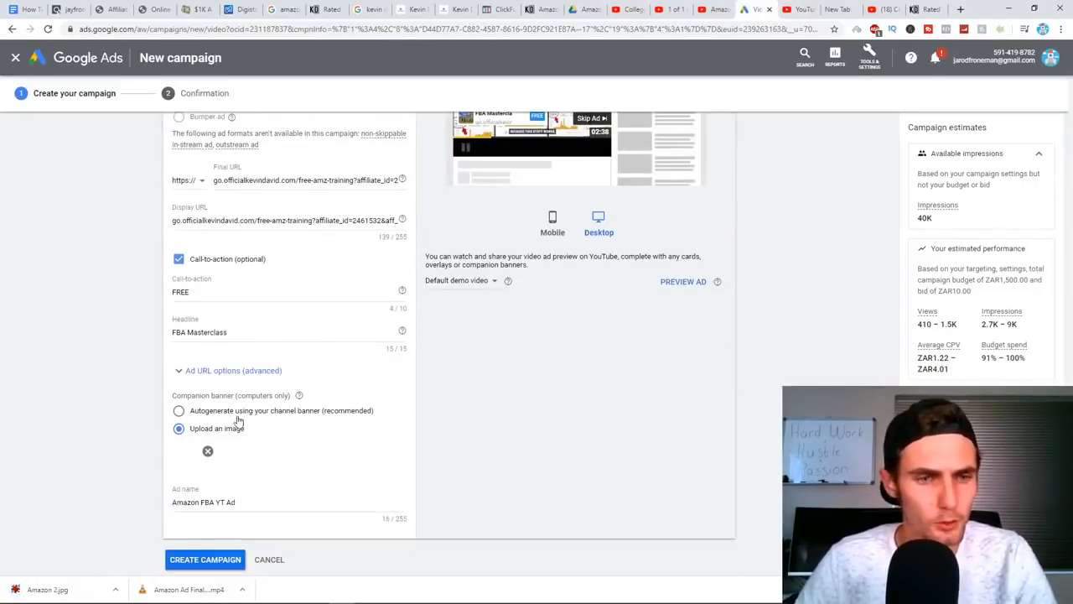
scroll("down", 3)
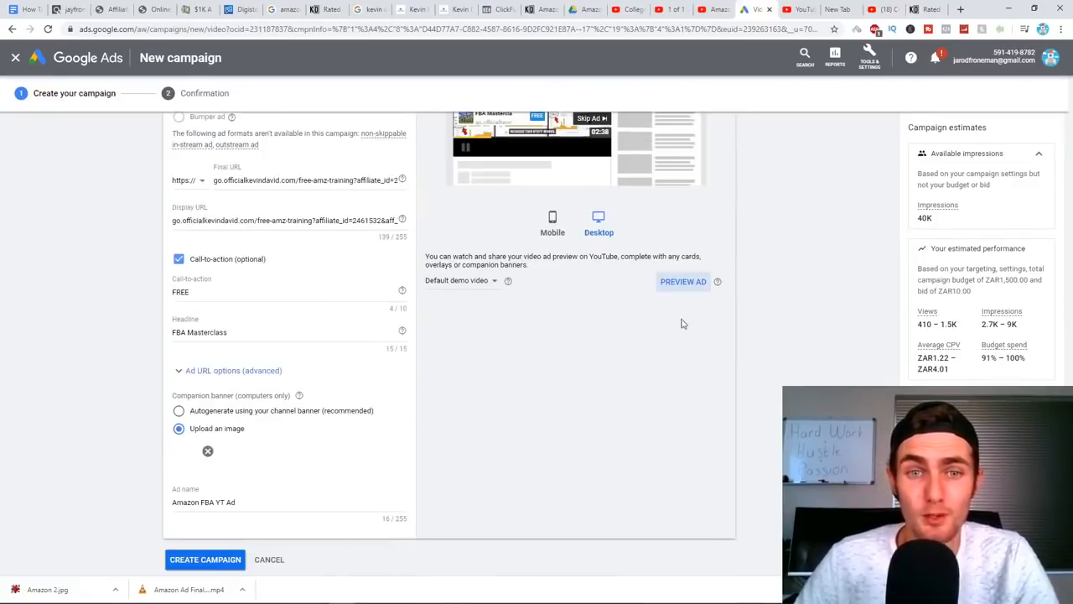
left_click(683, 281)
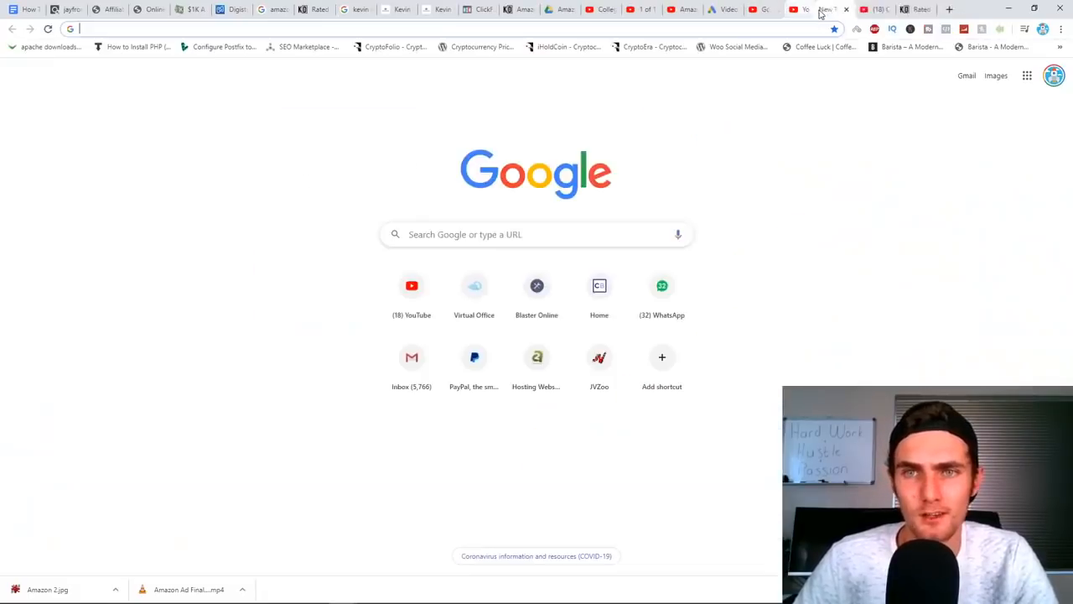
left_click(788, 10)
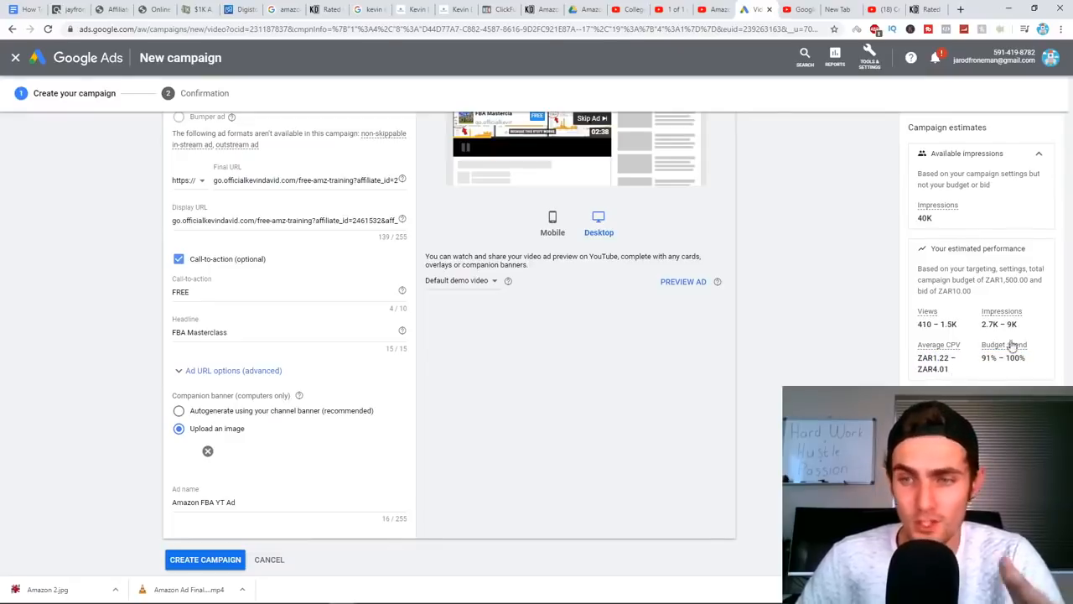
Scroll up and down the Kevin David video campaign form to review it
scroll("up", 3)
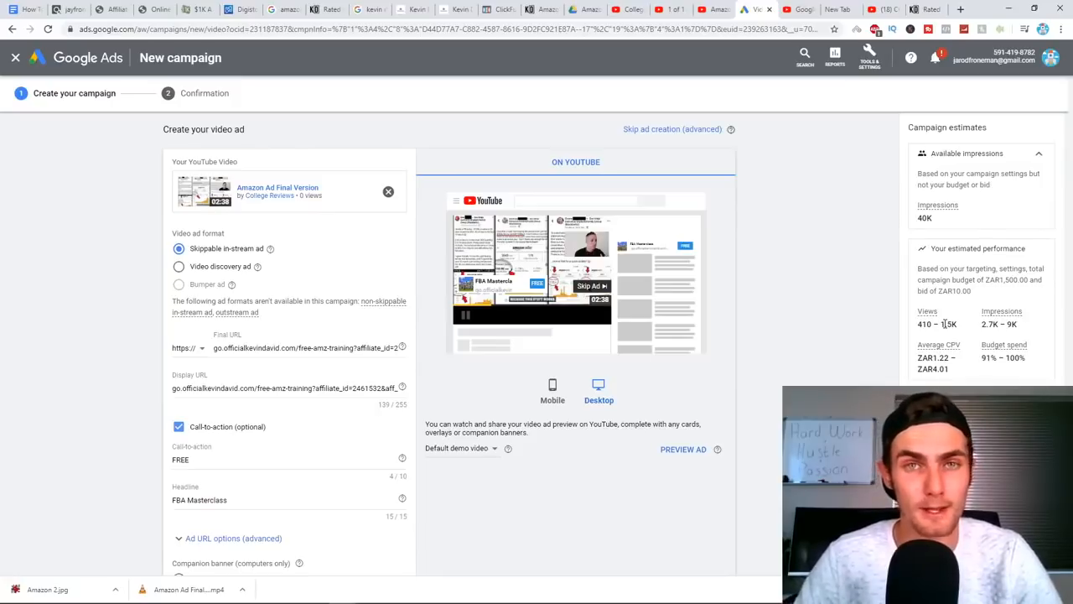
scroll("down", 3)
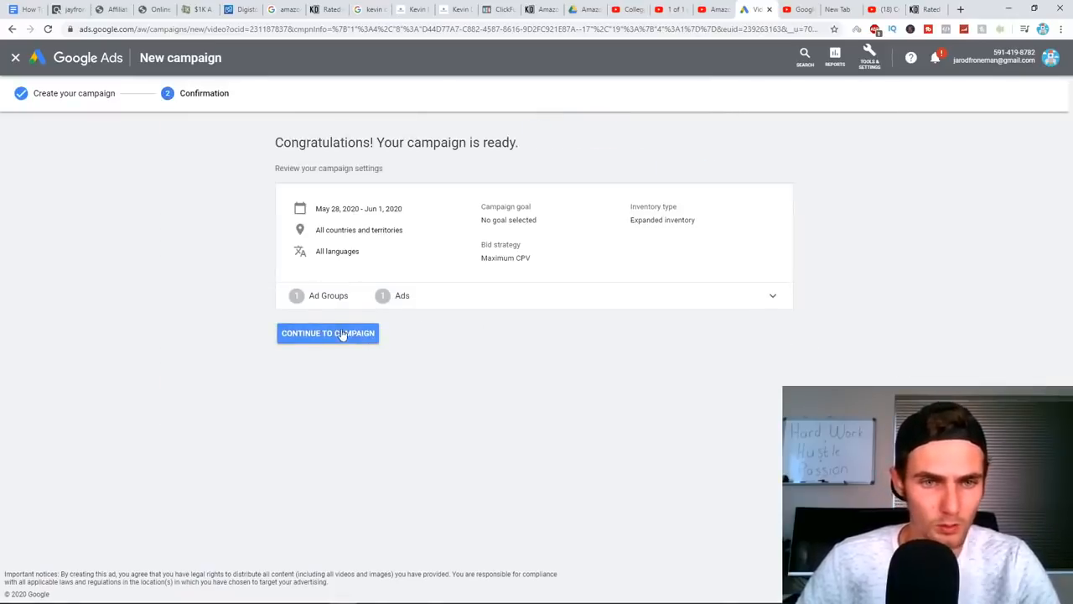
Go to the Kevin David FBA campaign's ad groups, listing FBA Ad Group as eligible
left_click(327, 333)
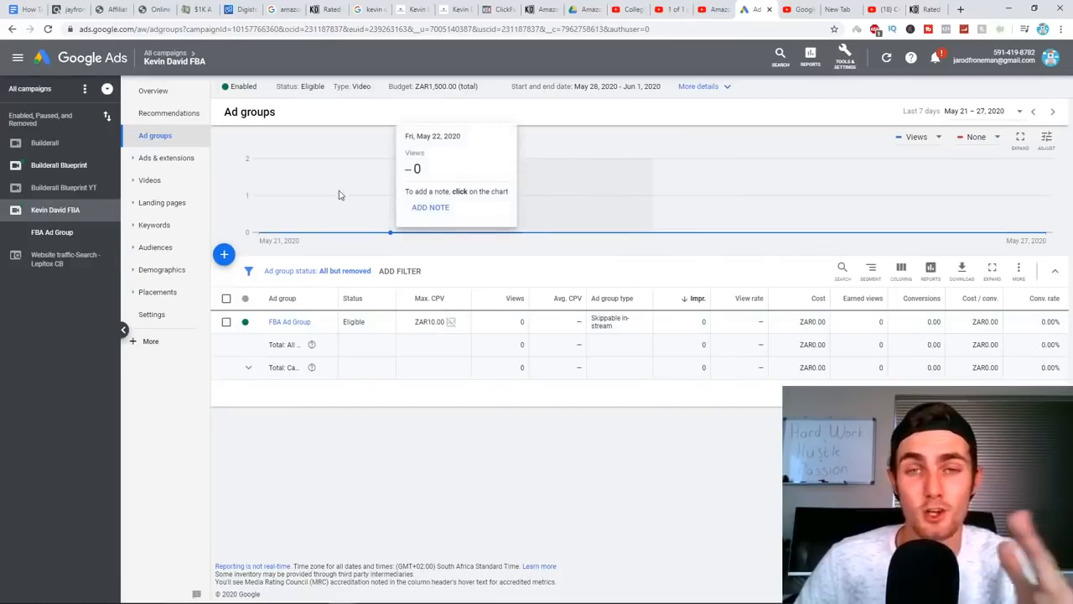
mouse_move(365, 187)
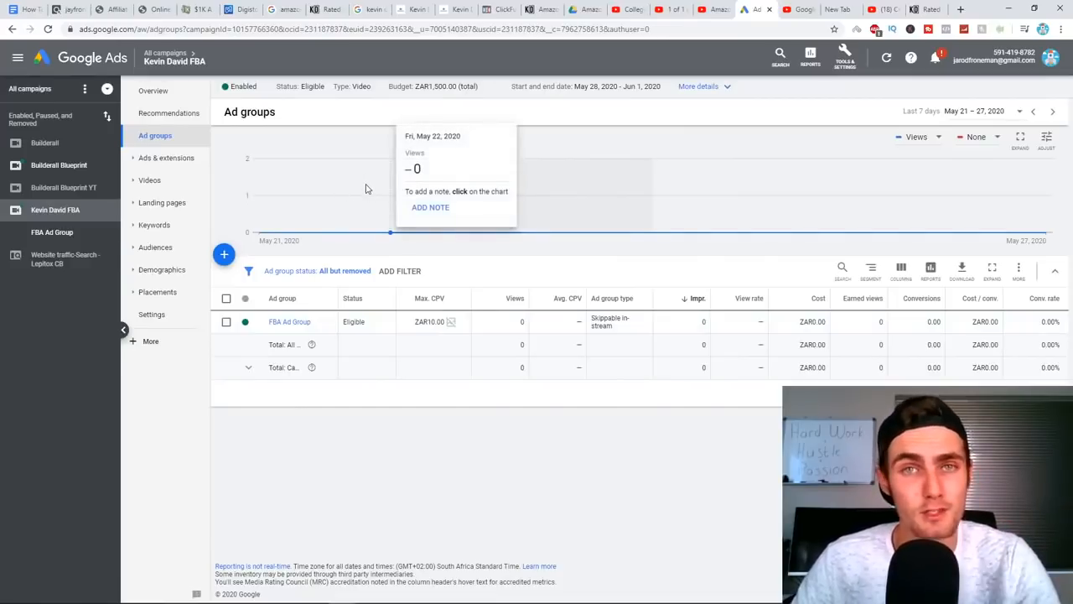